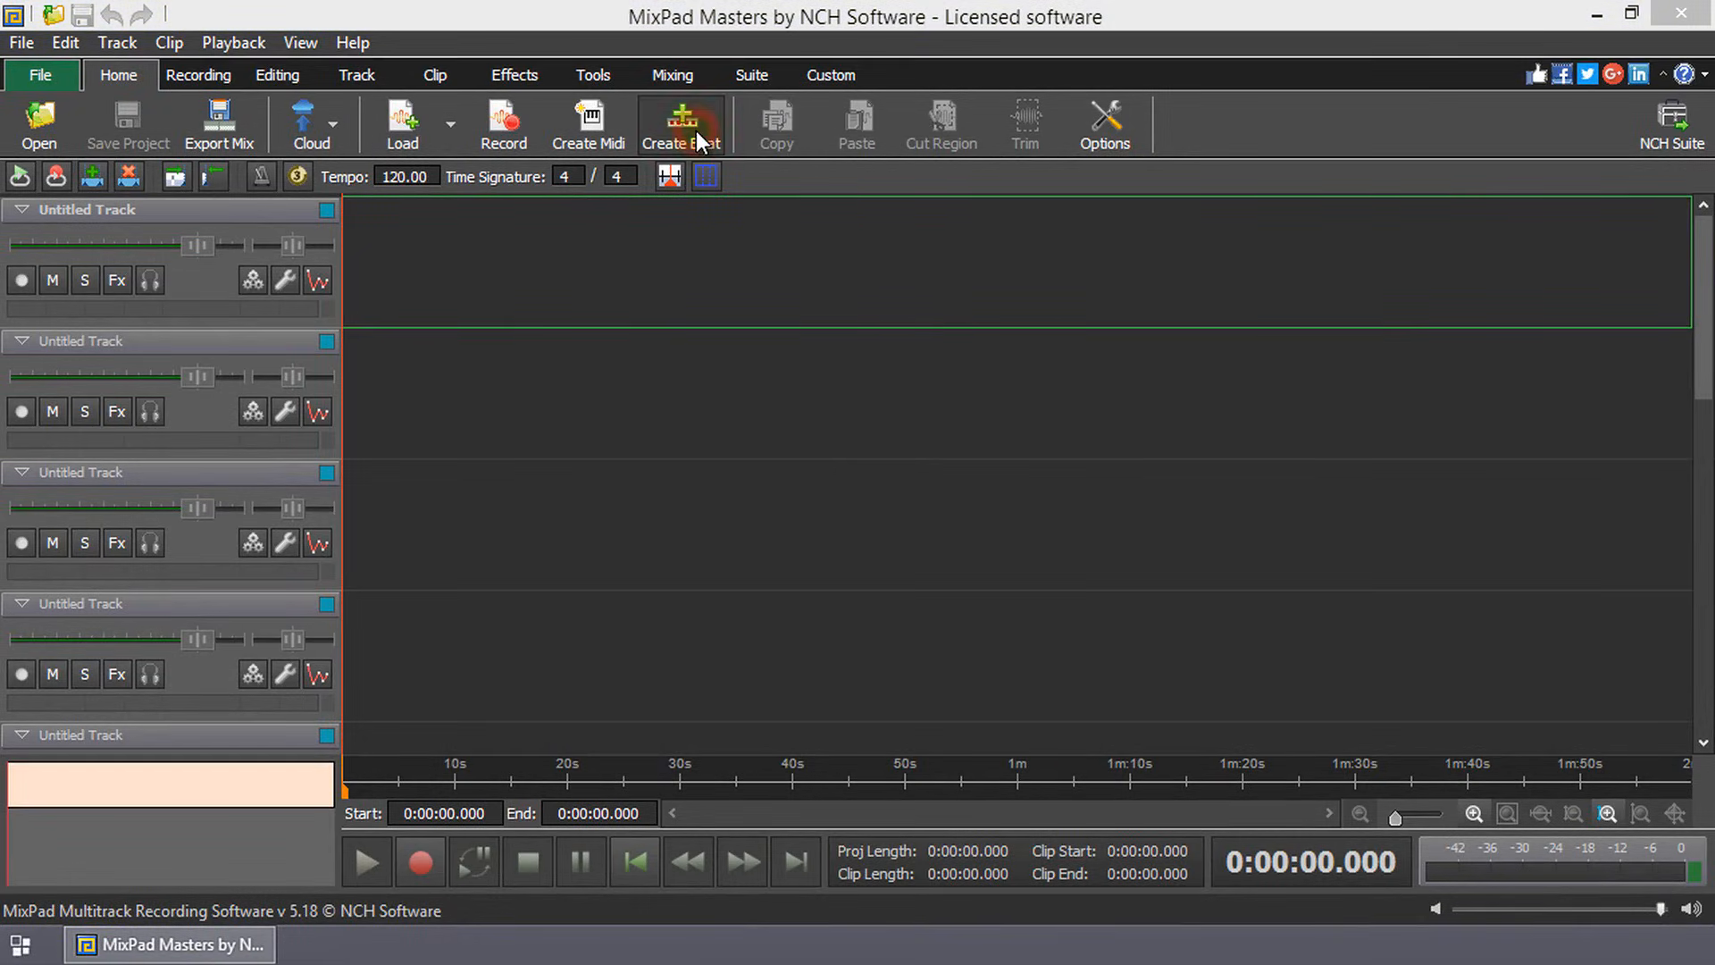
Create a new beat and download the NCH sample drum kit when prompted
click(678, 118)
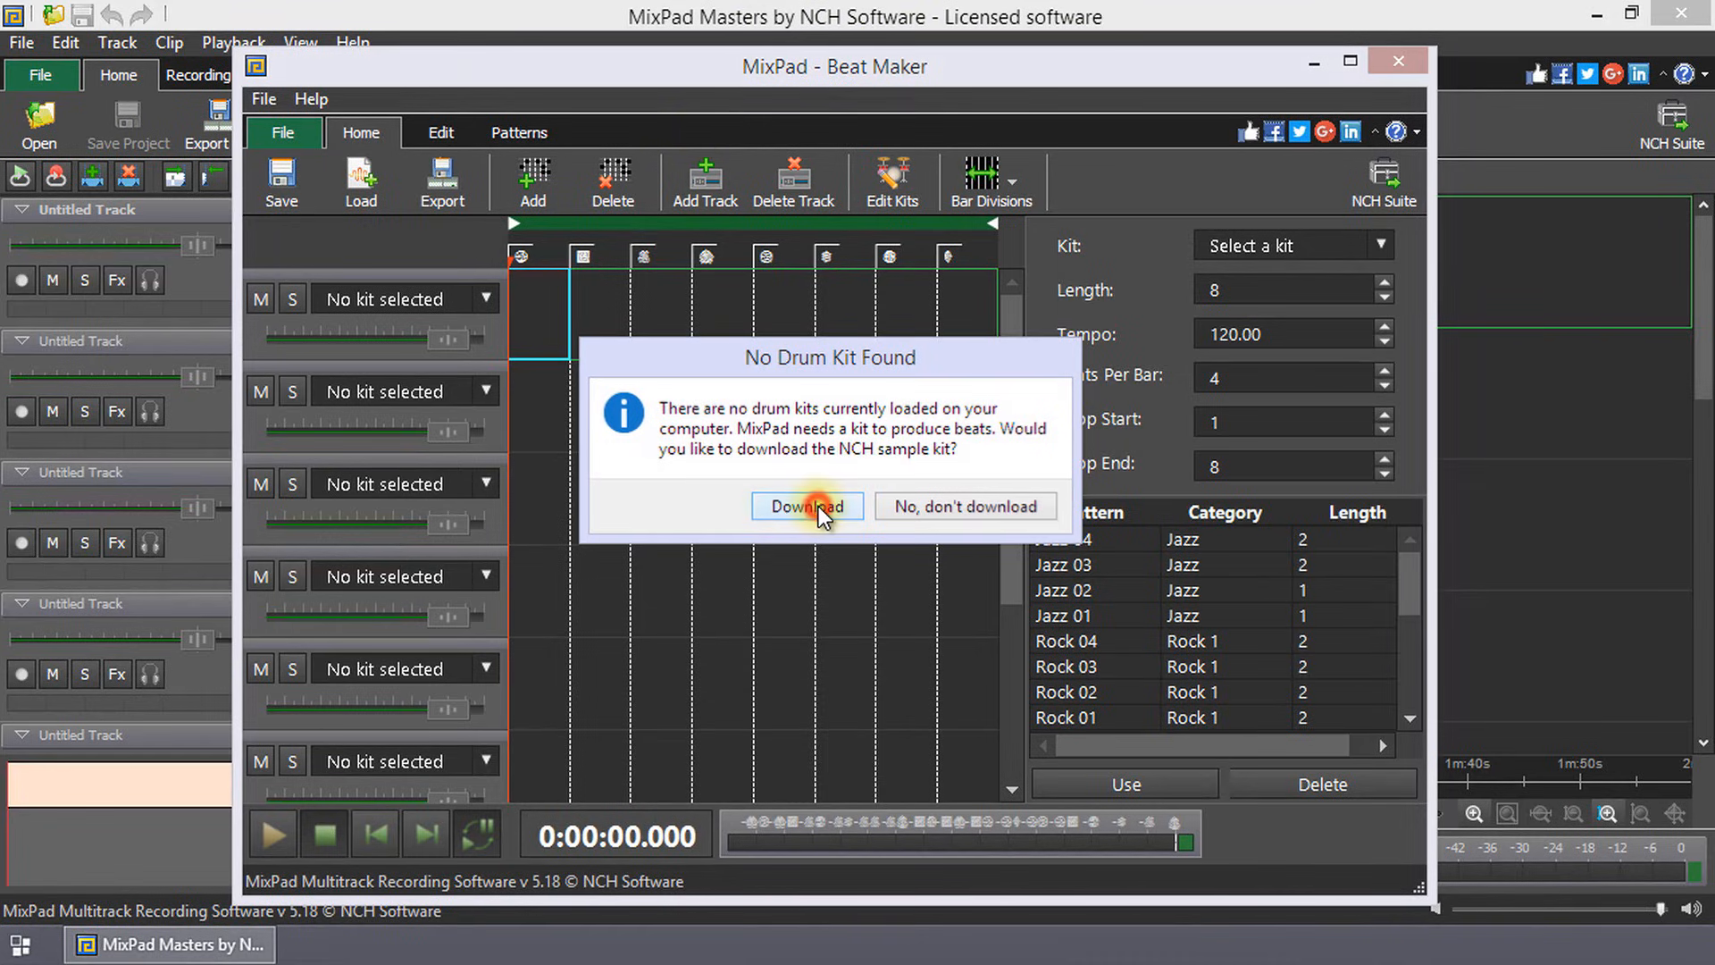
click(806, 506)
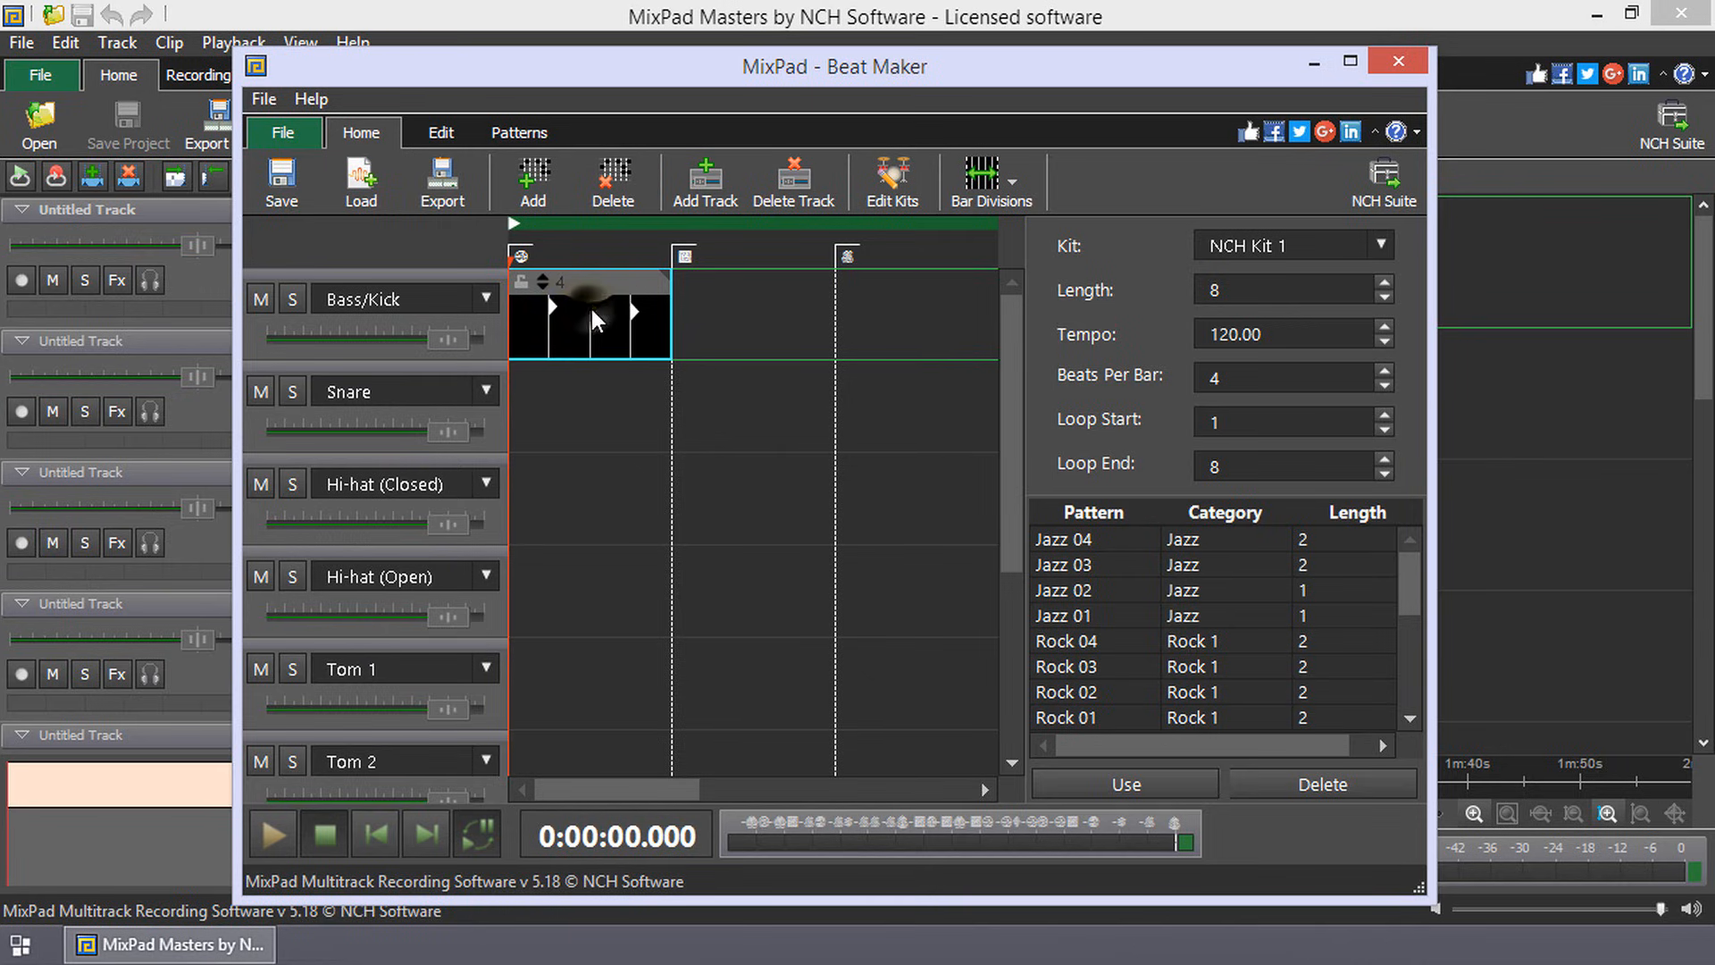
Play the kick pattern, export it to a MixPad track, and play the resulting clip
click(272, 834)
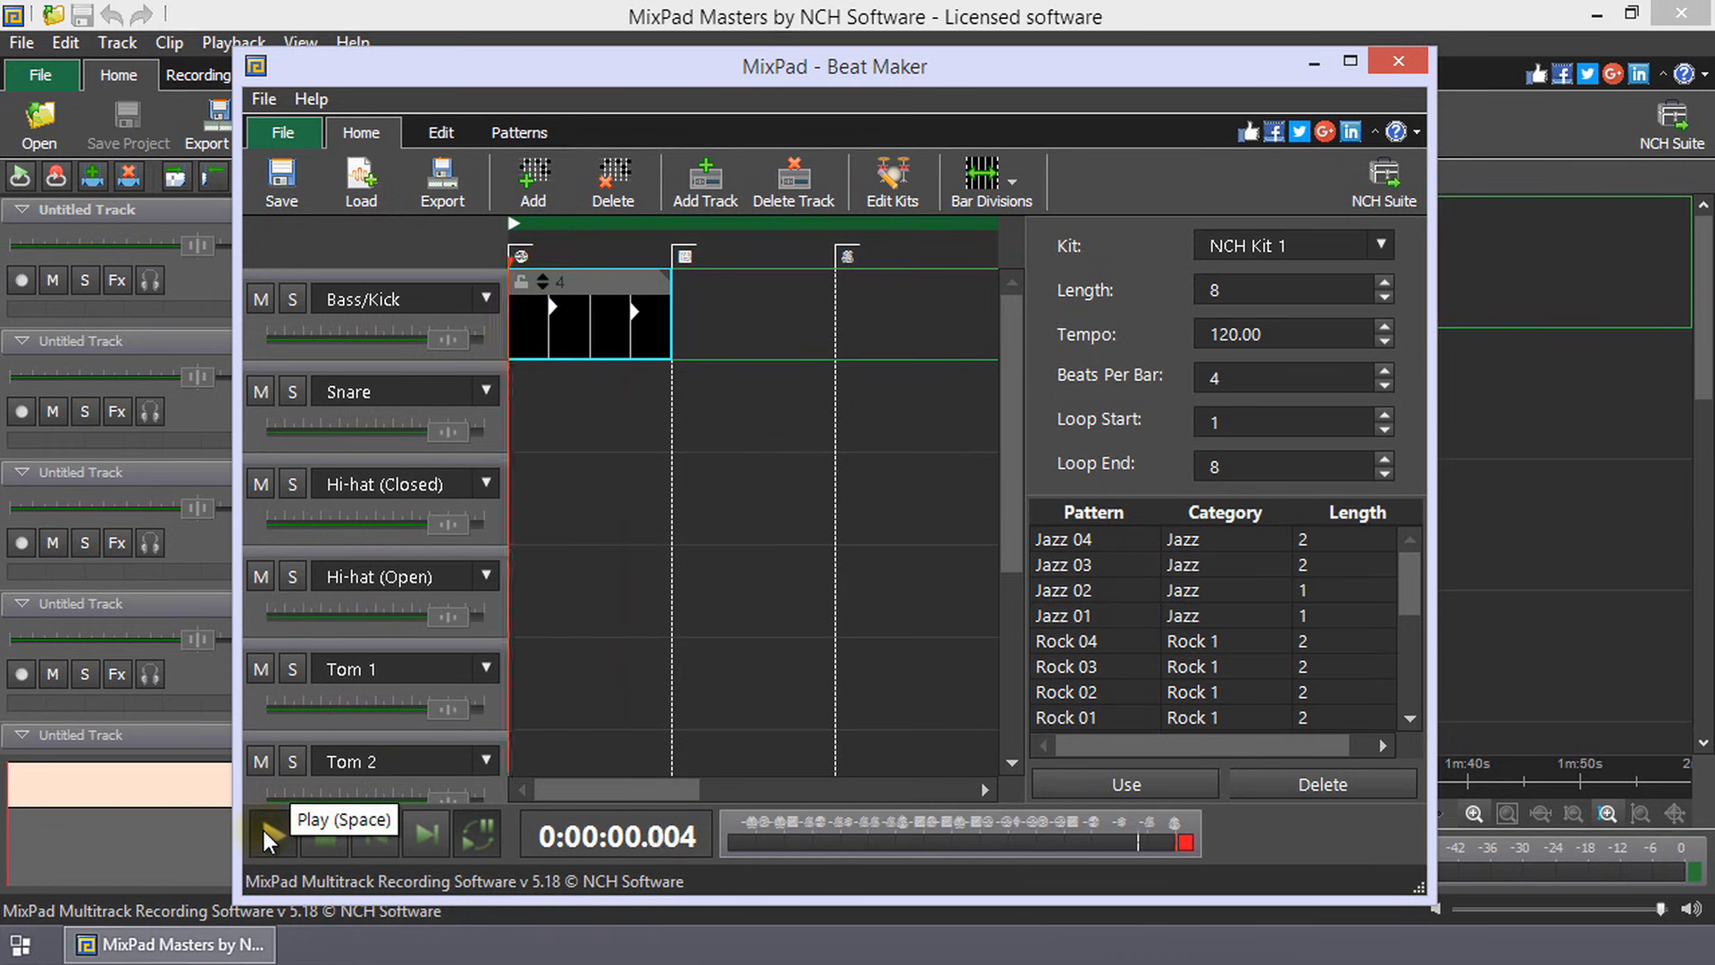
click(269, 835)
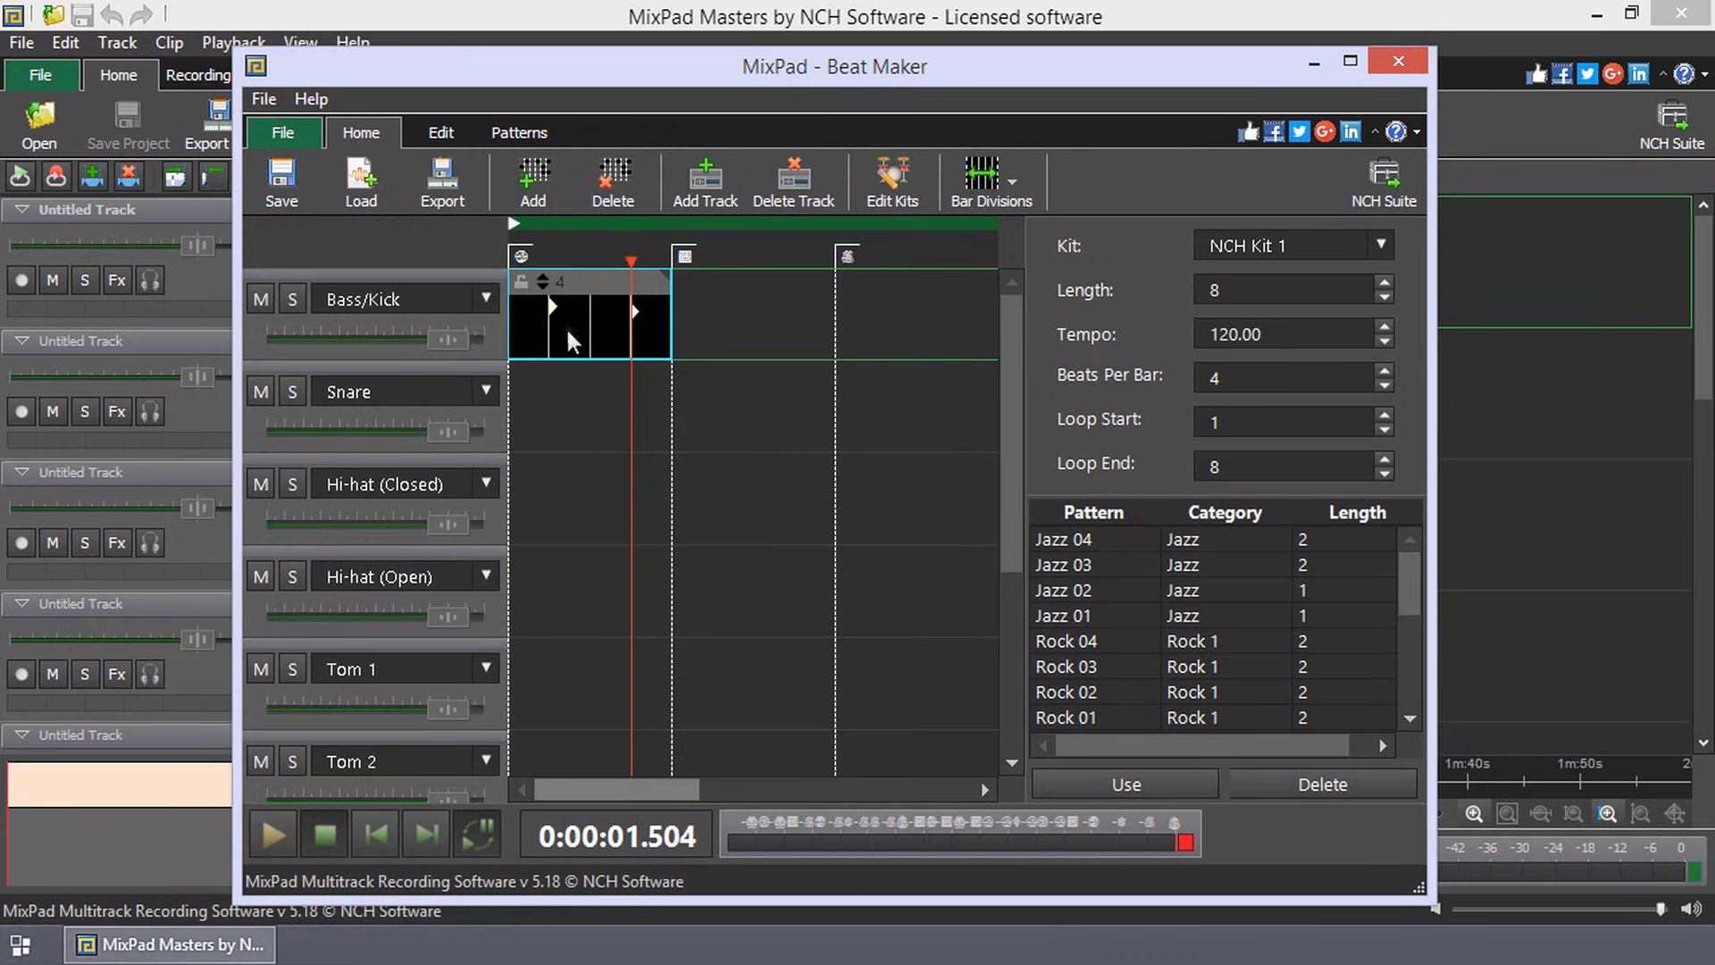
mouse_move(768, 515)
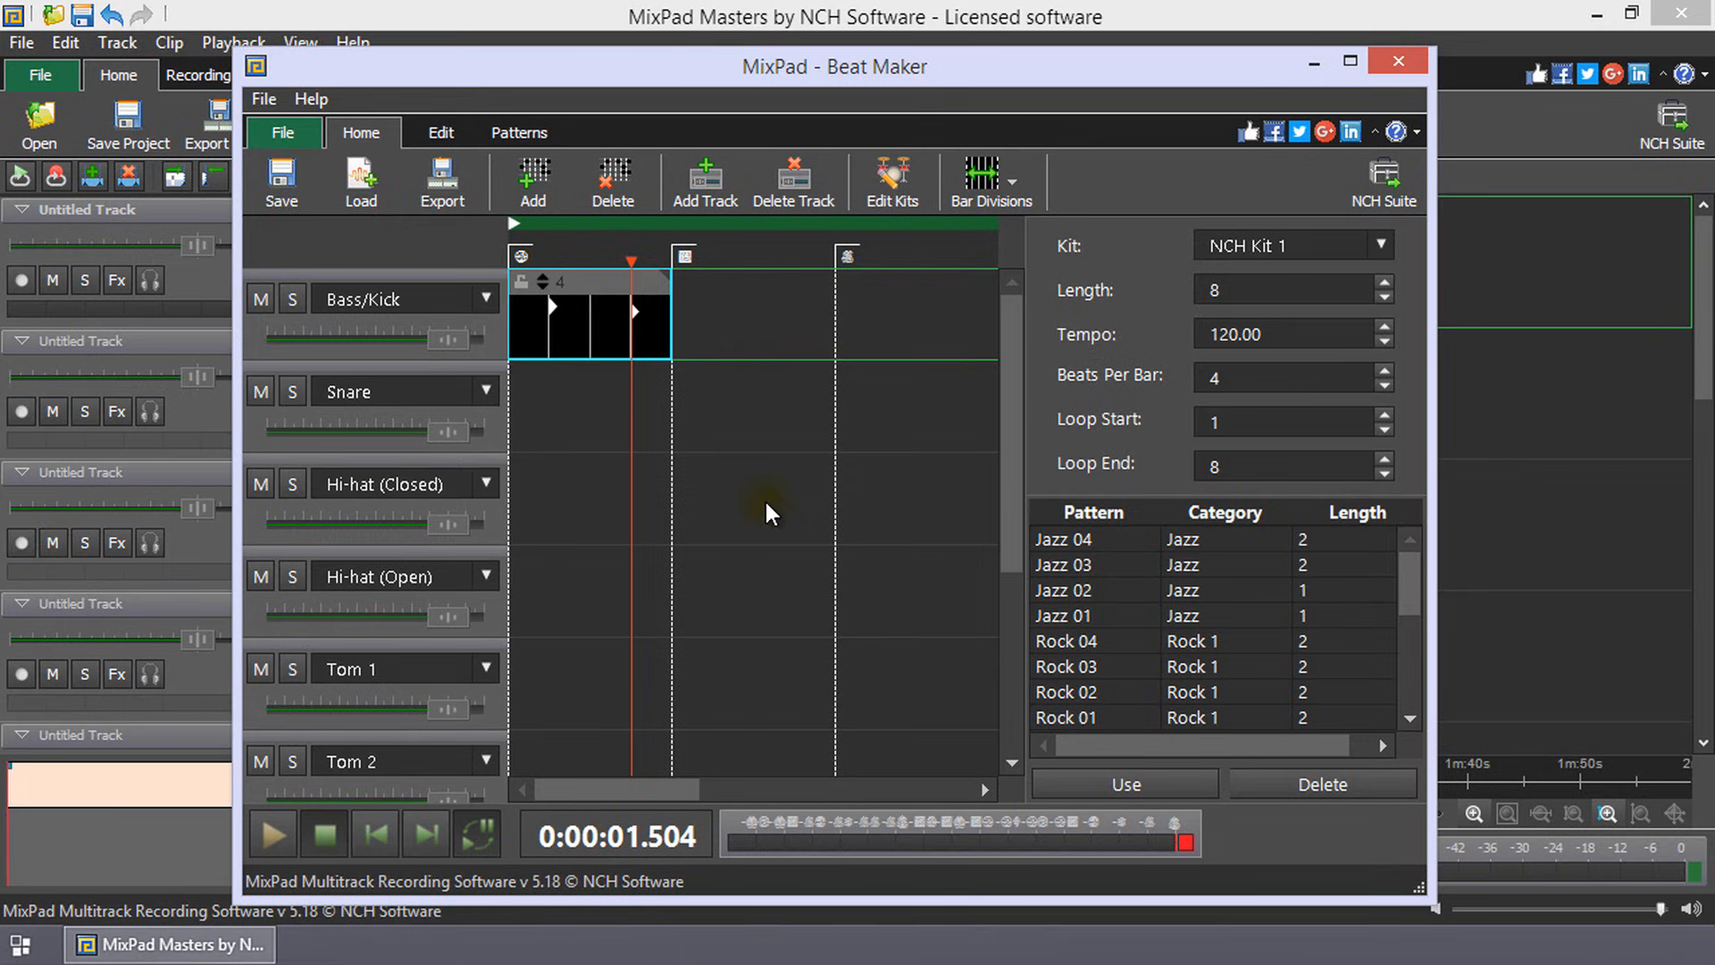
click(1397, 60)
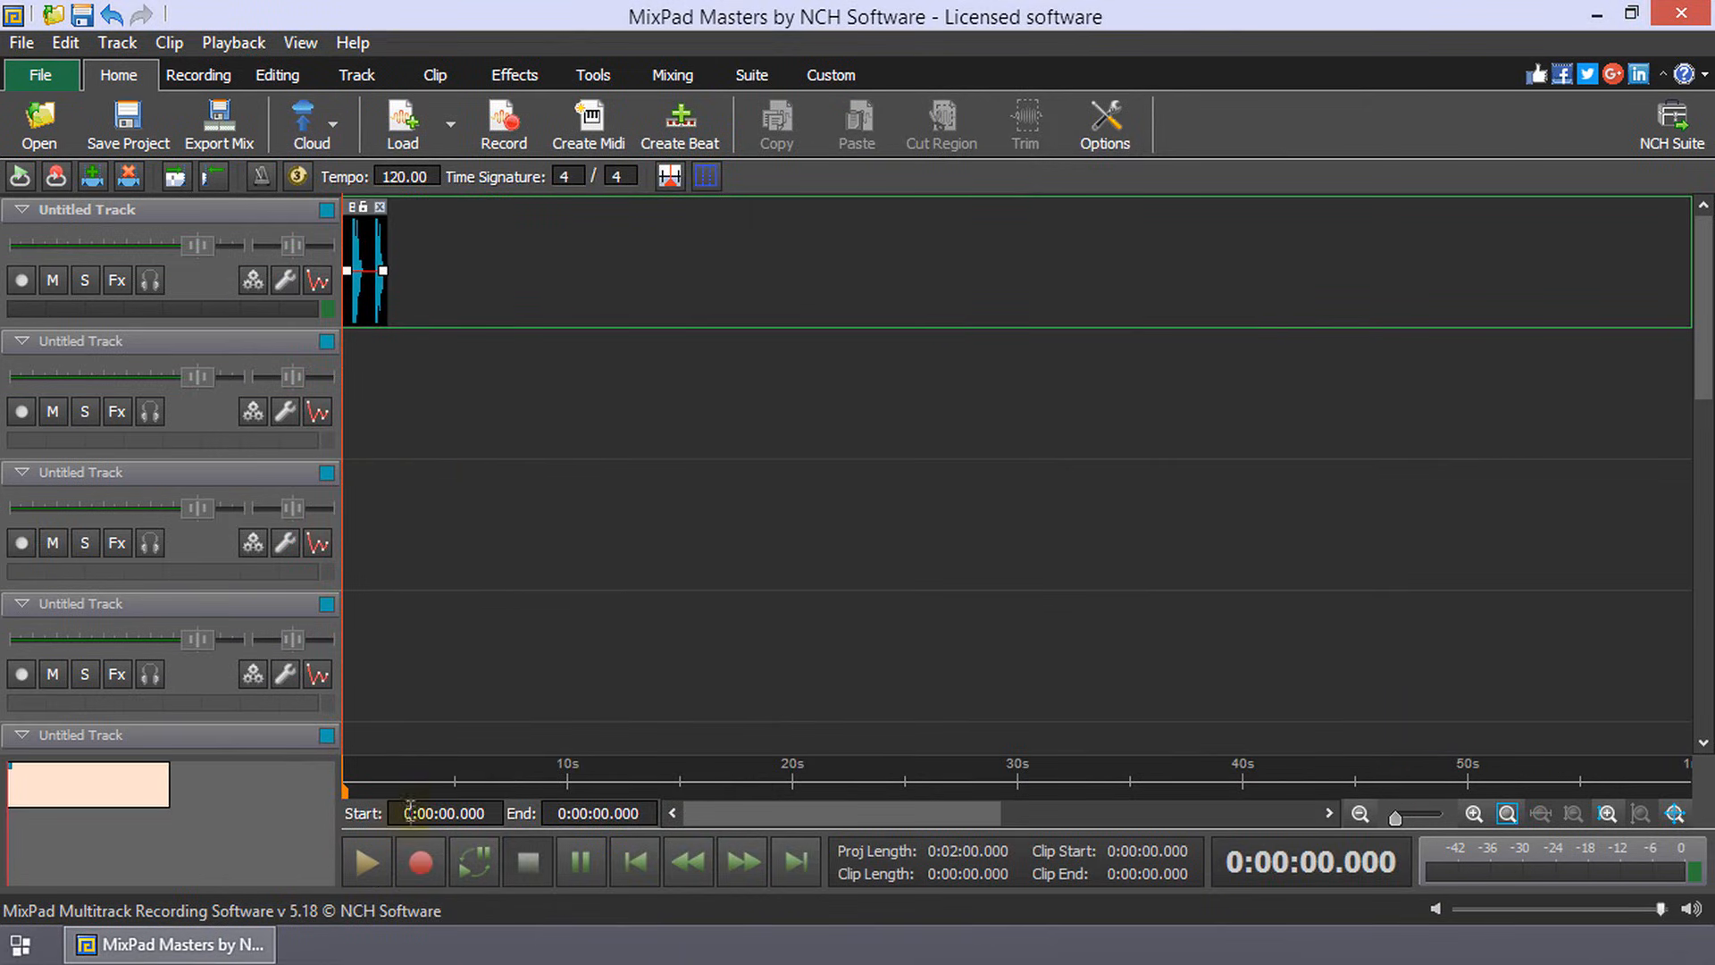
click(364, 863)
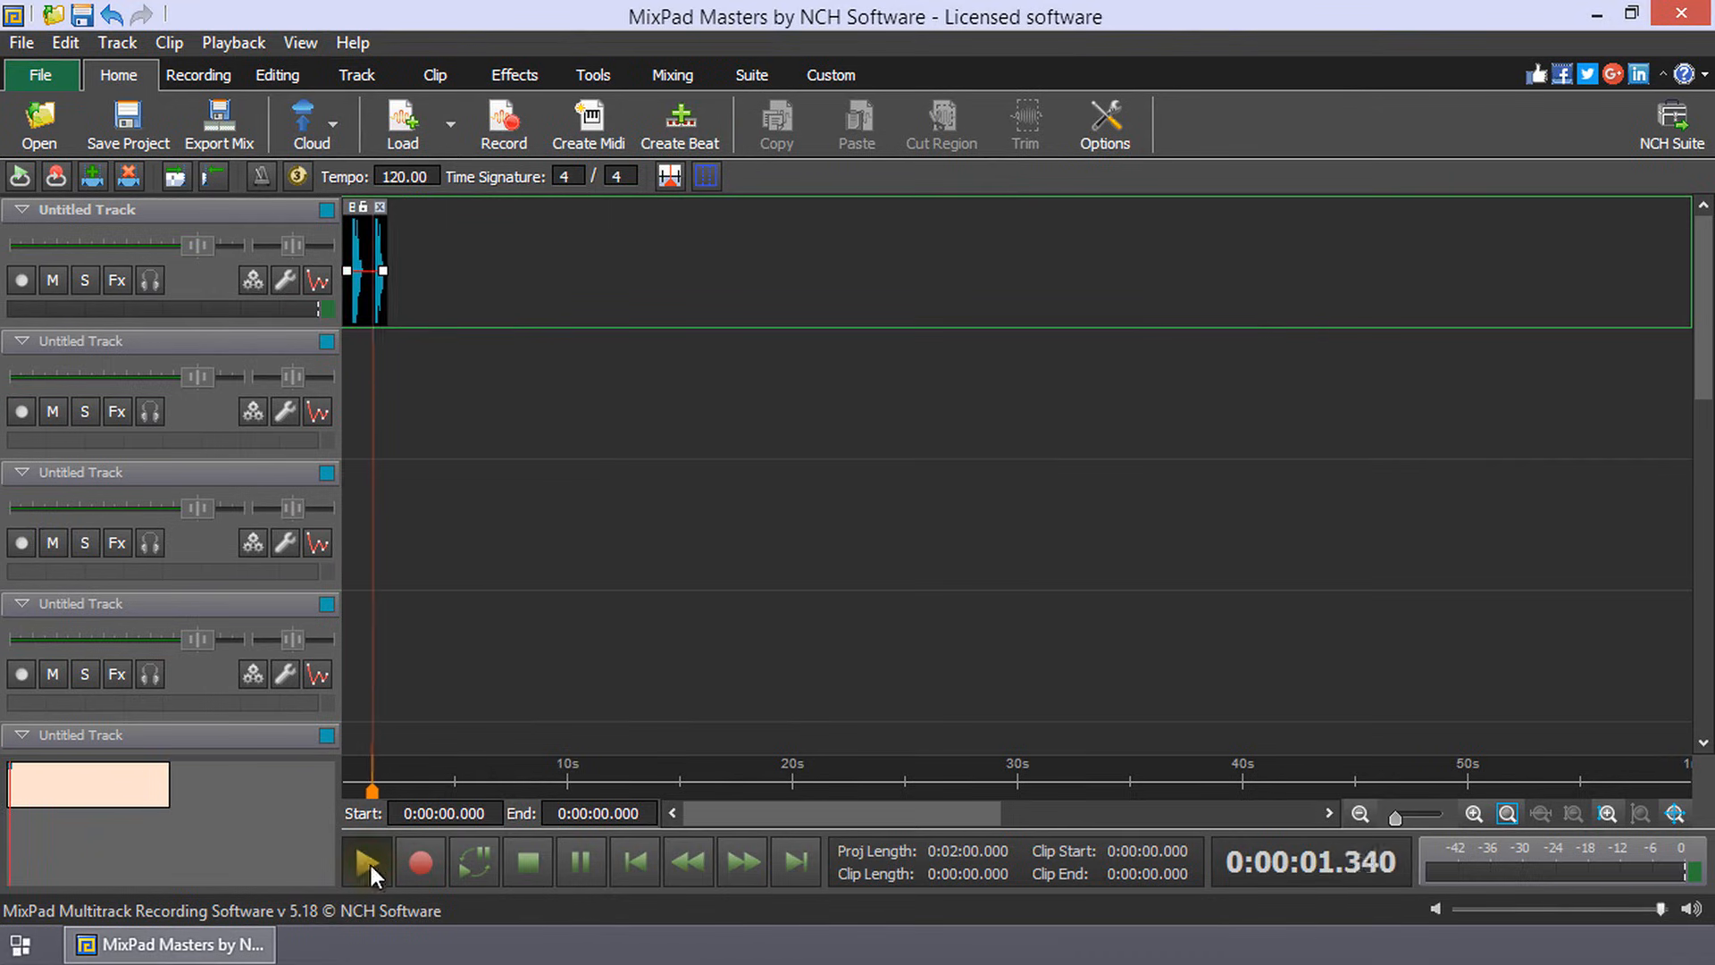
click(366, 863)
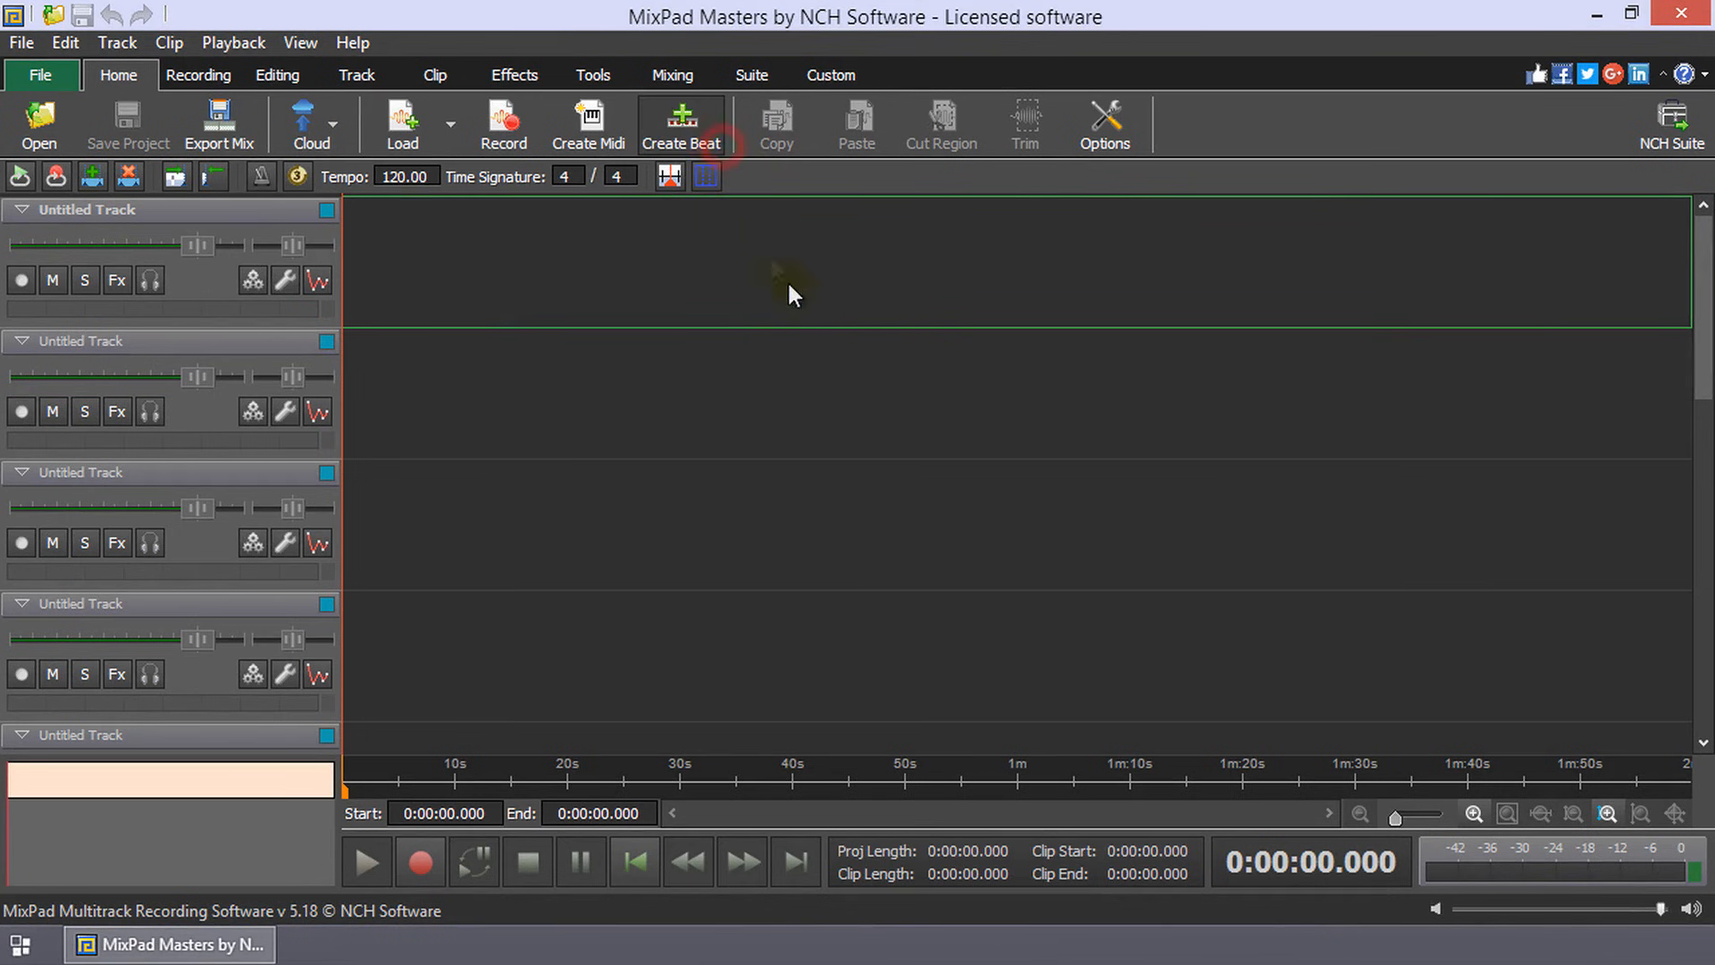
Create another new beat, downloading the NCH sample kit again
click(681, 124)
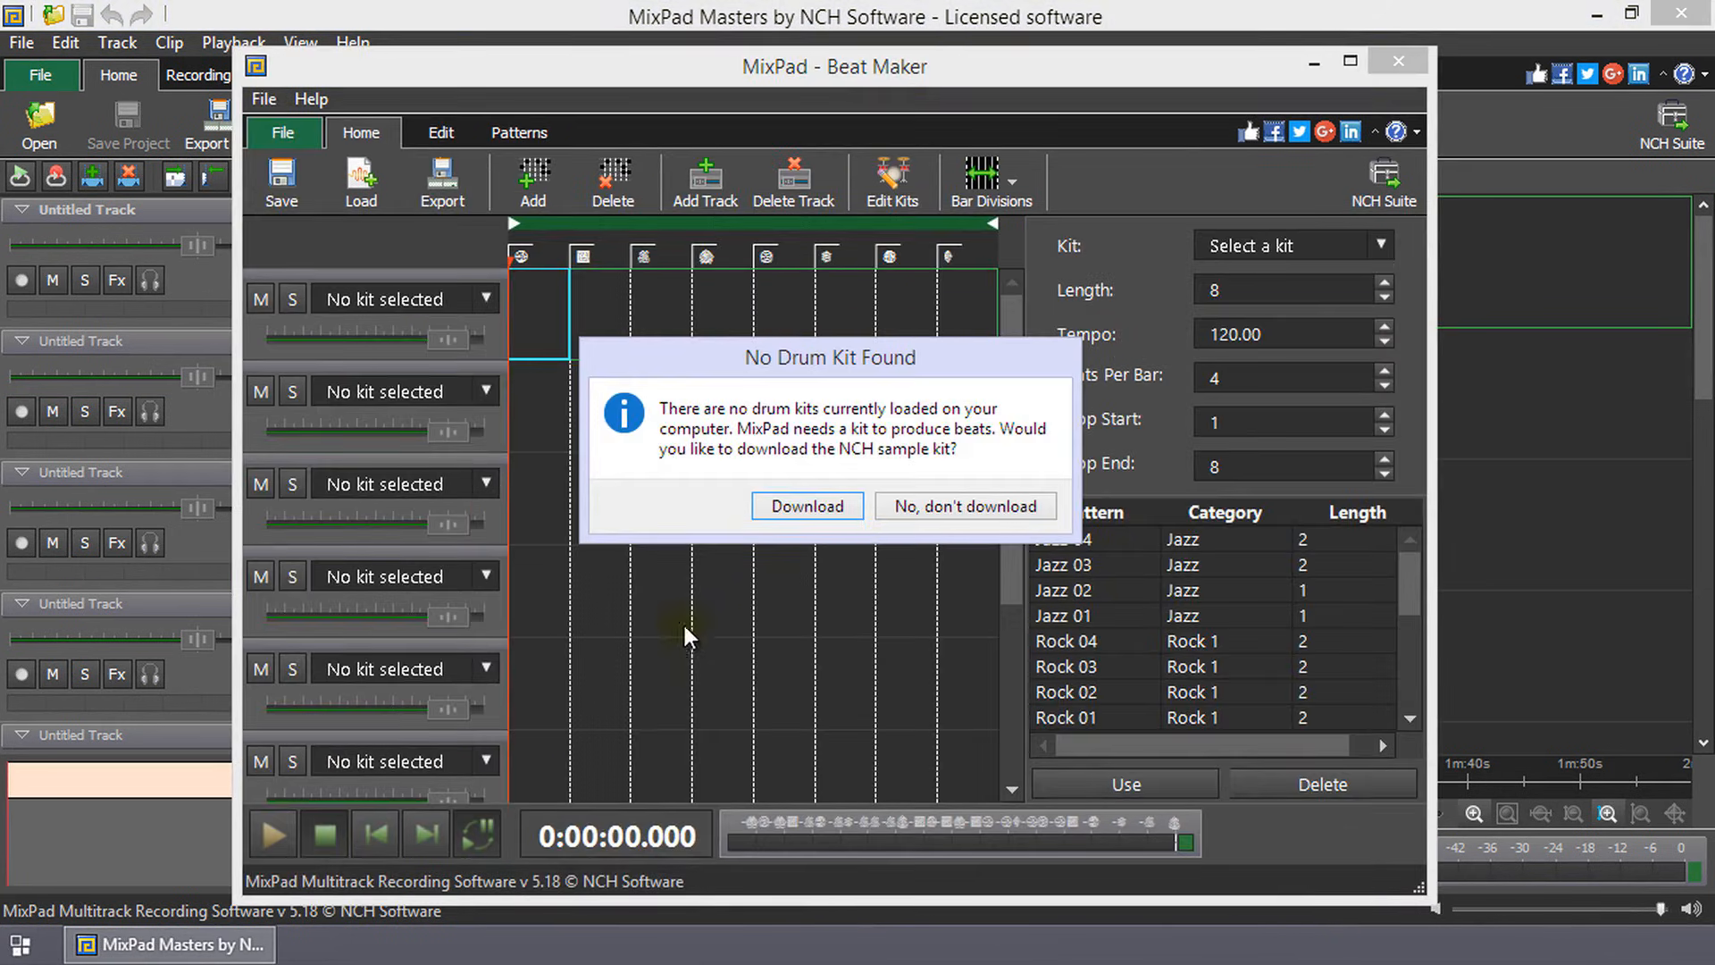
mouse_move(947, 366)
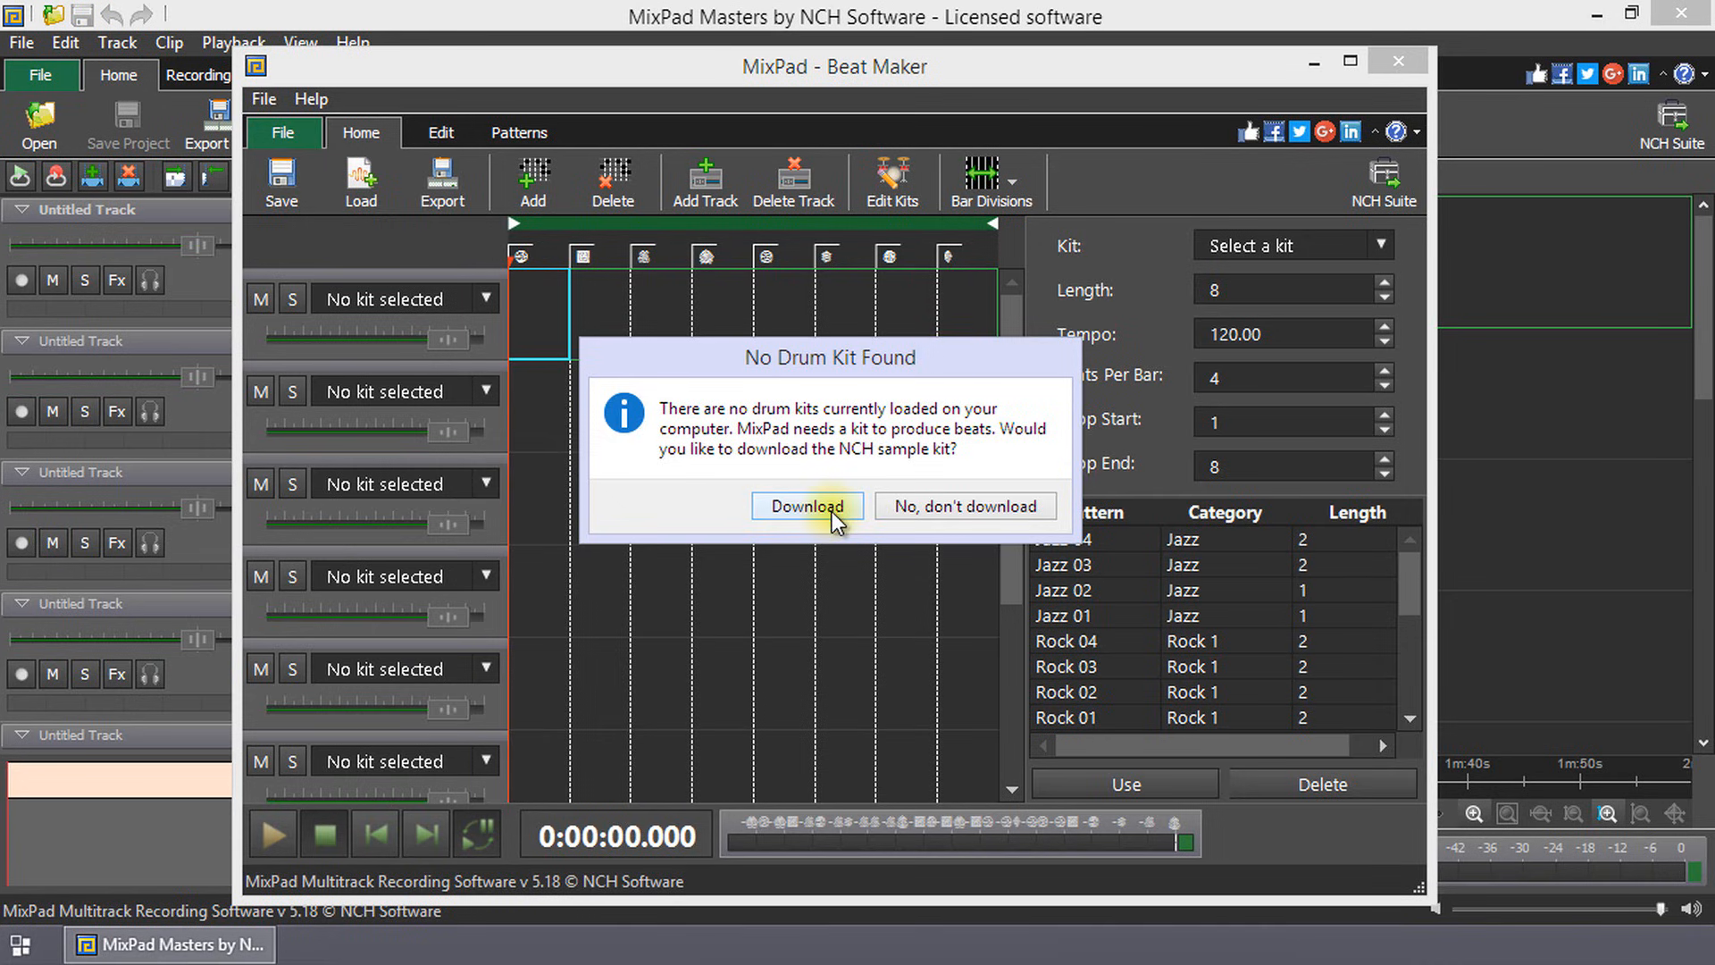
click(805, 506)
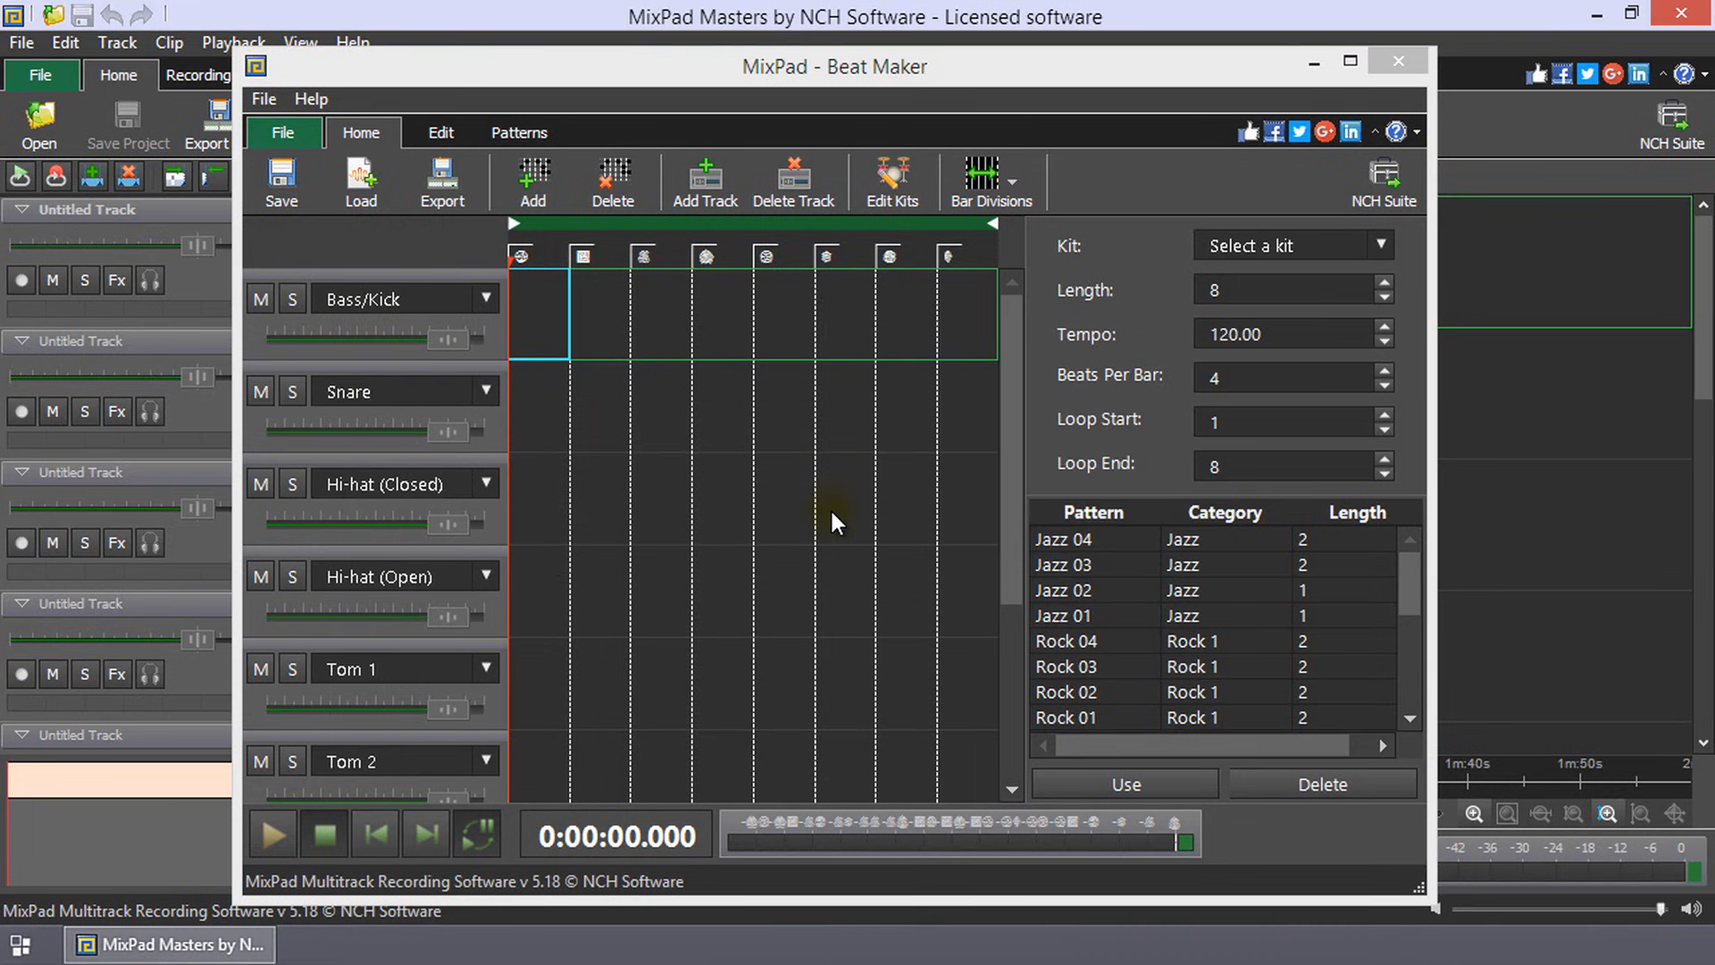
mouse_move(821, 530)
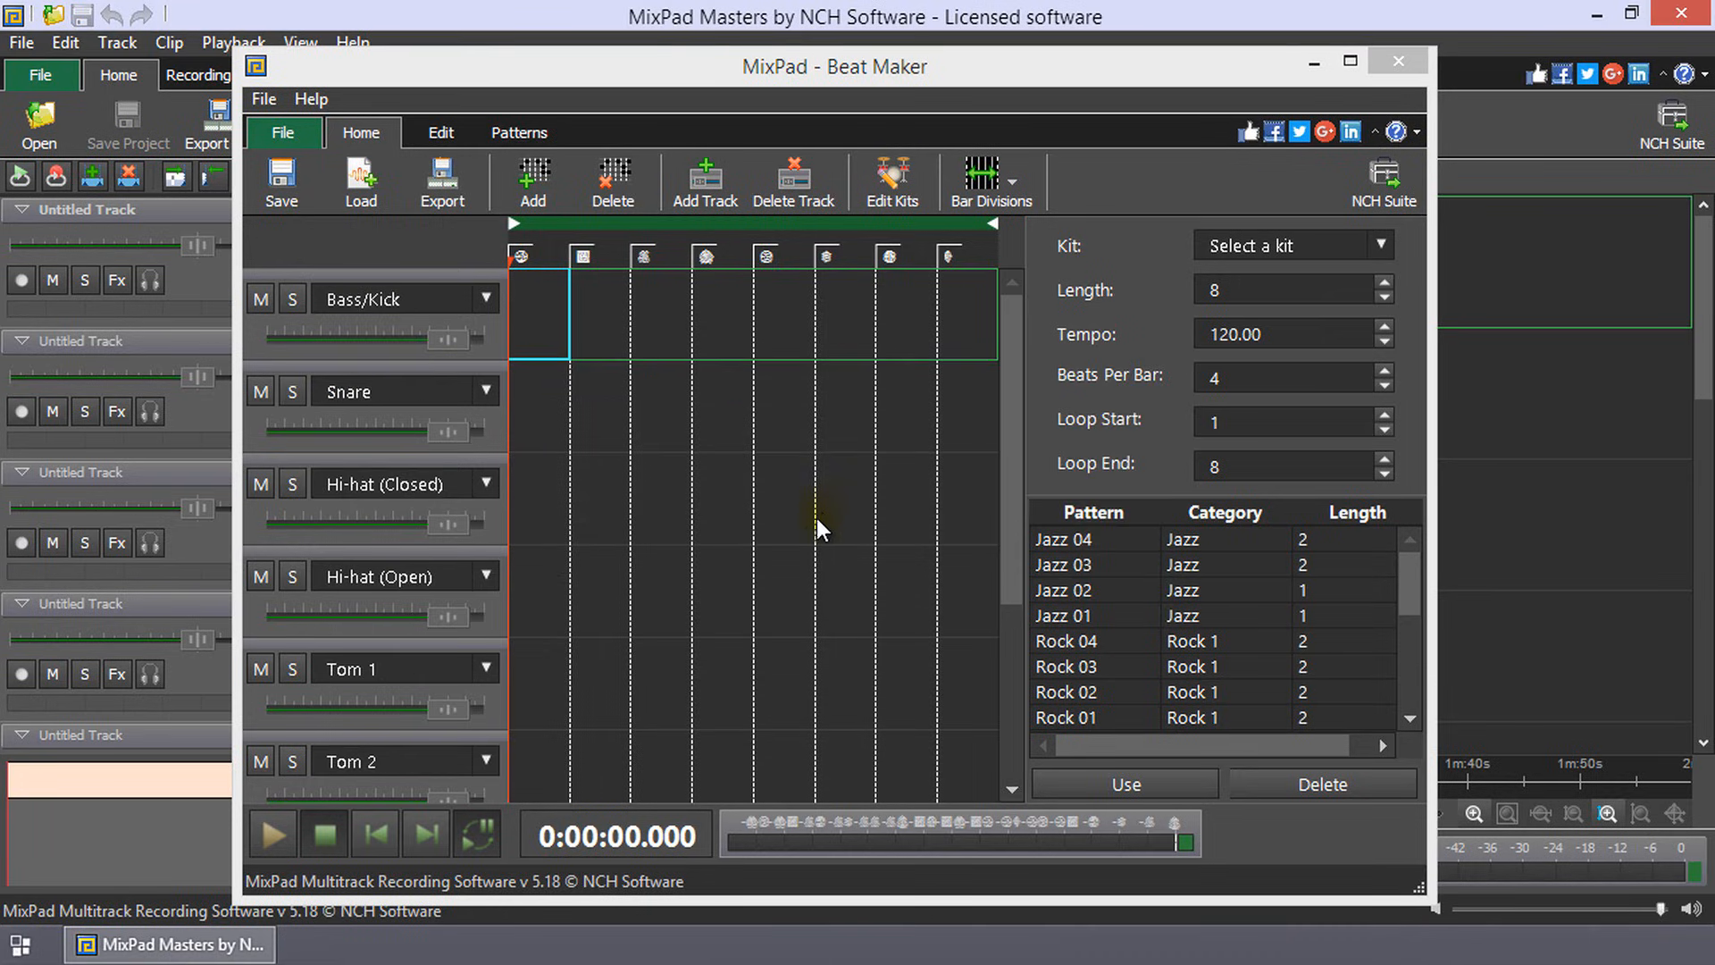
mouse_move(413, 377)
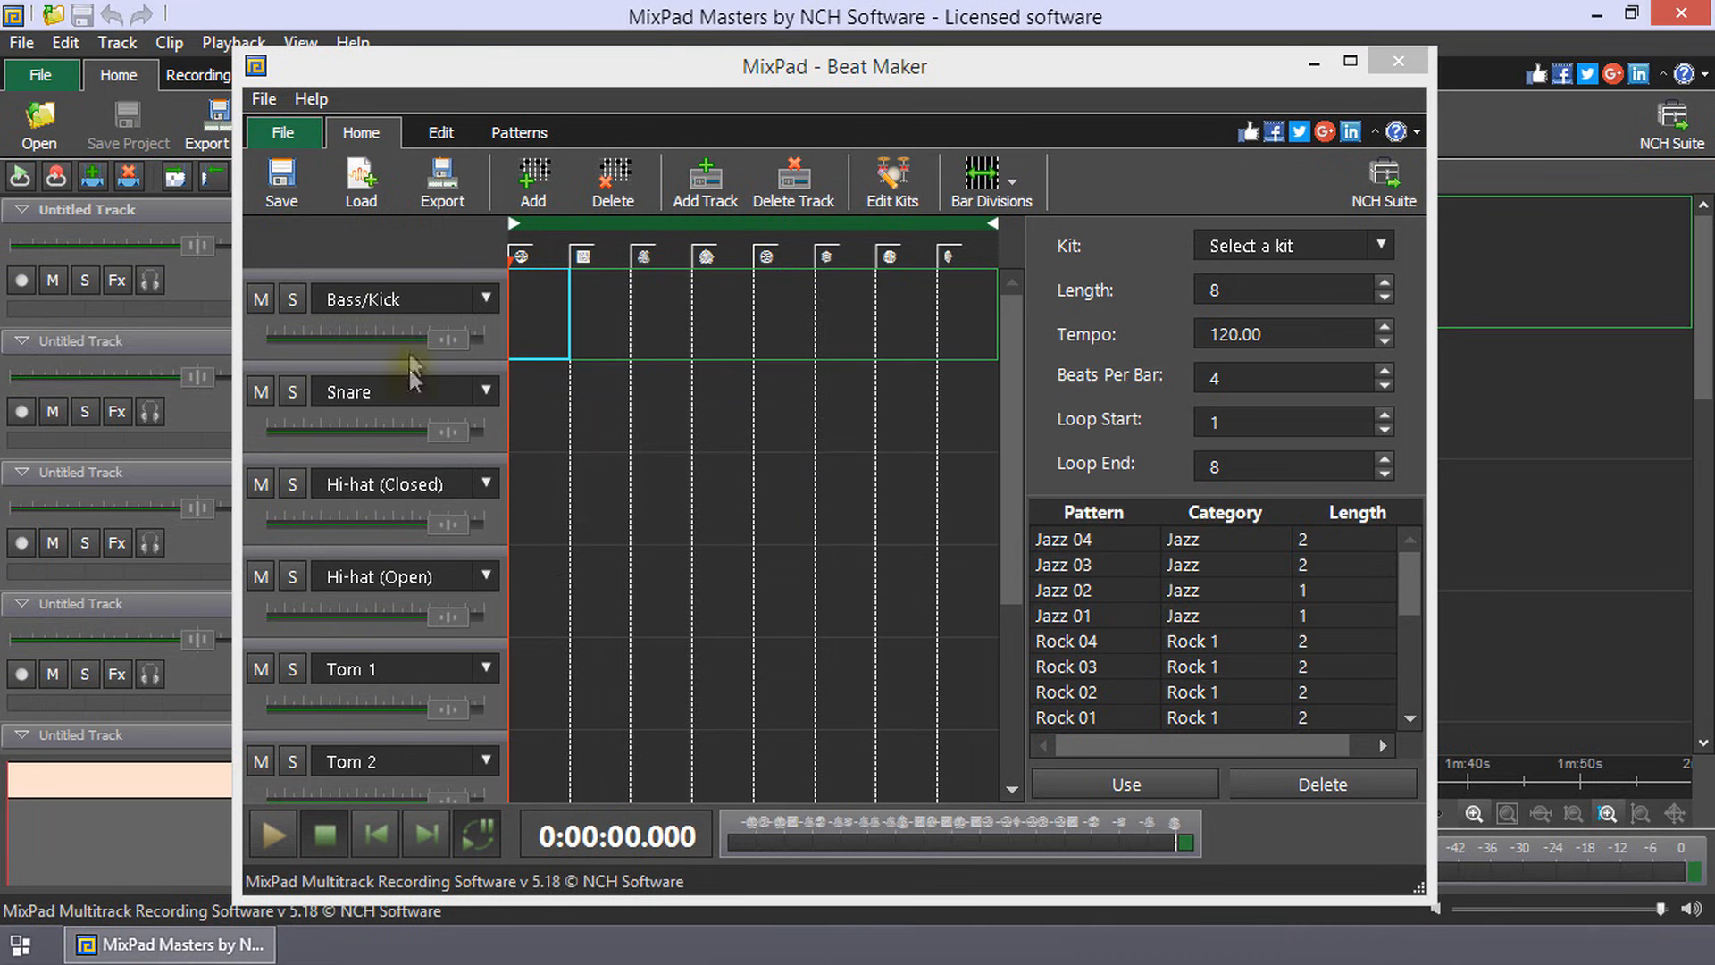
mouse_move(396, 315)
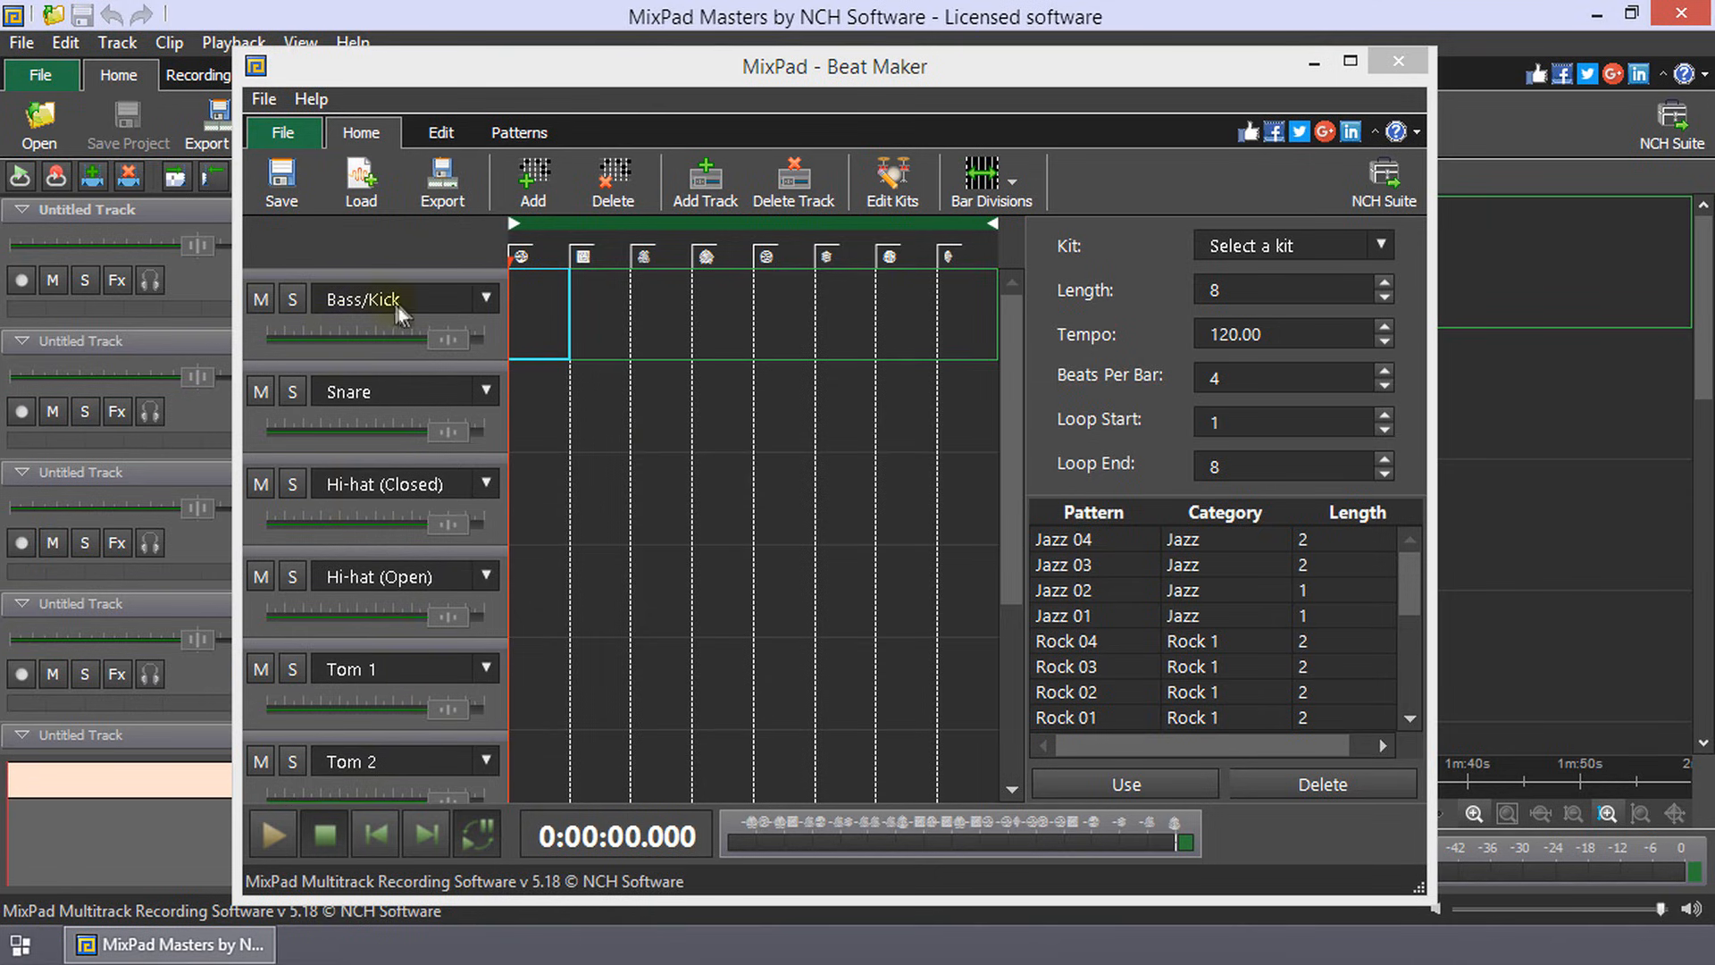
mouse_move(351, 457)
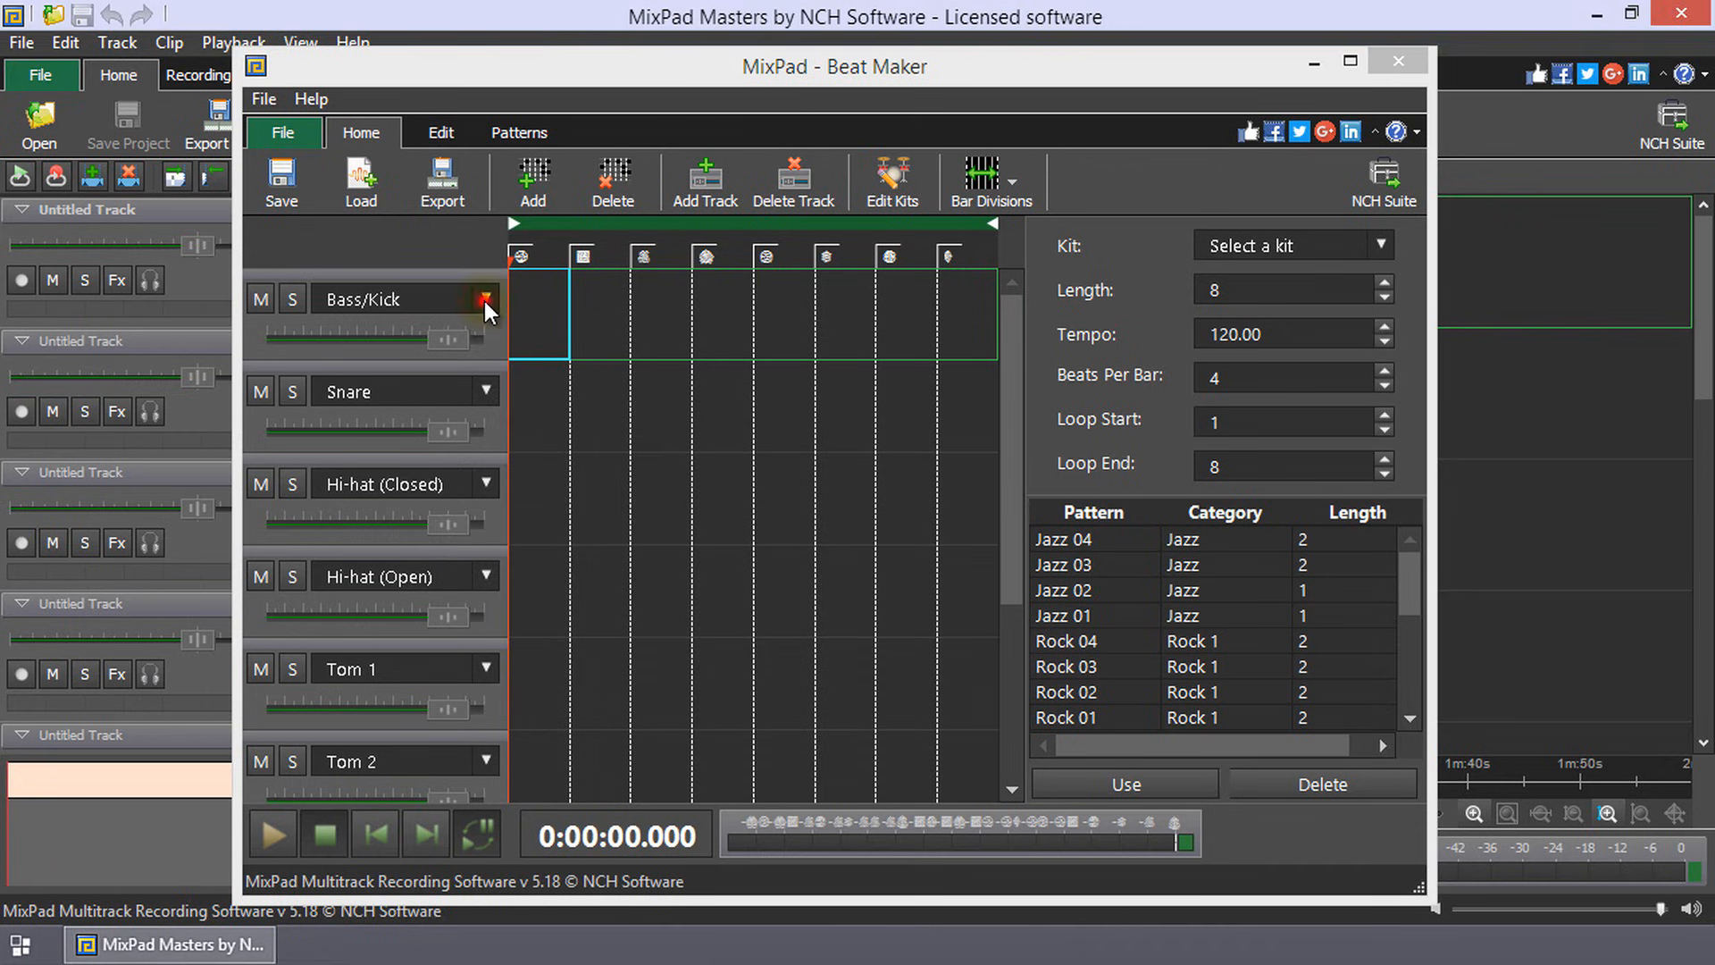
Switch the first beat track's instrument to Tom 1
click(486, 298)
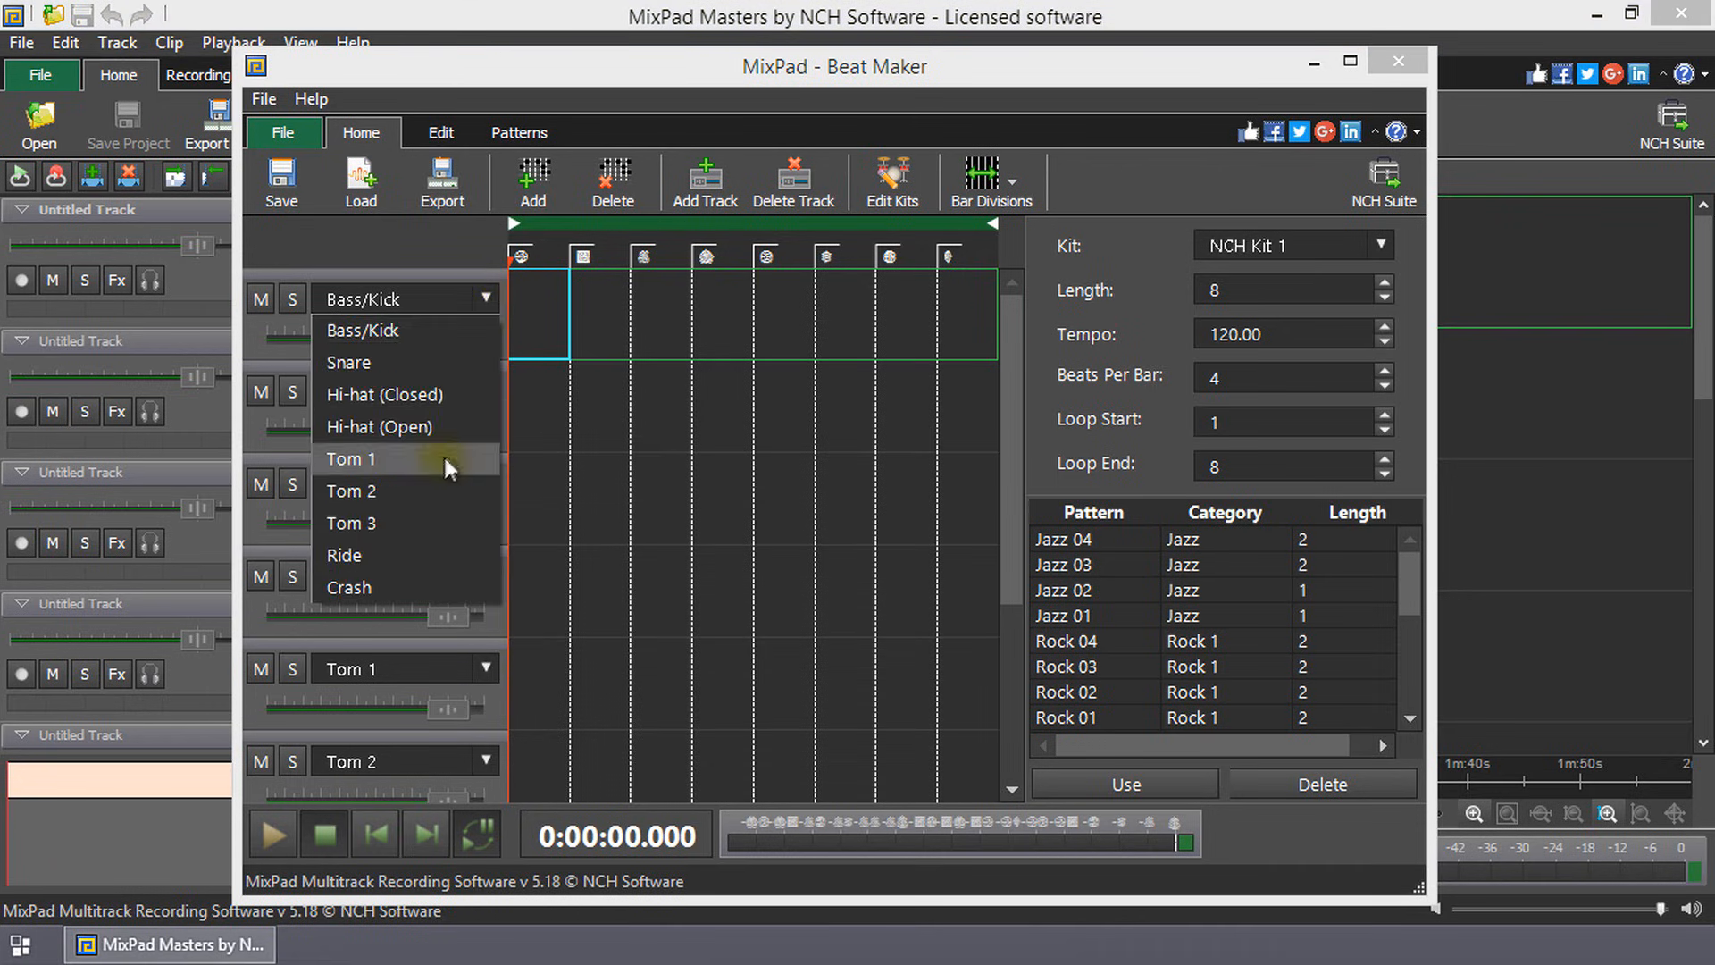
click(352, 459)
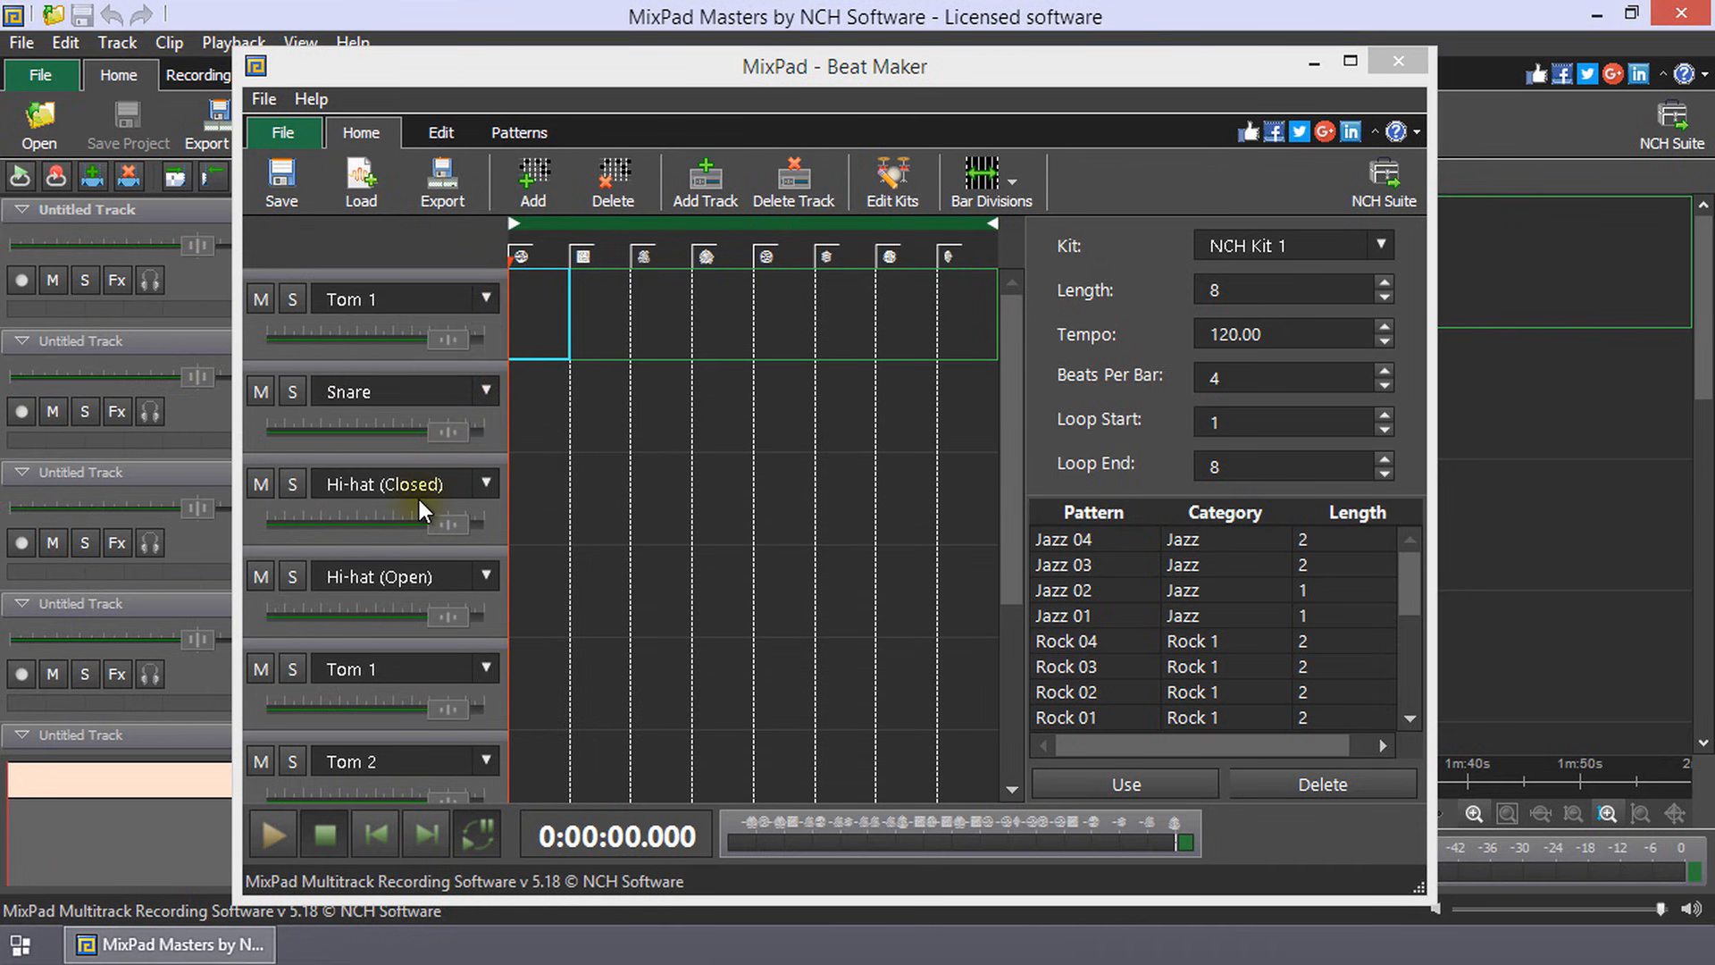
mouse_move(618, 388)
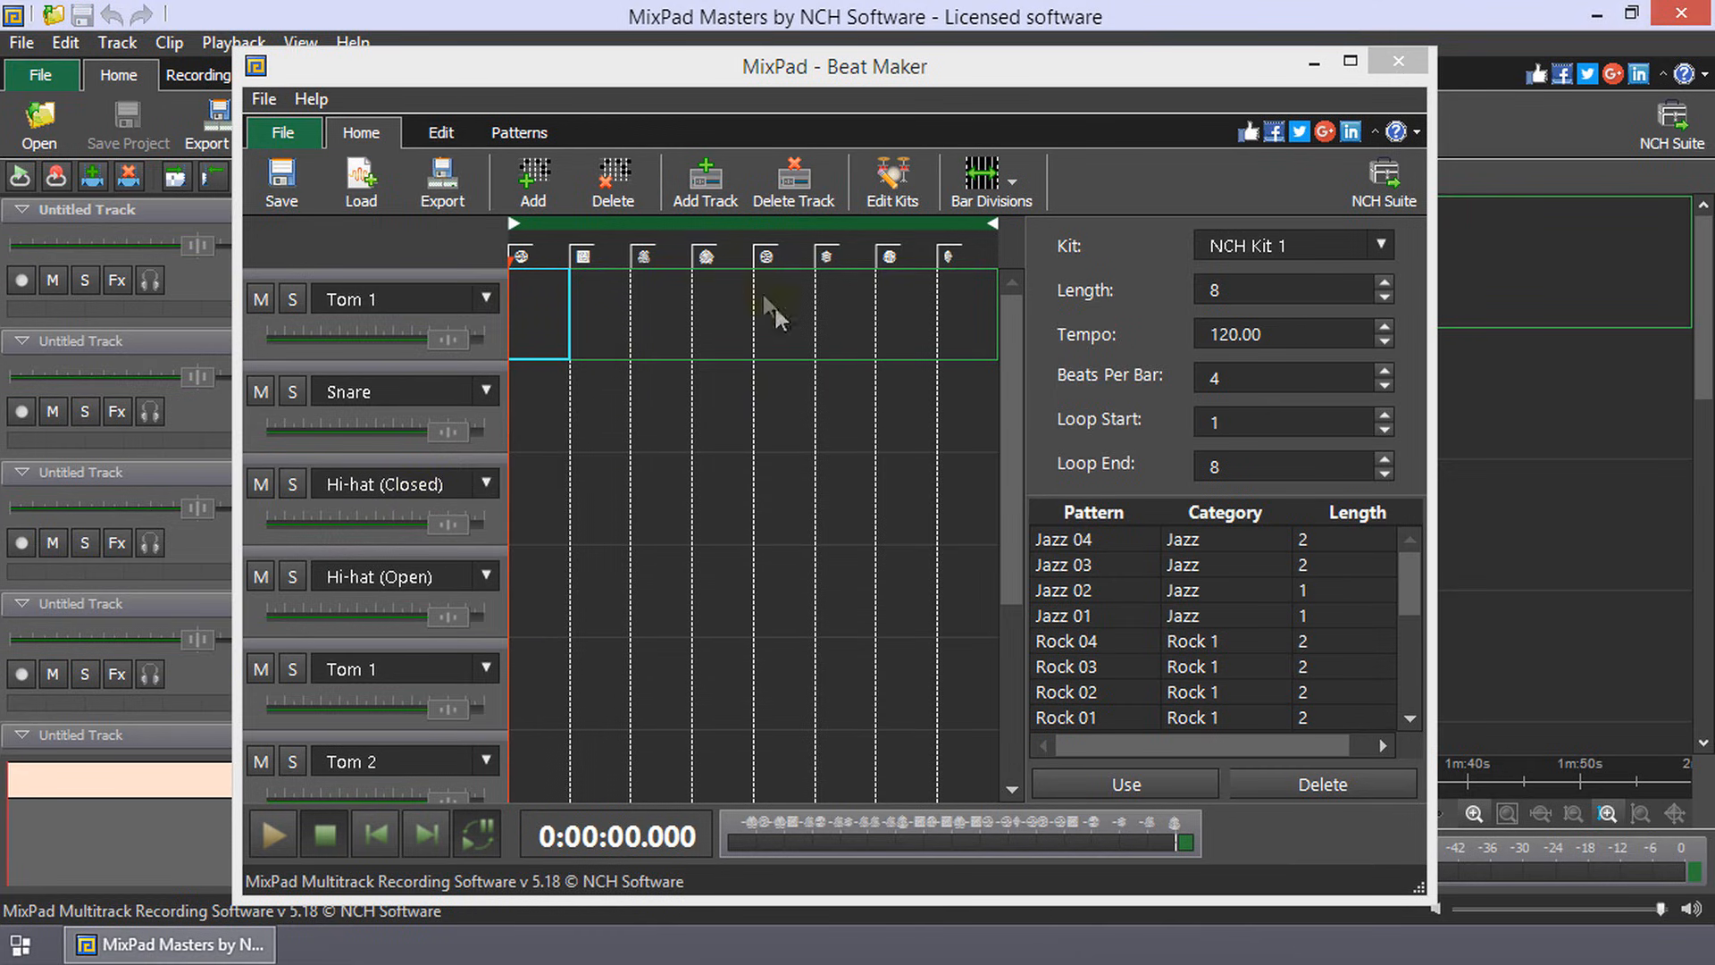
mouse_move(823, 333)
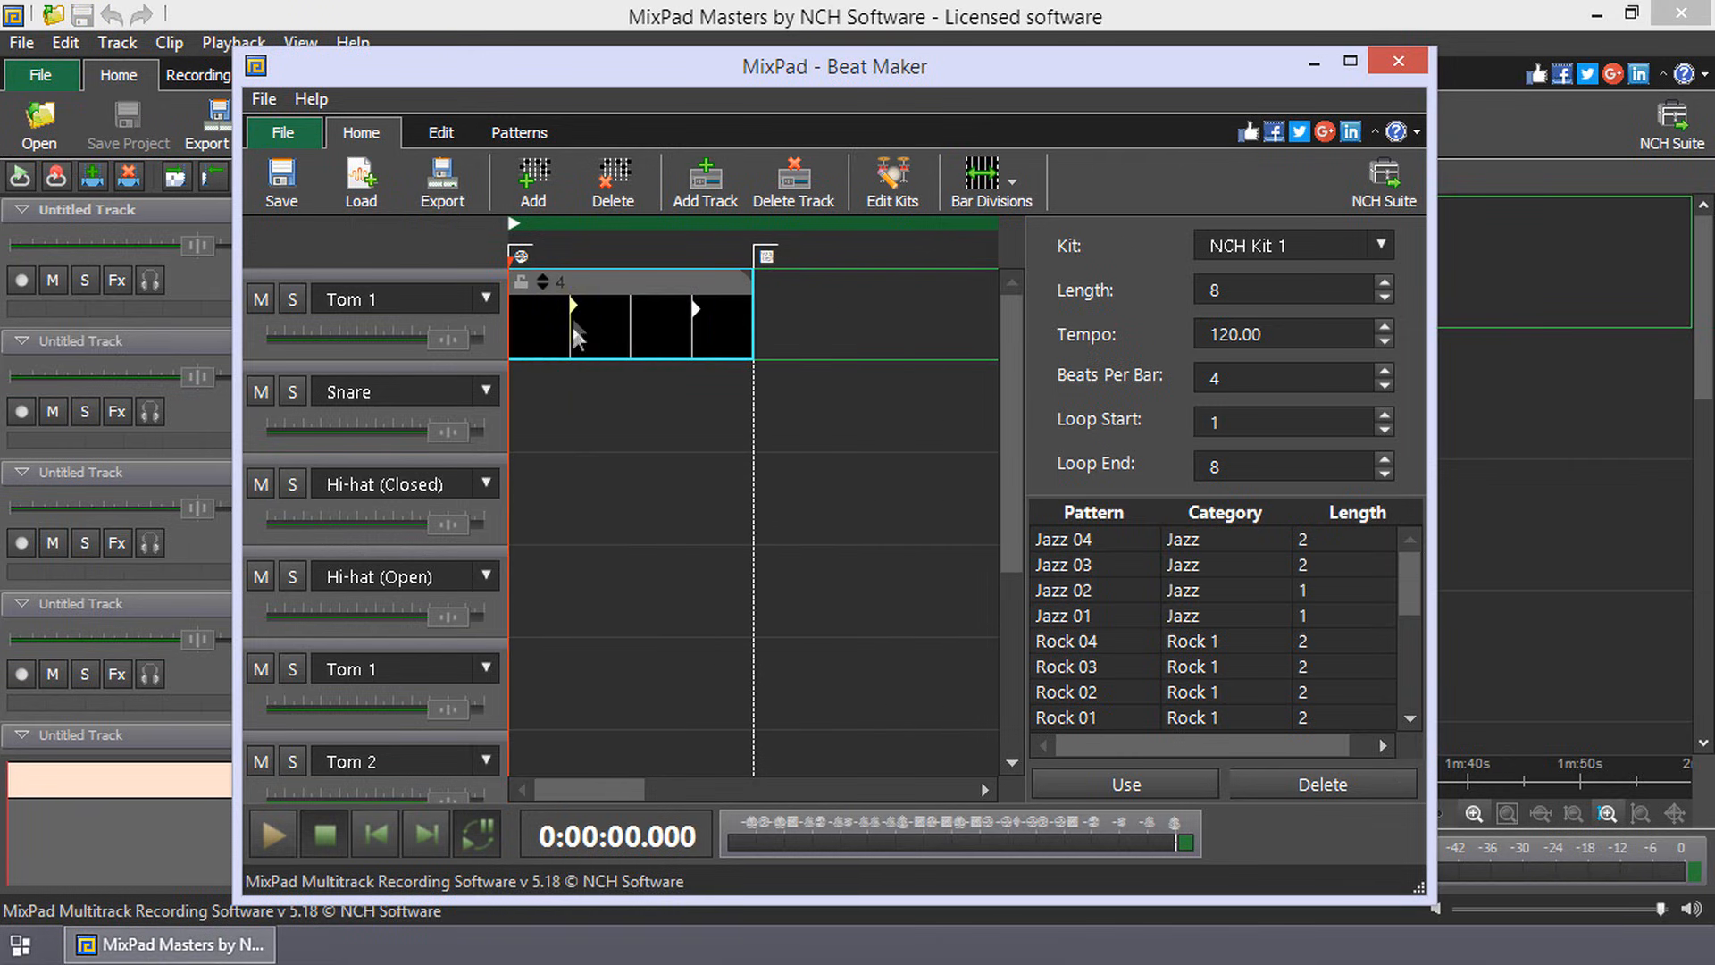
mouse_move(695, 311)
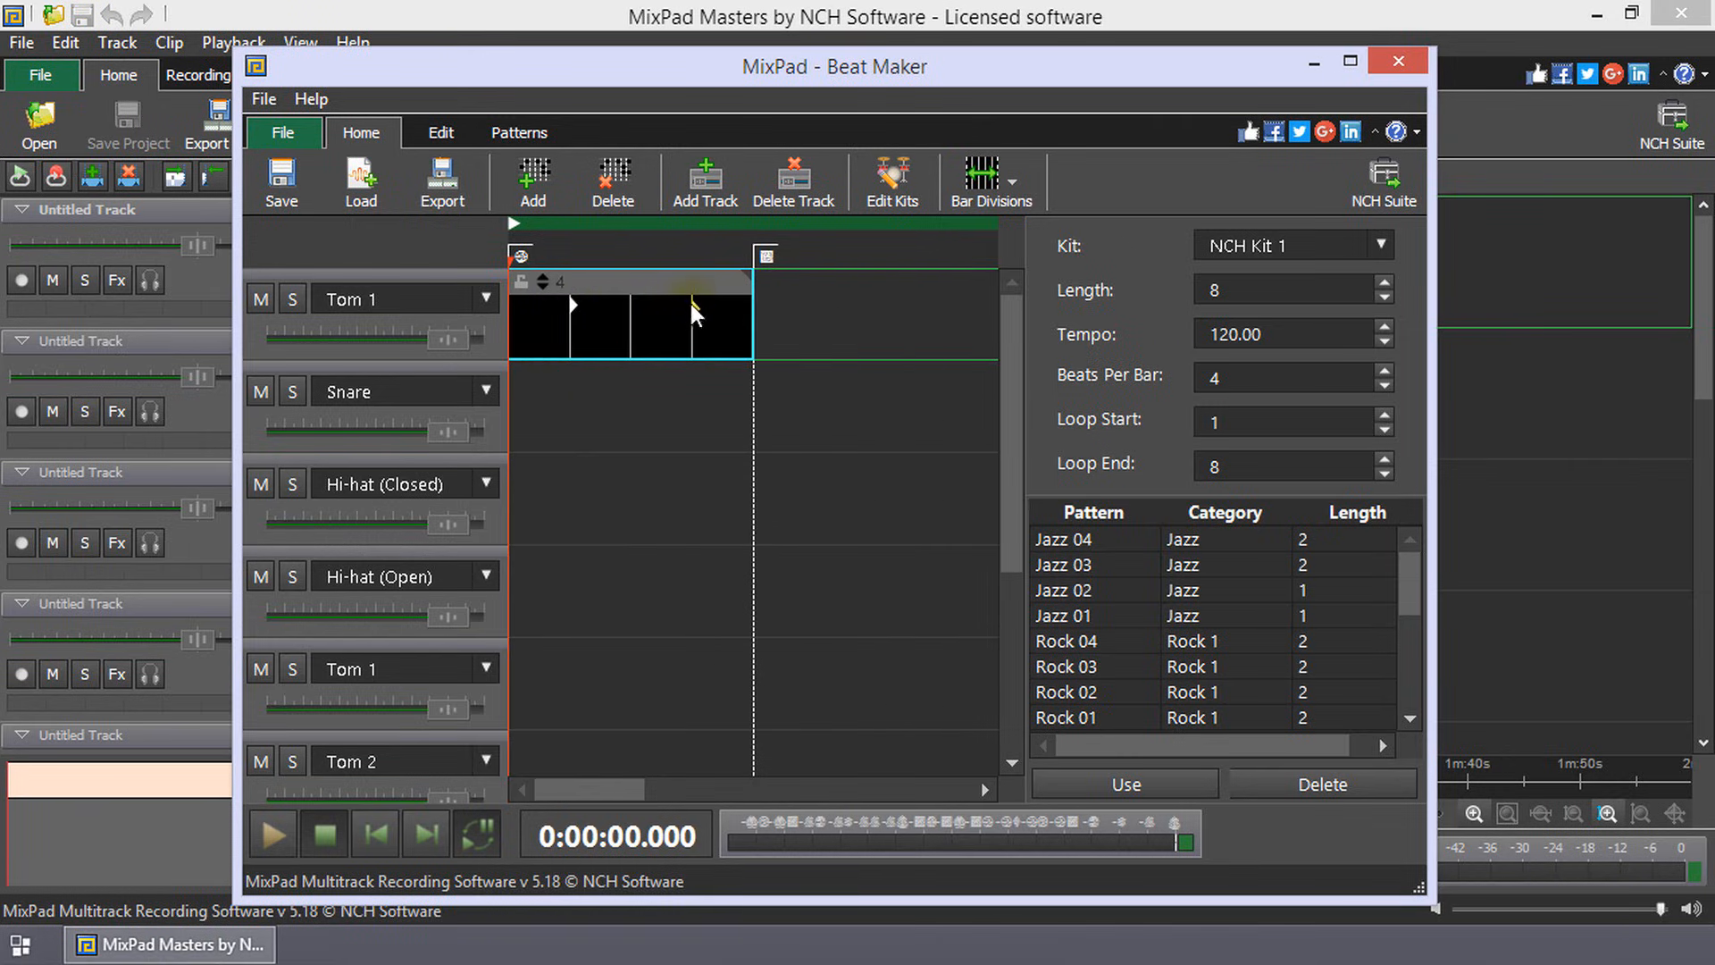
Play the Tom 1 pattern, stop the loop, and raise its division from 4 to 8
click(270, 834)
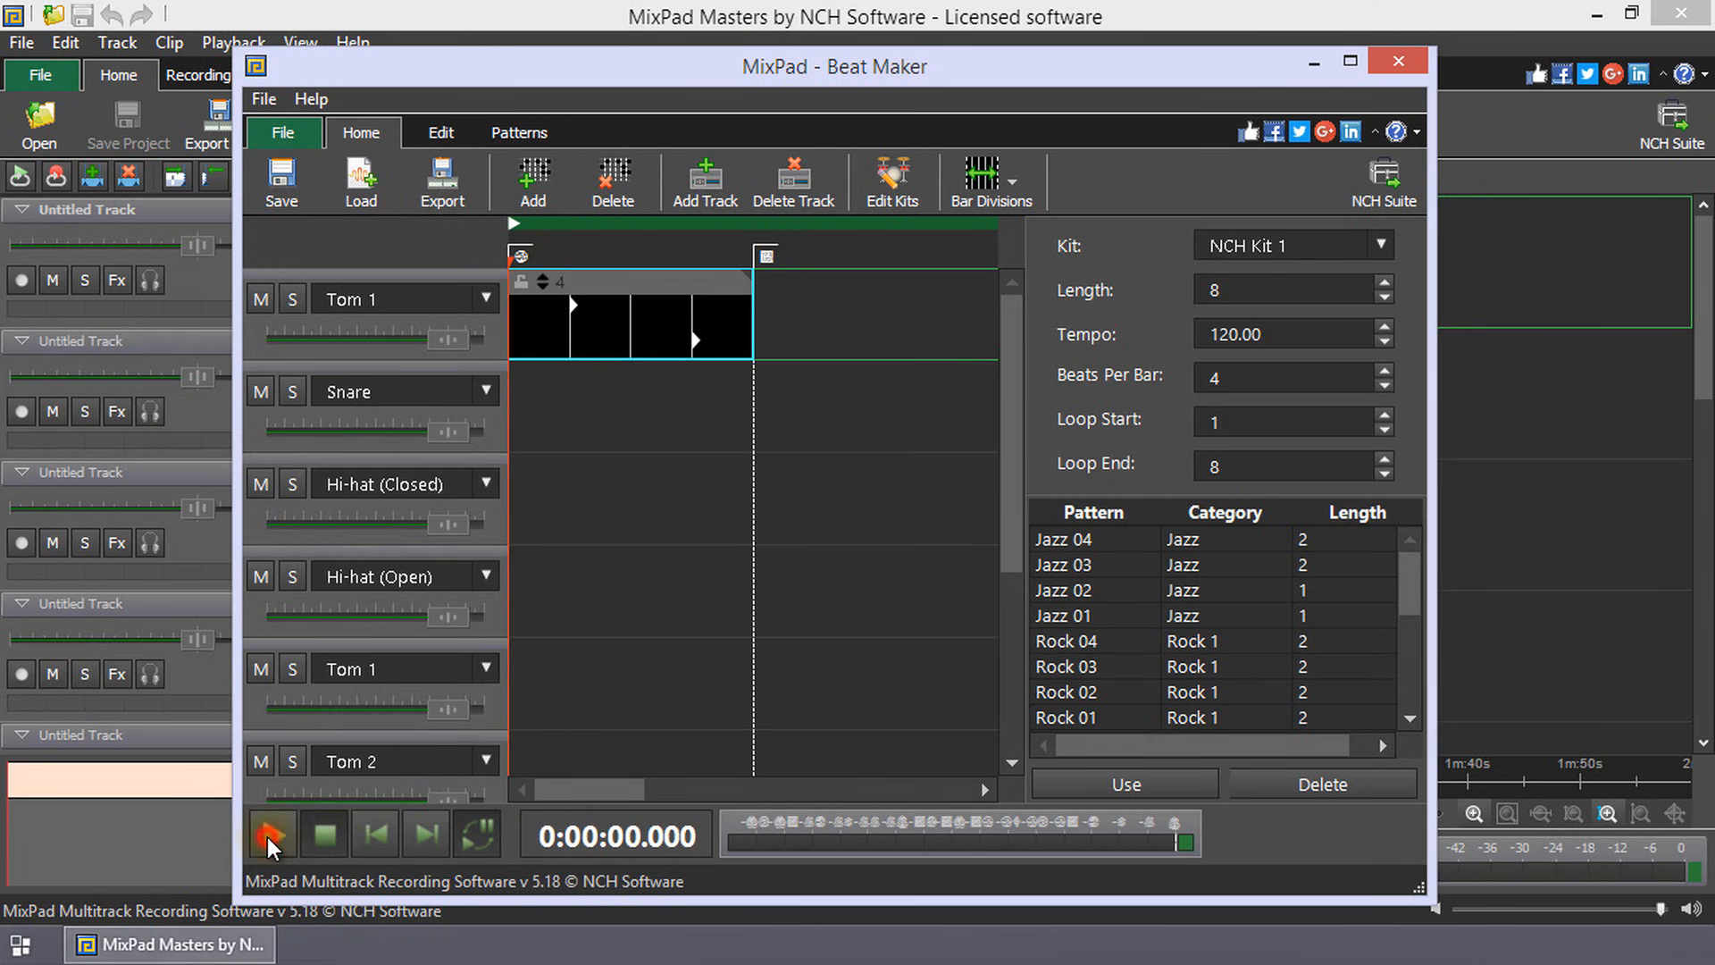
click(270, 834)
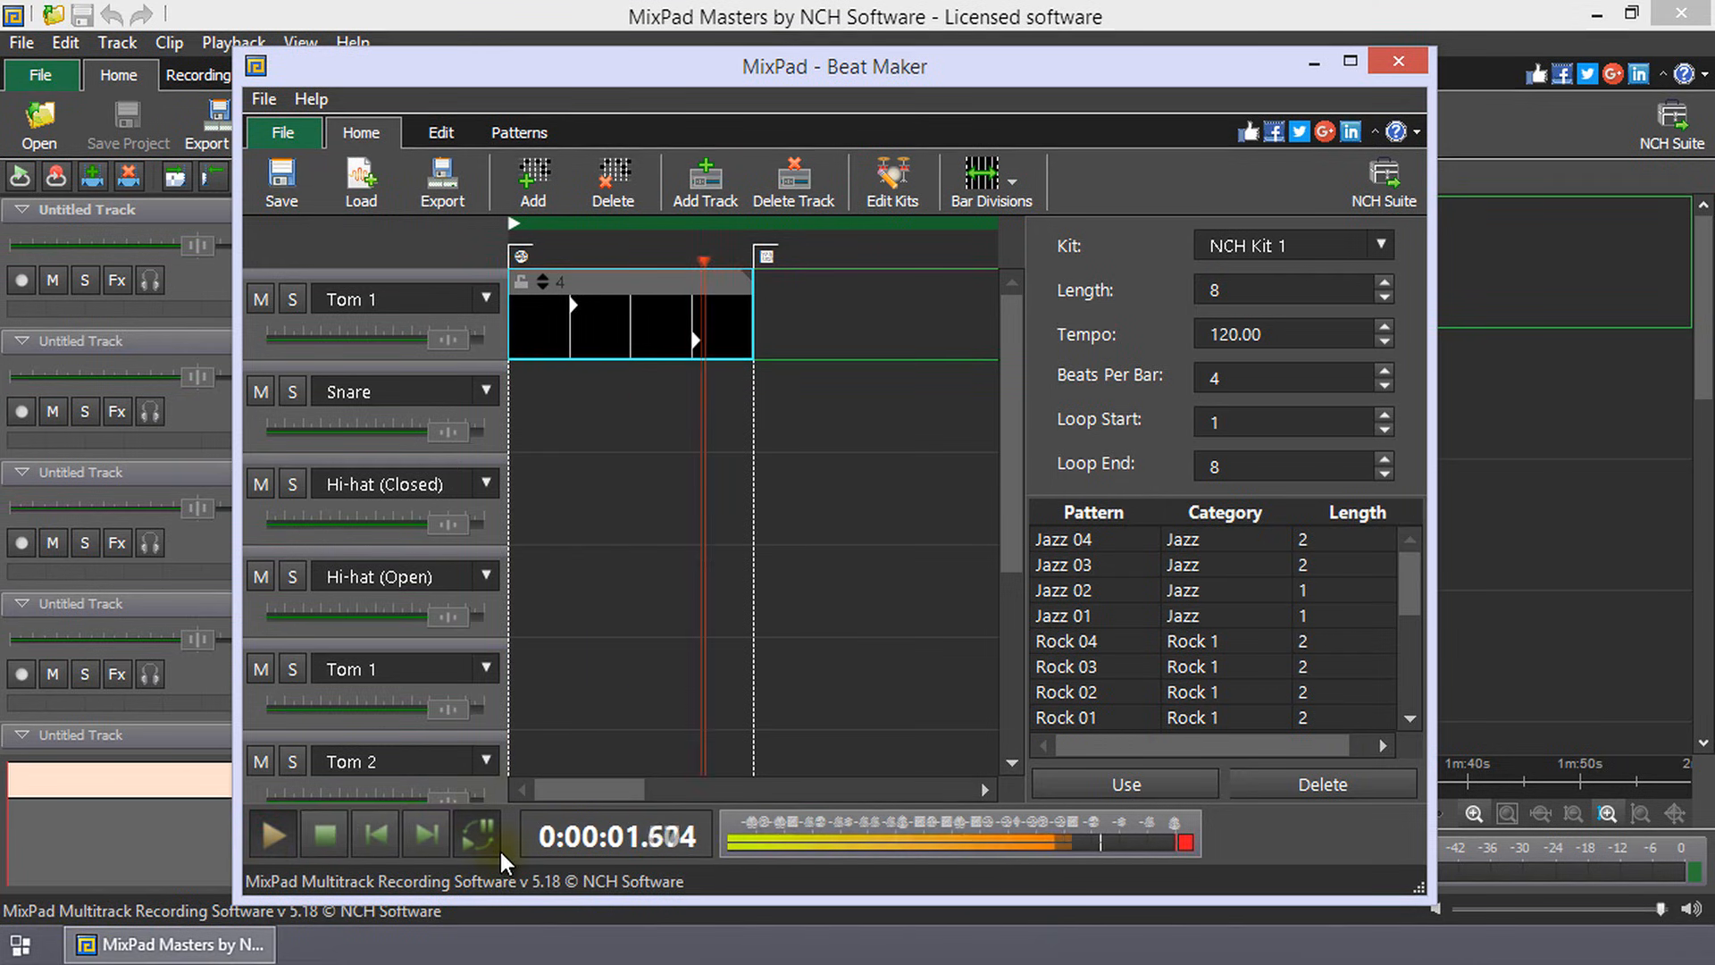
click(477, 834)
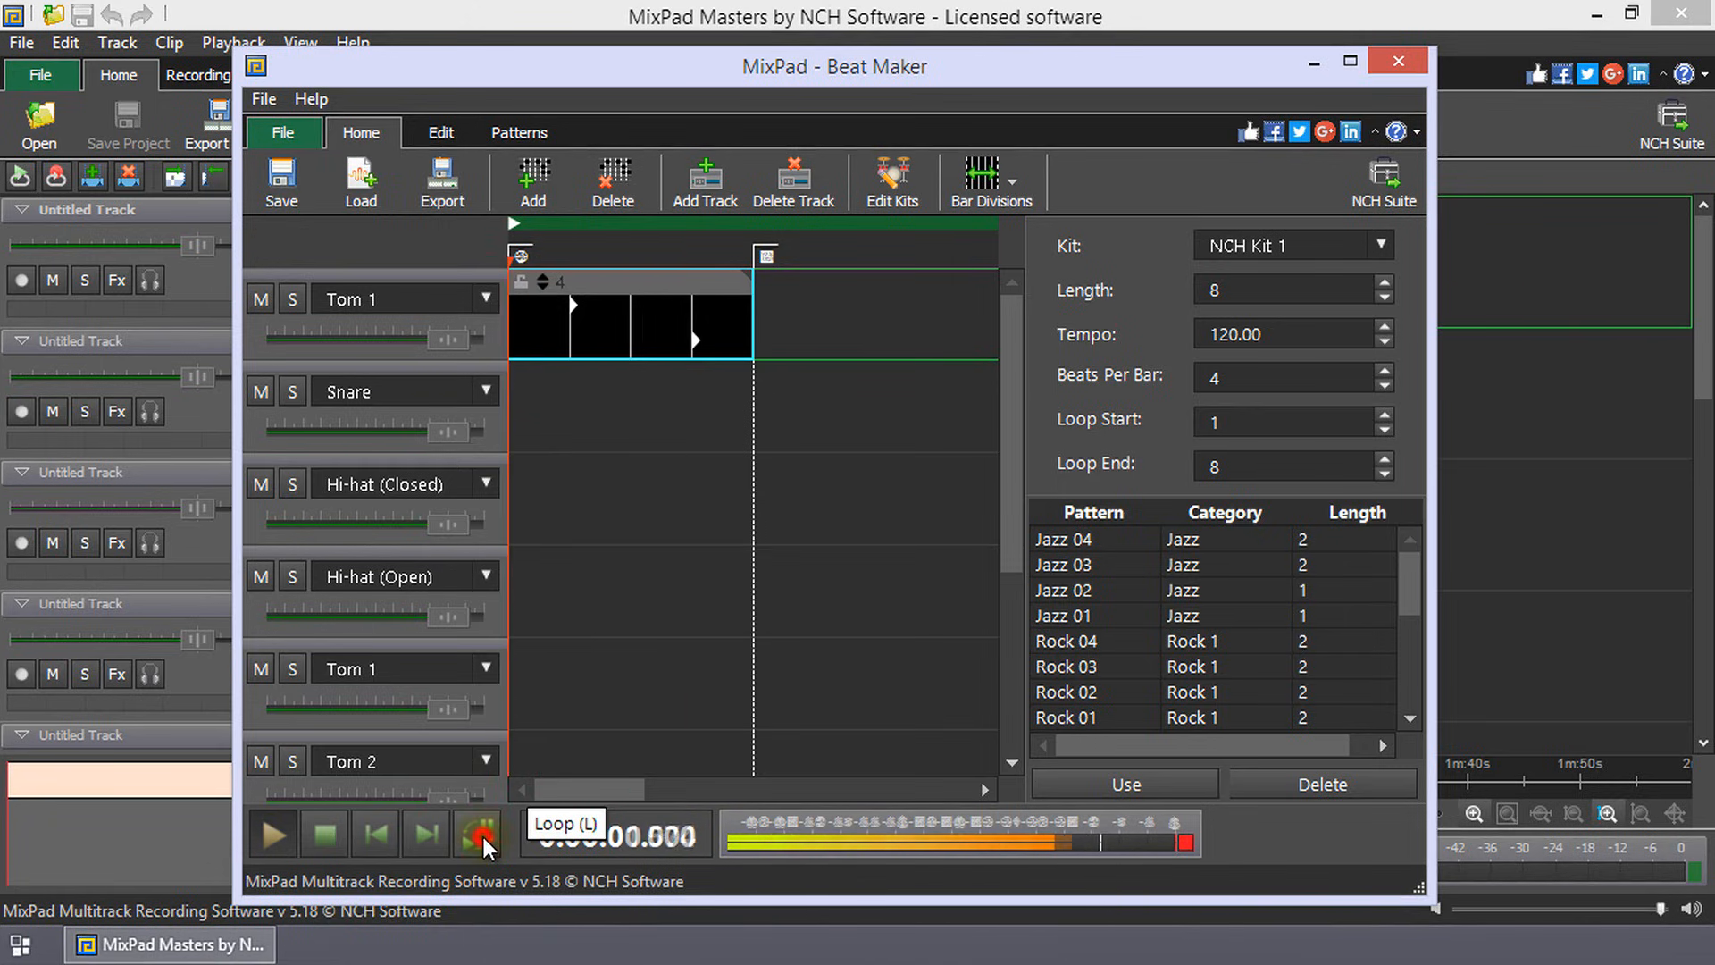
click(479, 834)
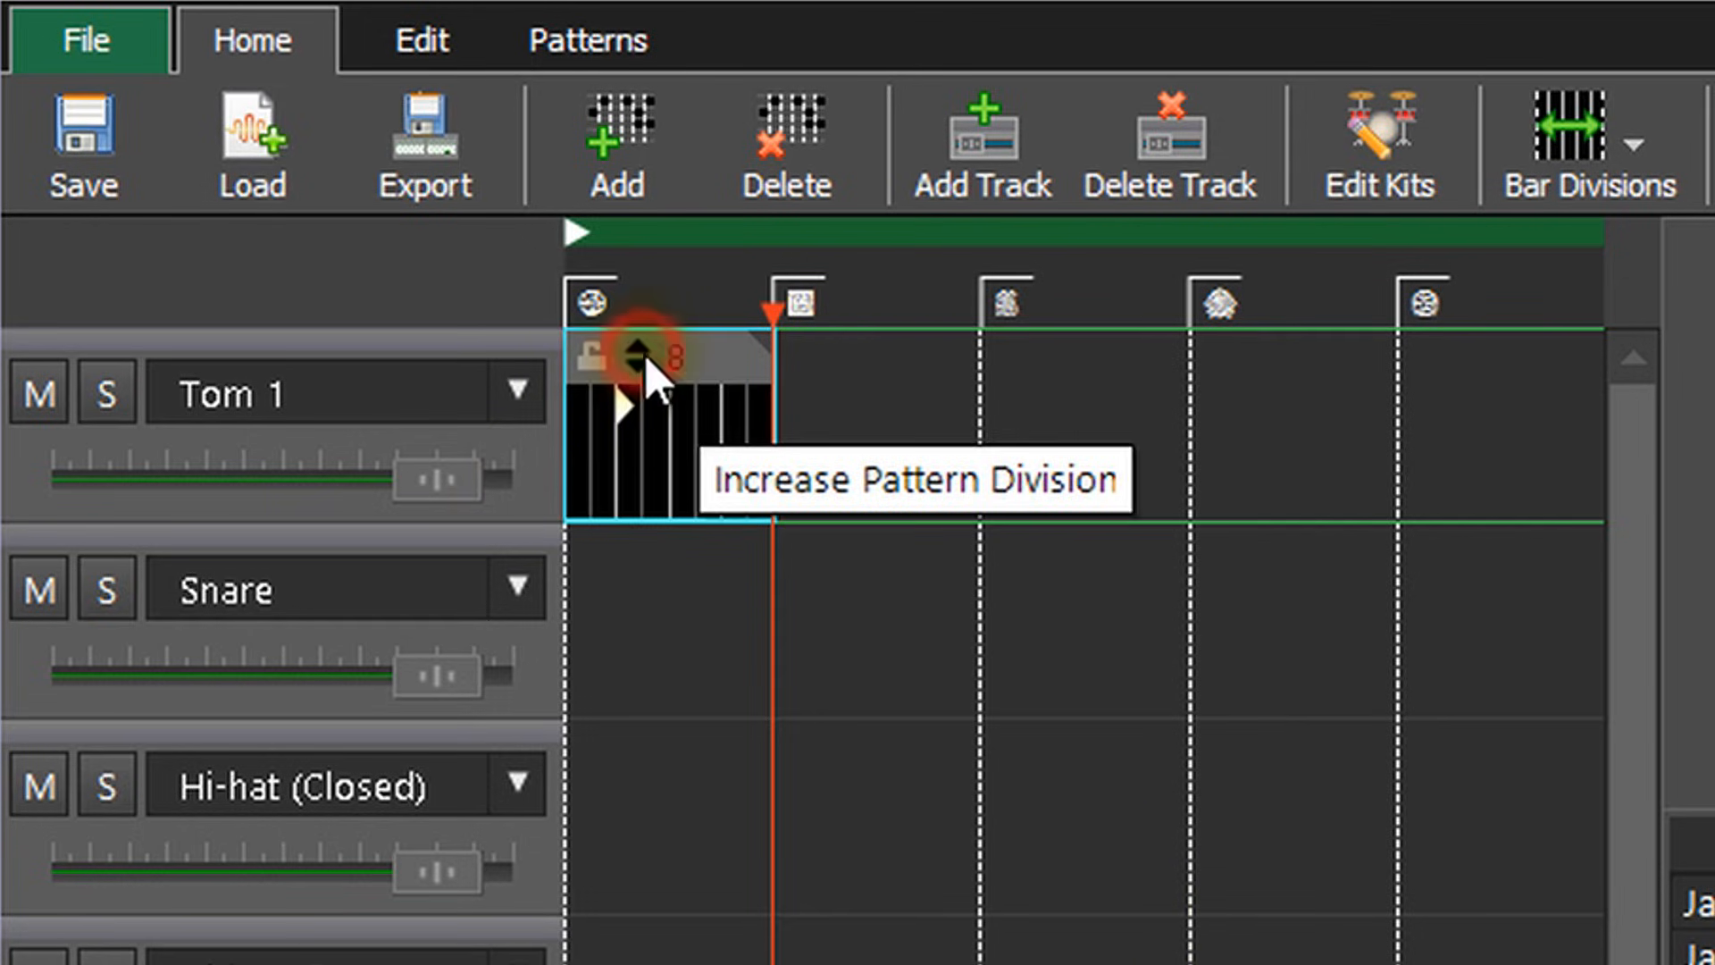
Extend the Tom 1 pattern with more subdivisions filled with tom hits
click(643, 365)
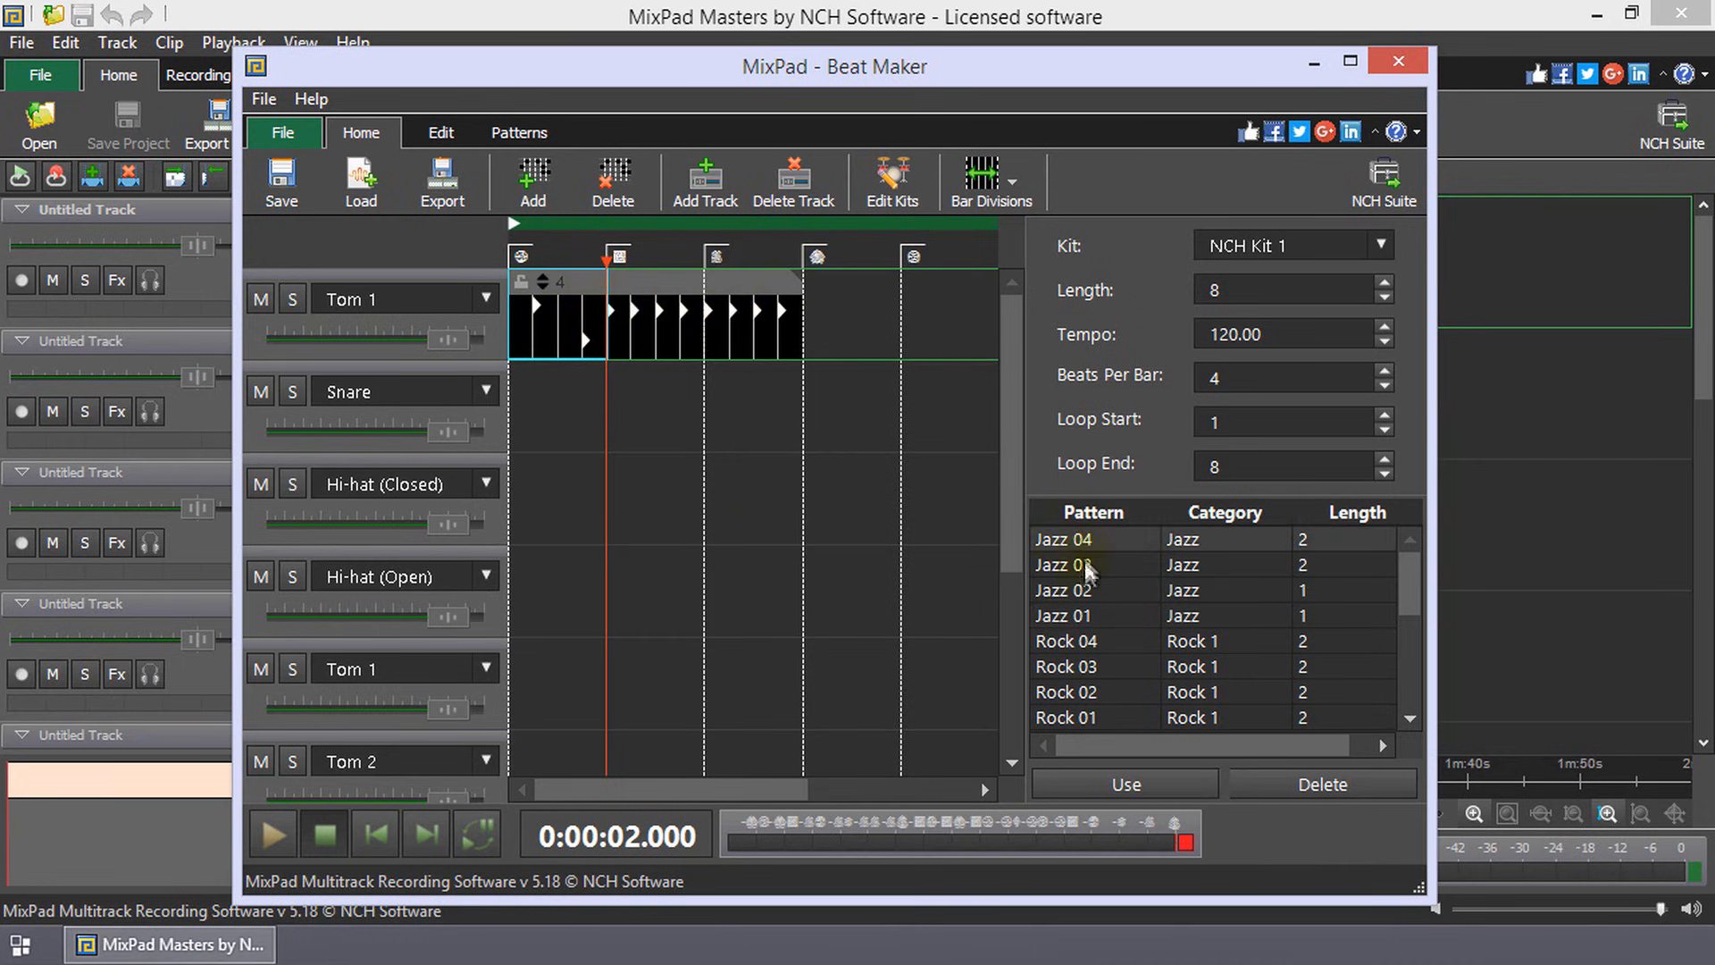
Use the Jazz 01 preset to fill the snare and hi-hat tracks
click(1061, 614)
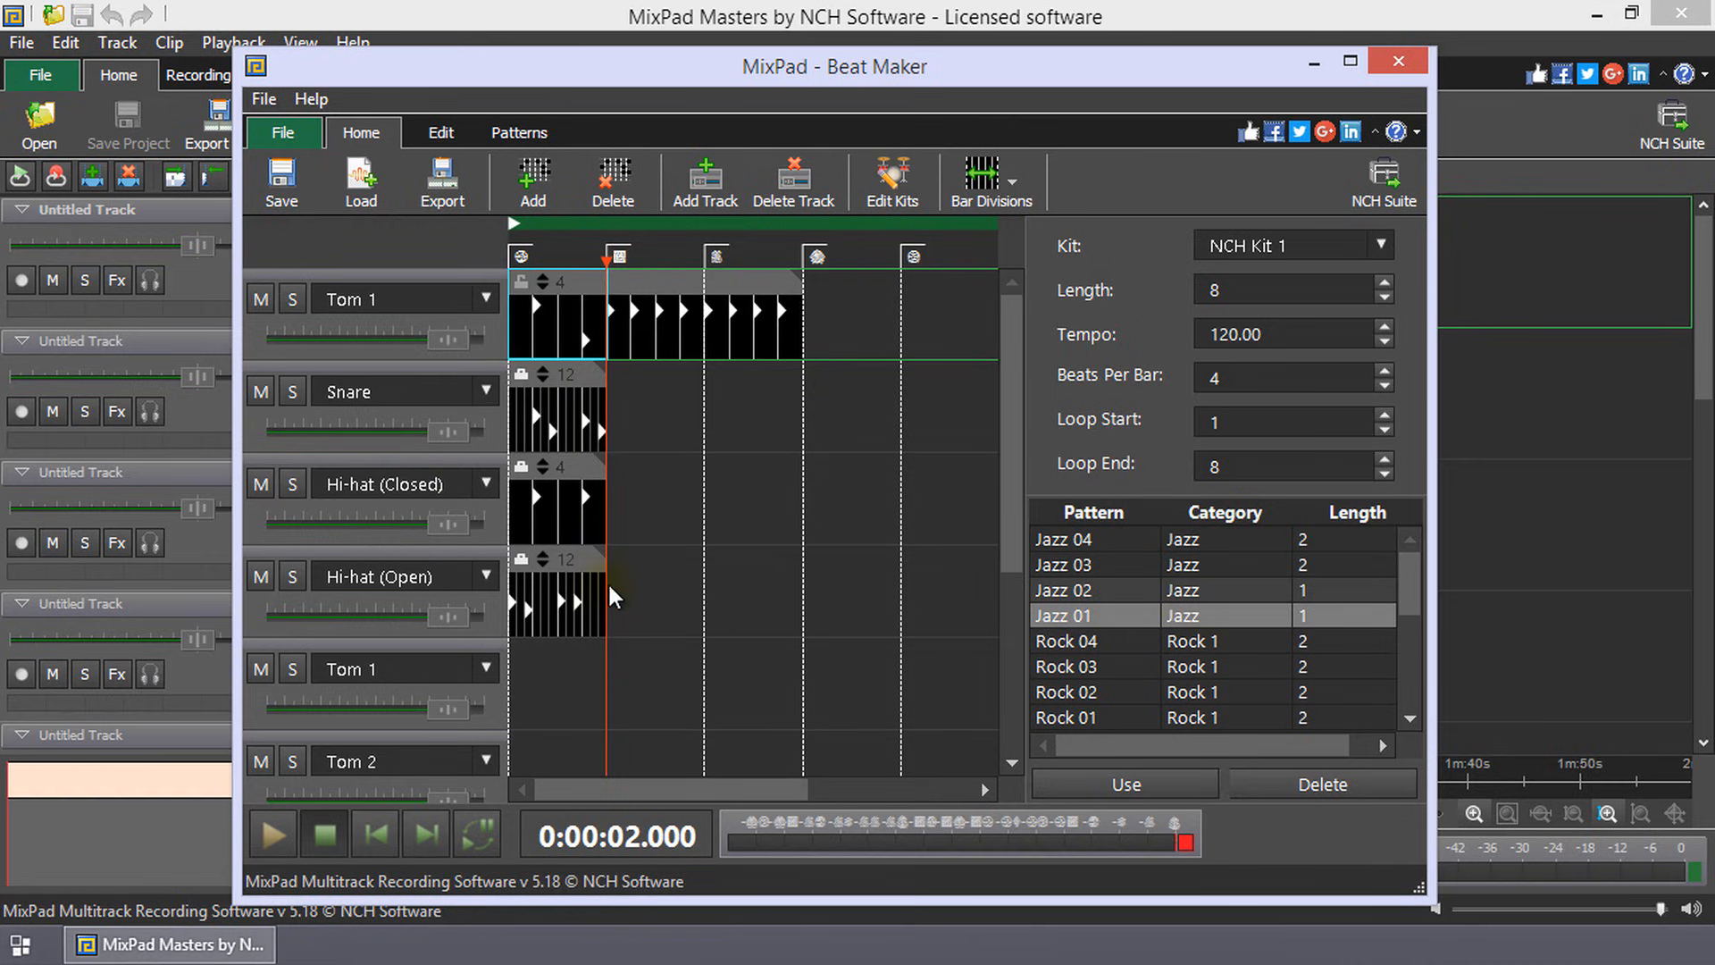
mouse_move(680, 431)
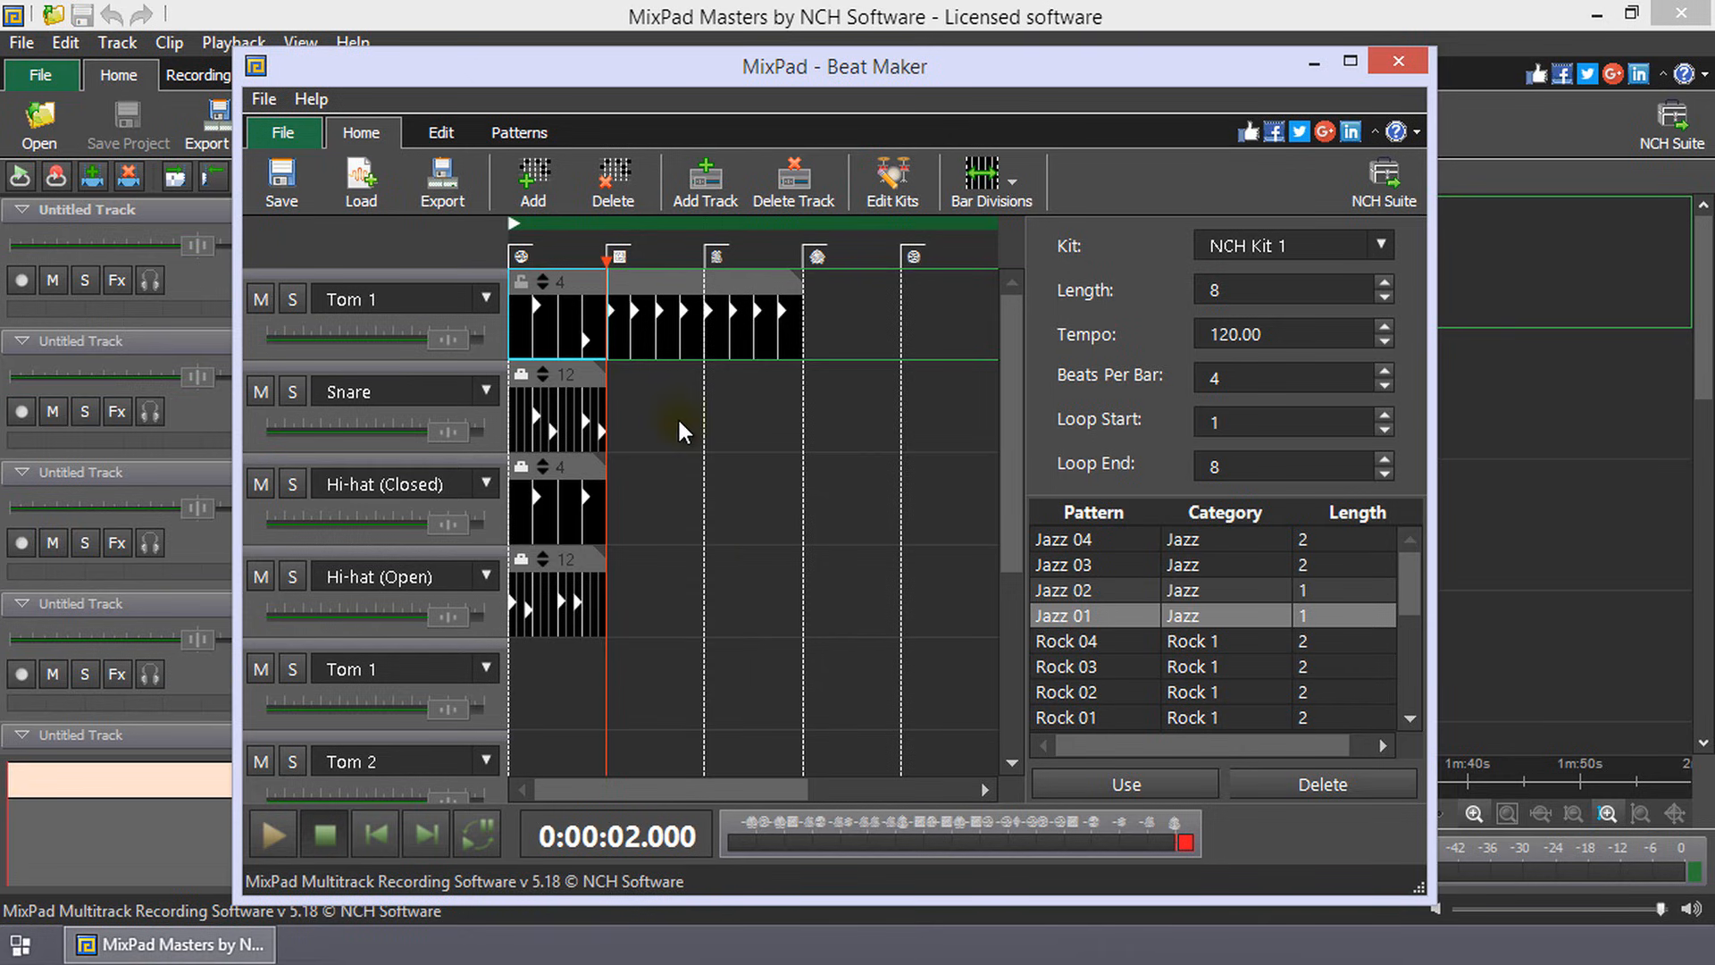
mouse_move(673, 425)
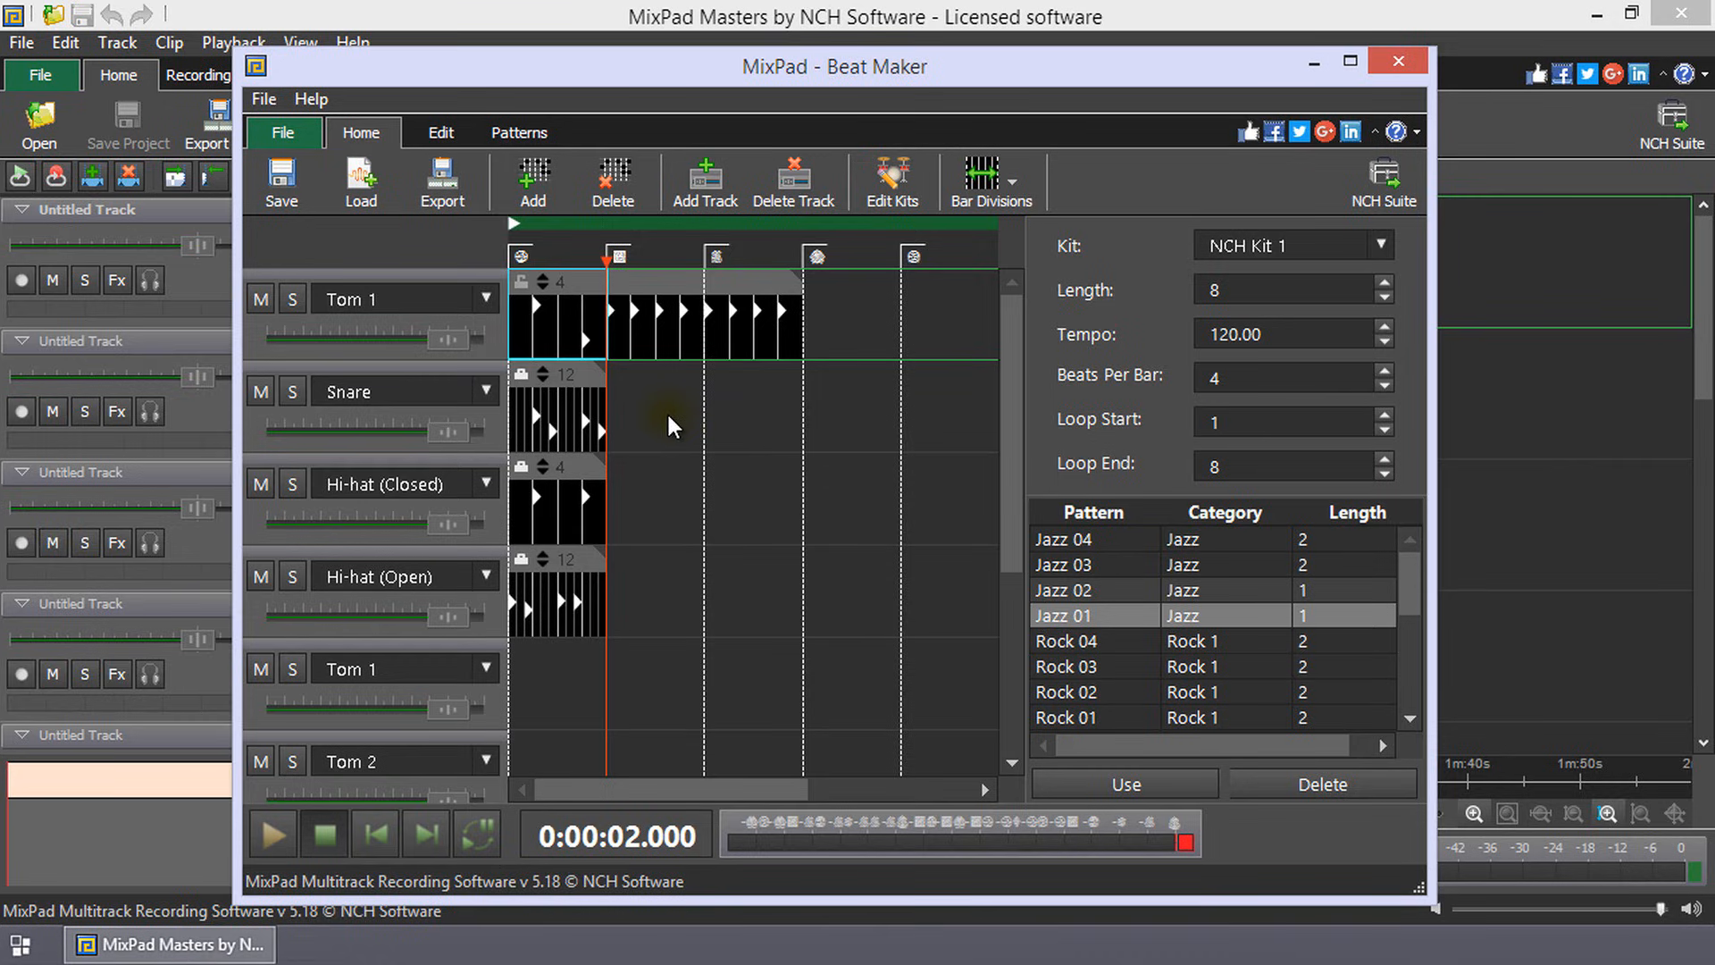
Save the beat as New Composition.mpdb in the BeatMaker Compositions folder
click(283, 182)
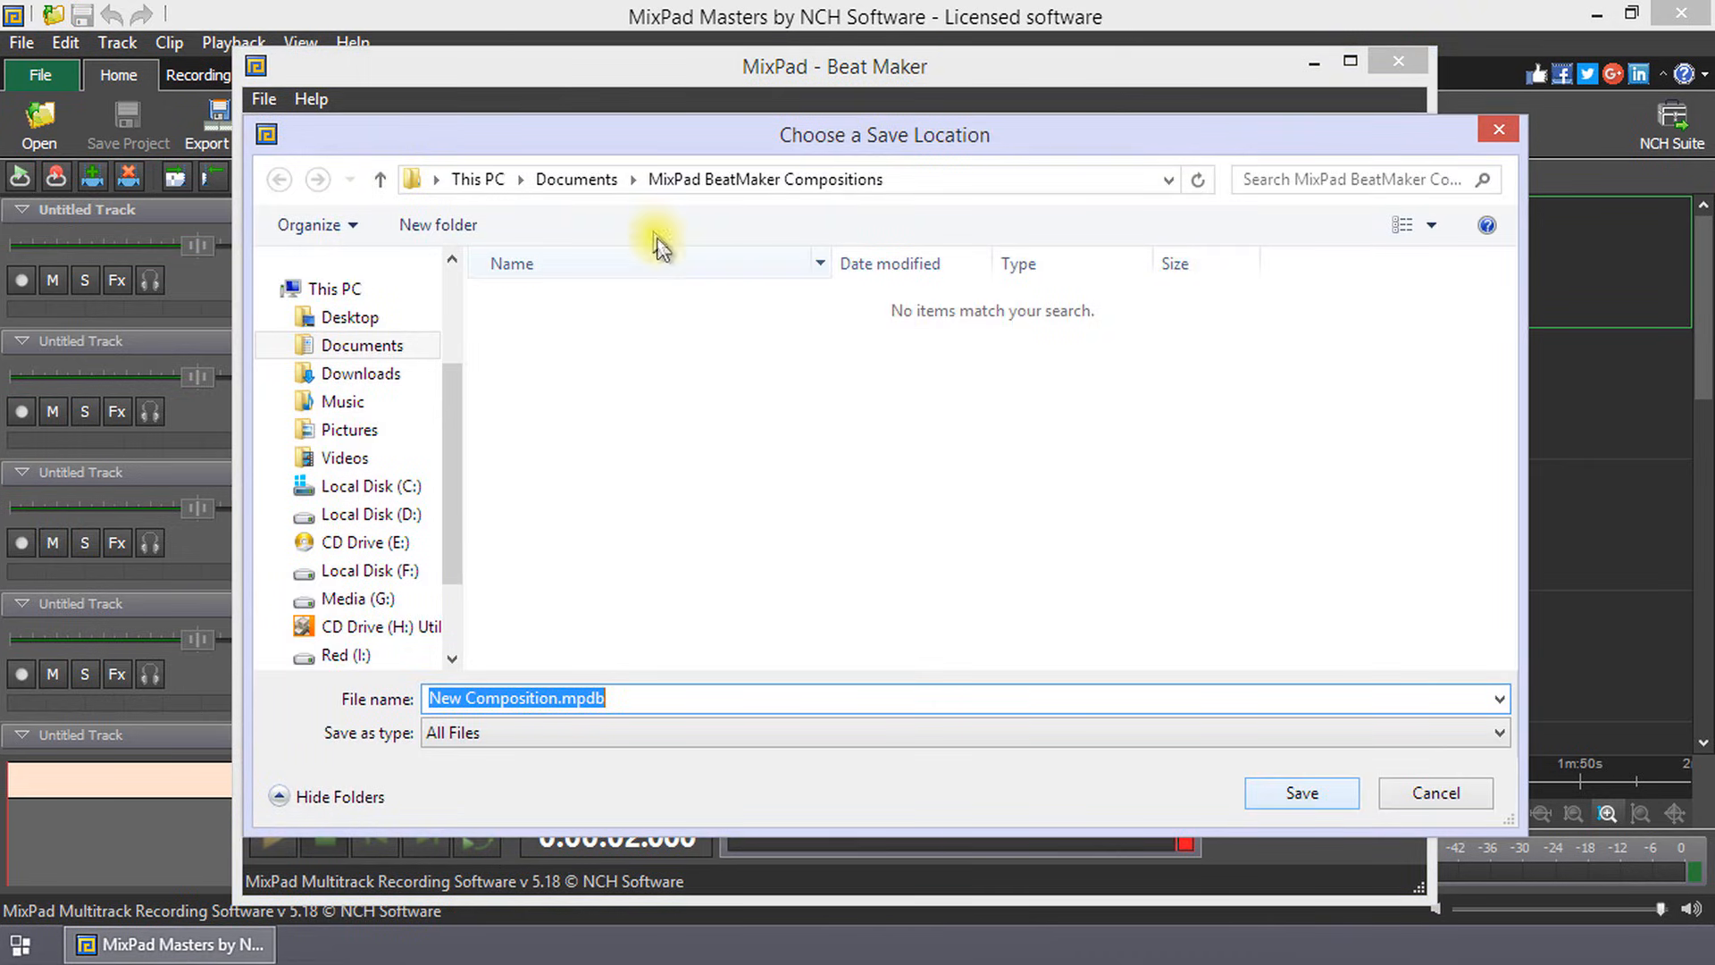
click(766, 179)
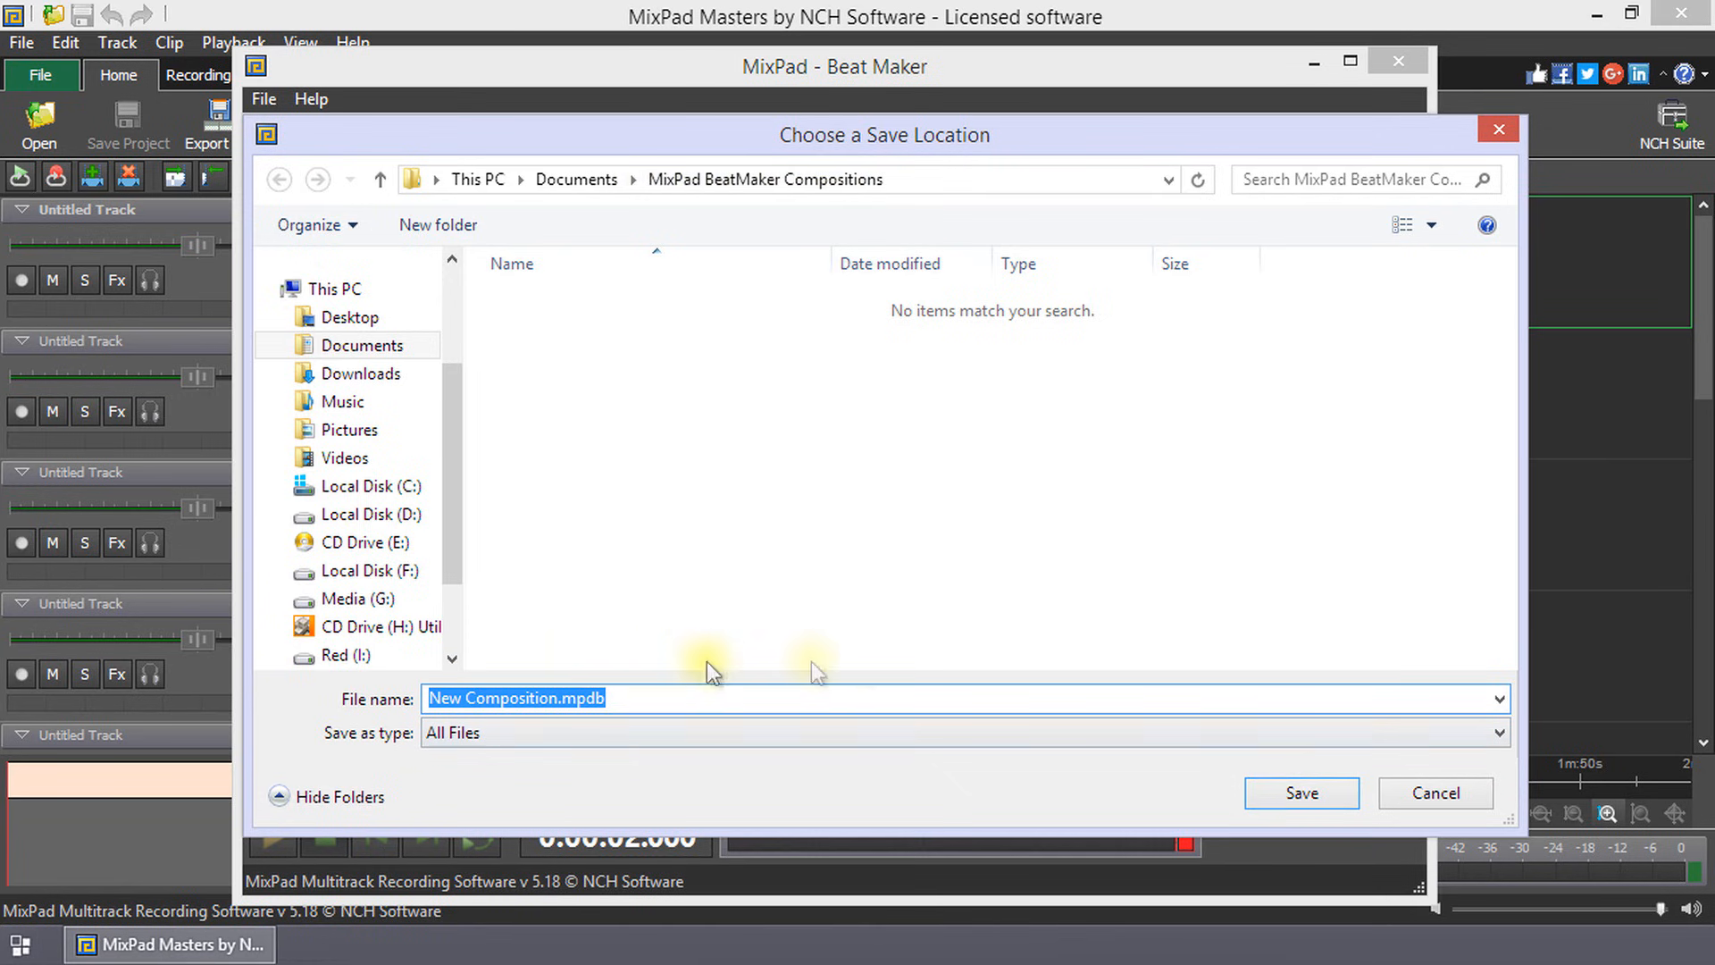
click(1434, 791)
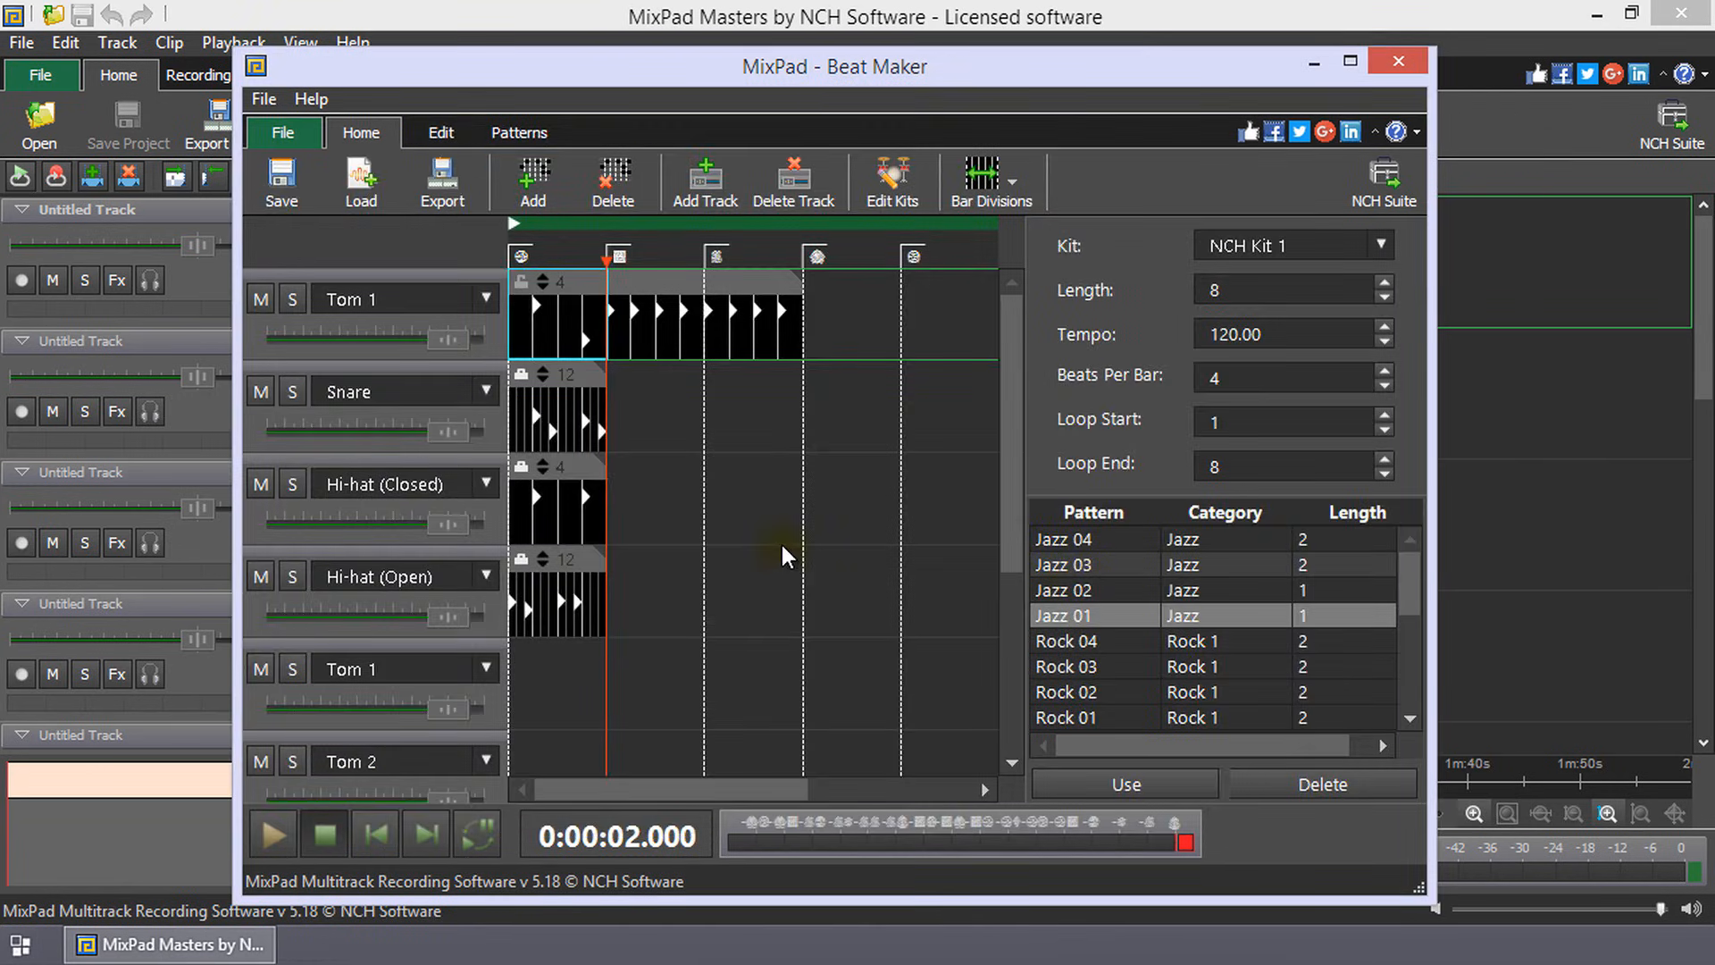
Load New Composition.mpdb back into the Beat Maker
click(359, 182)
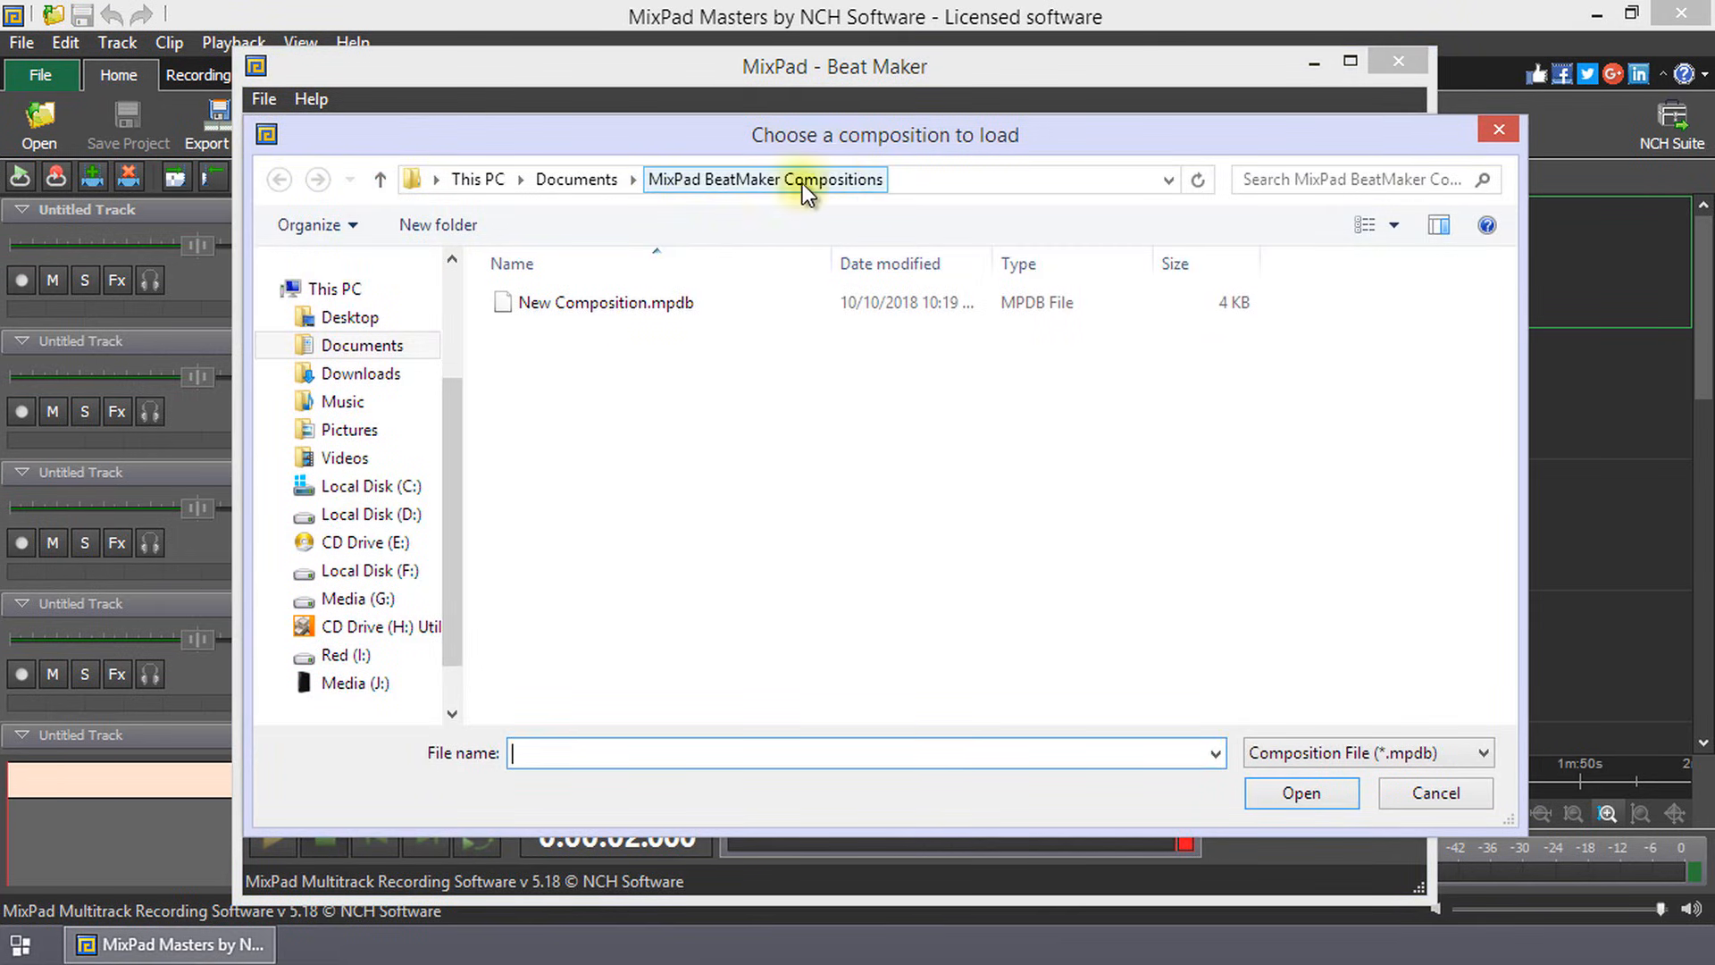
click(606, 303)
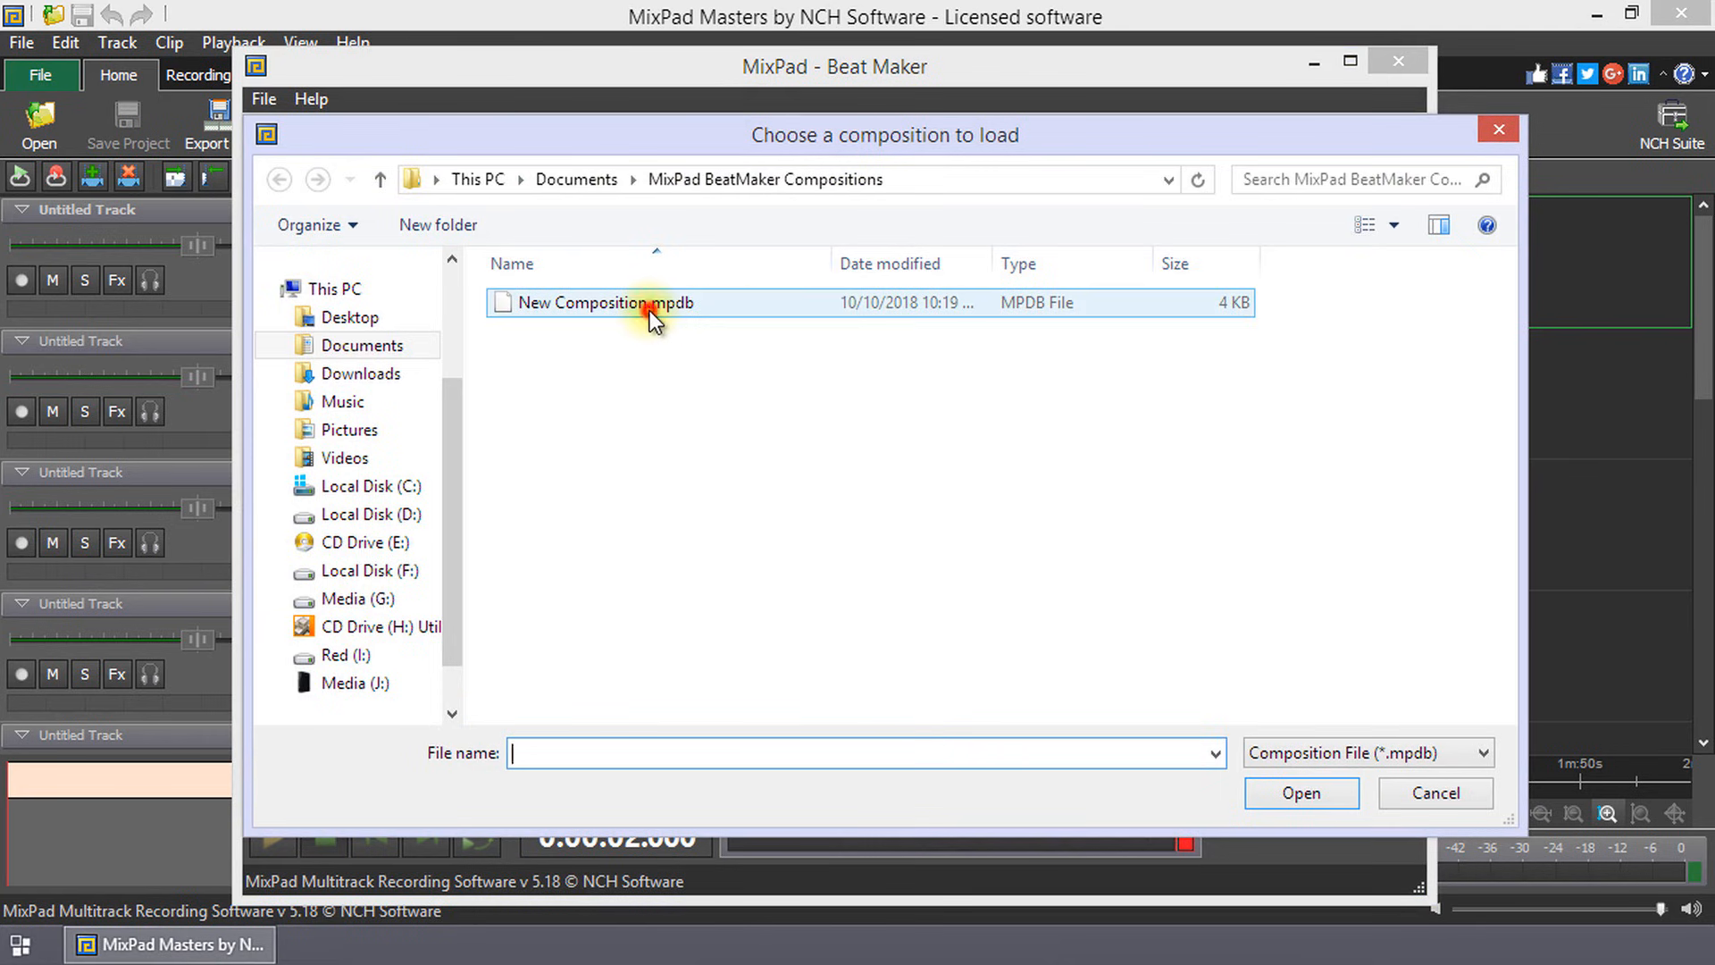
click(606, 304)
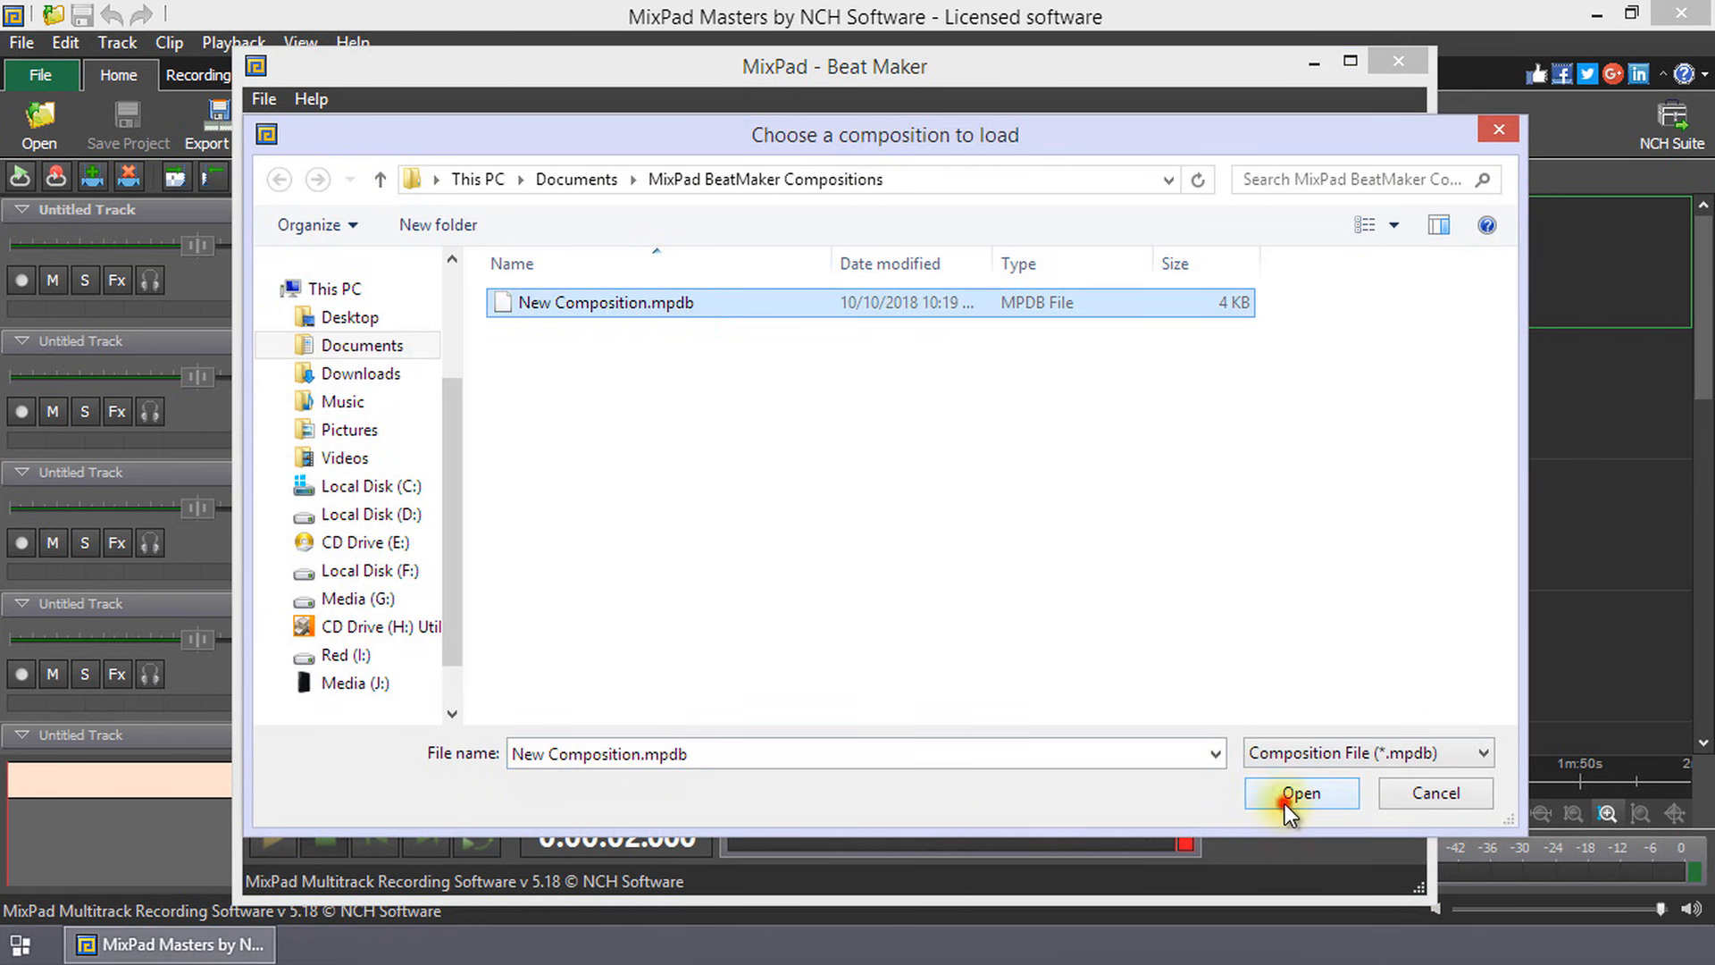
click(1299, 793)
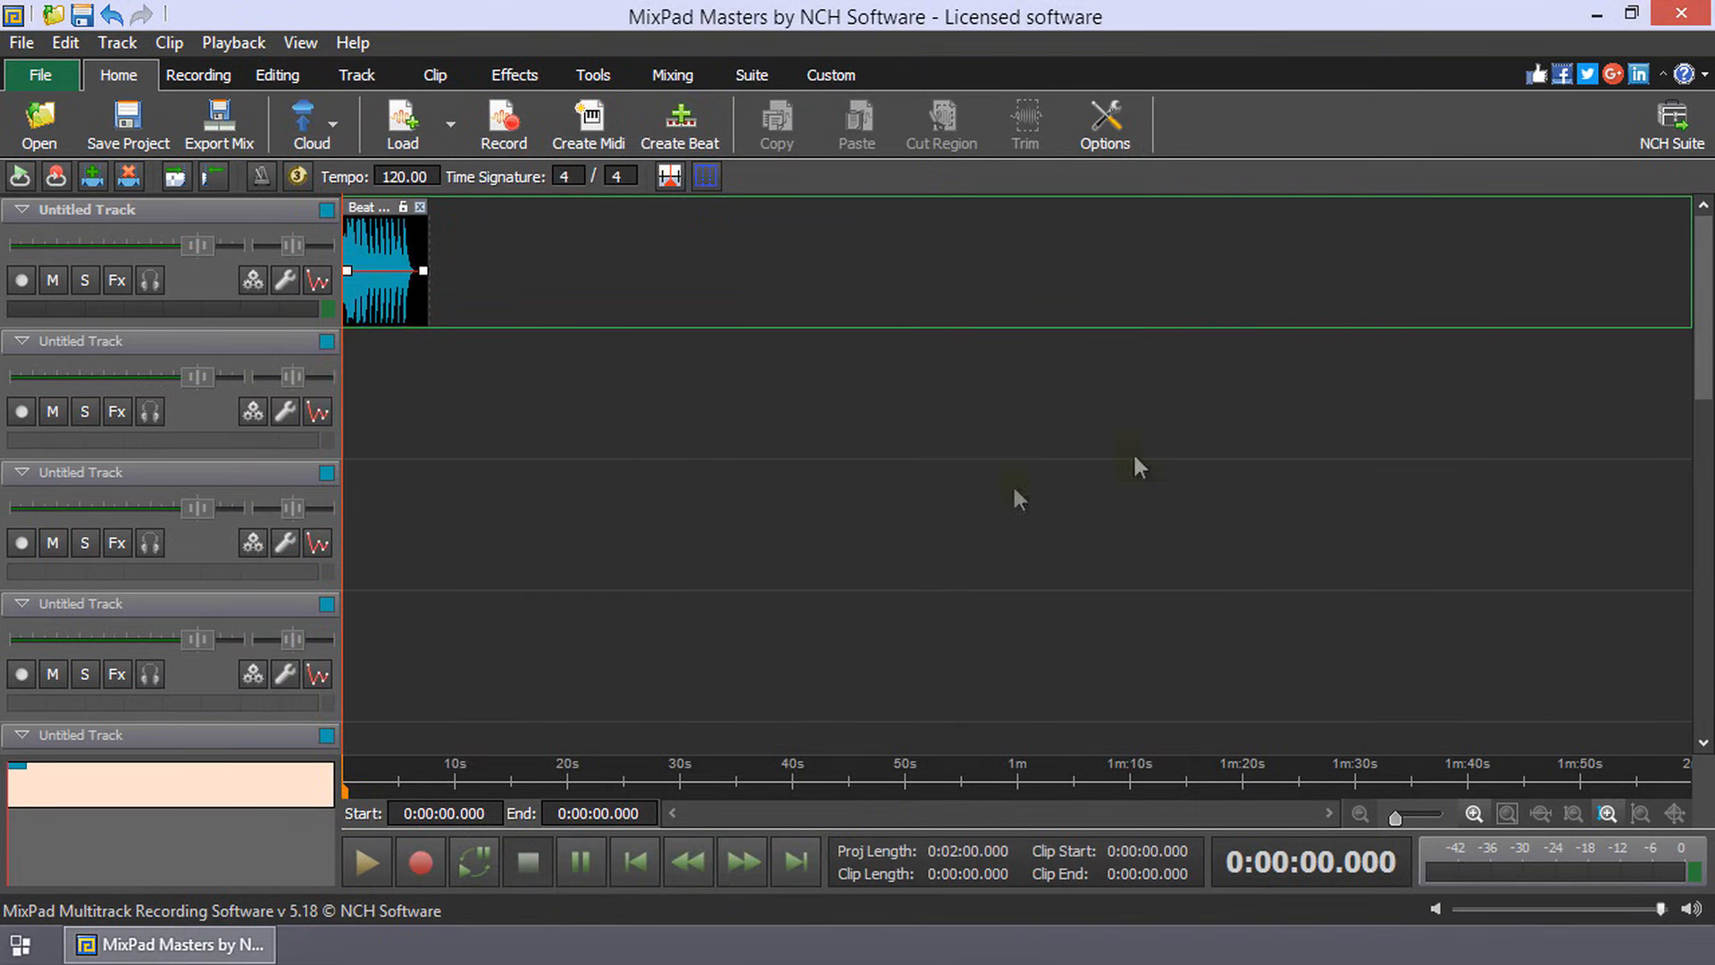
mouse_move(568, 504)
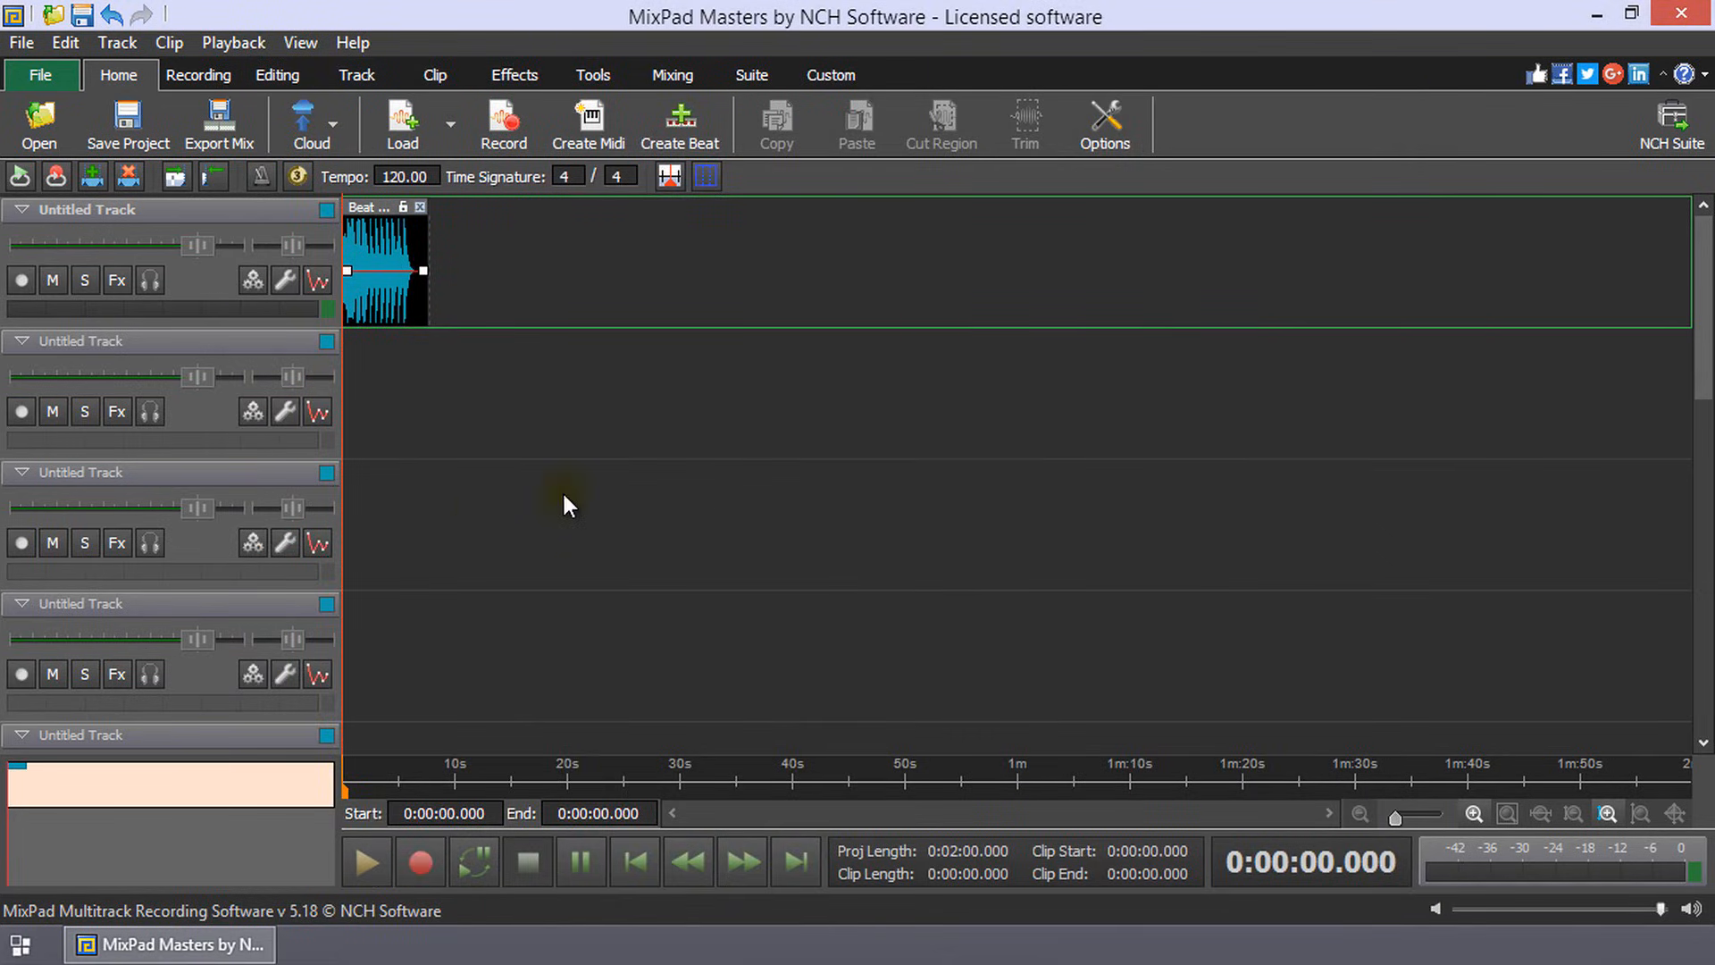
mouse_move(499, 642)
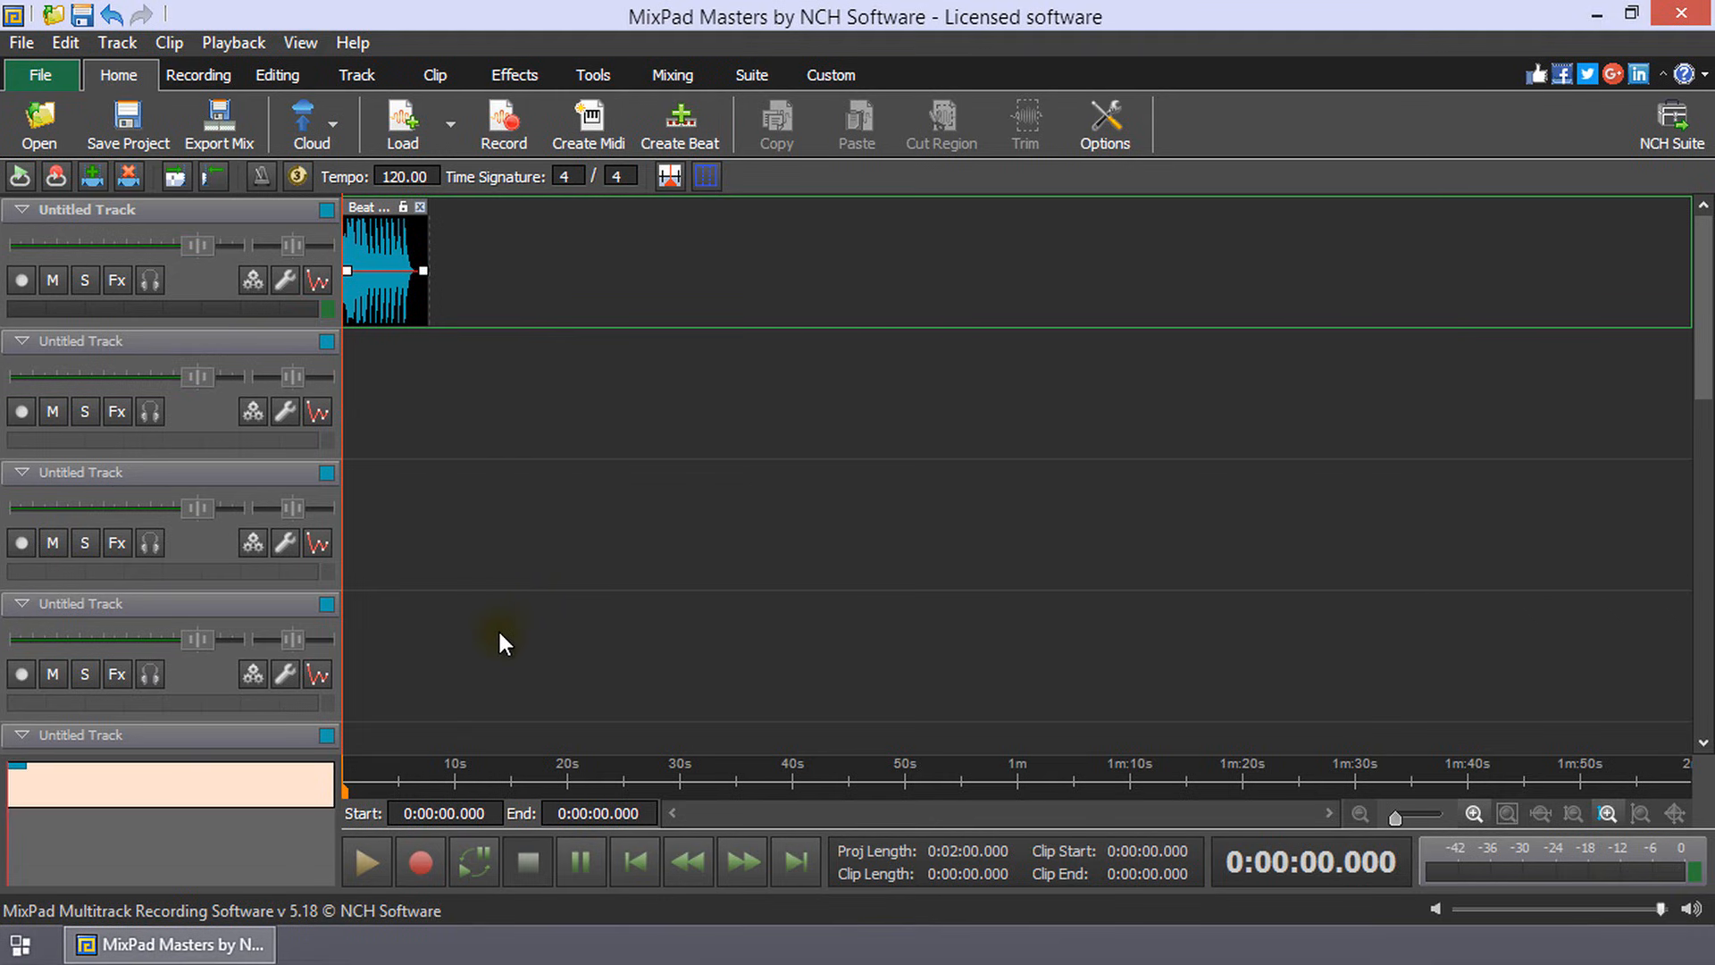
mouse_move(452, 259)
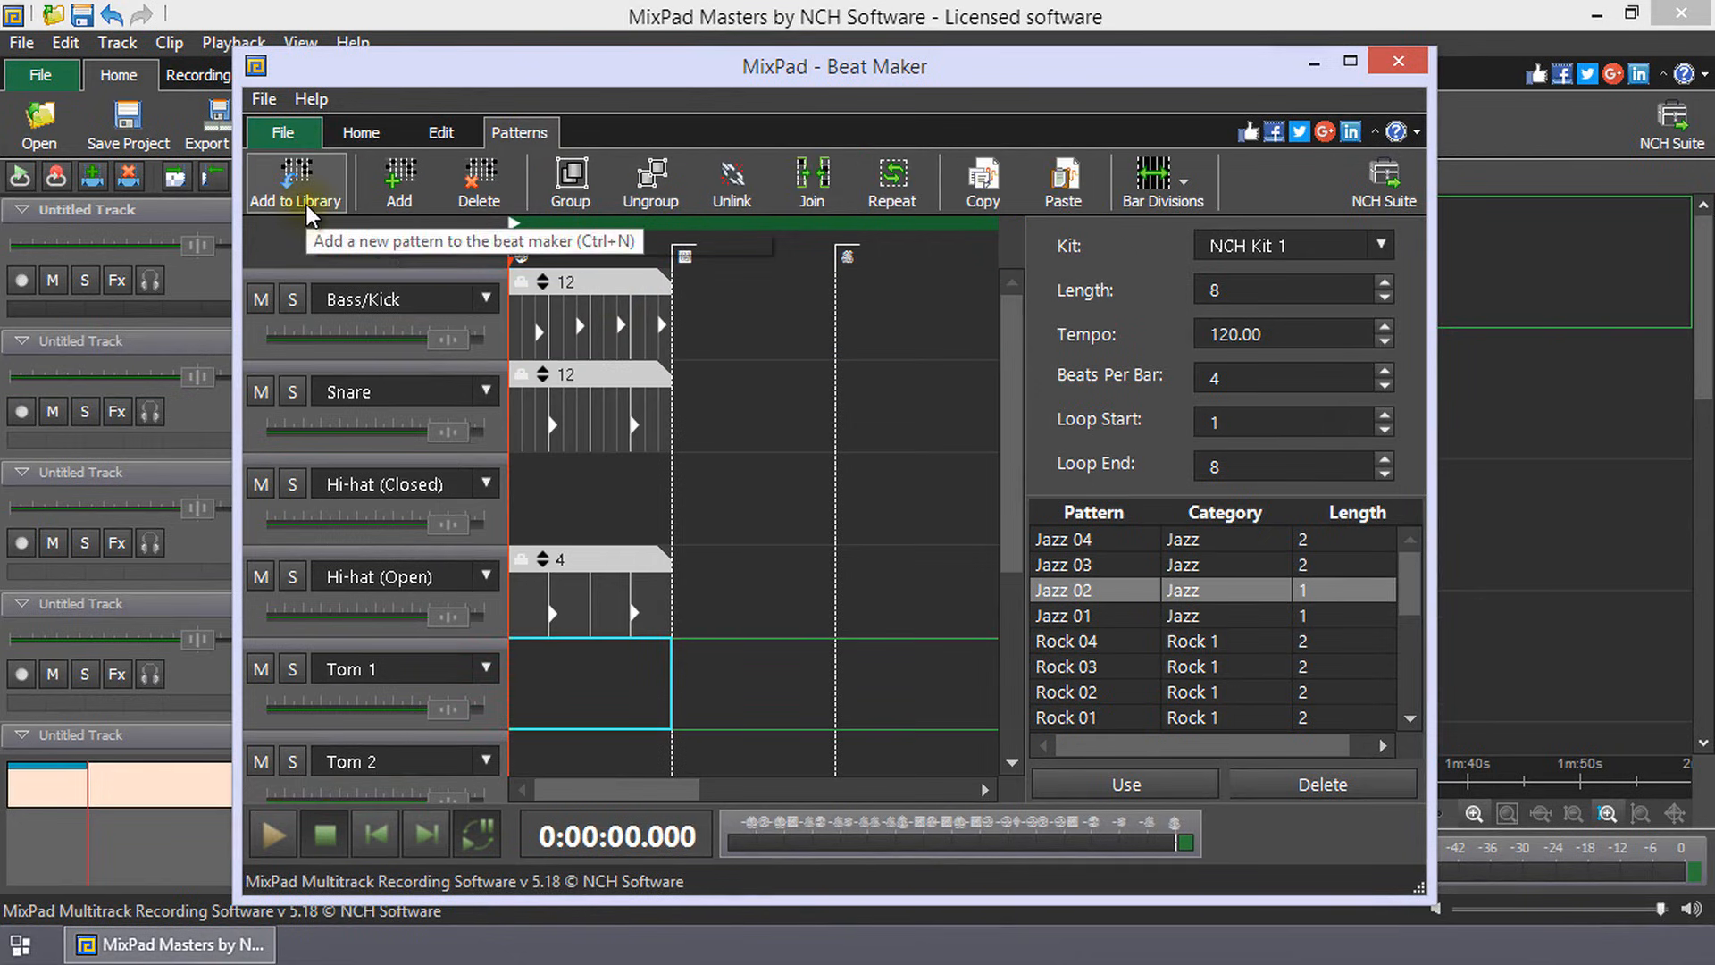
Add the beat to the library as Tutorial under Basics and edit the snare pattern hits
click(295, 181)
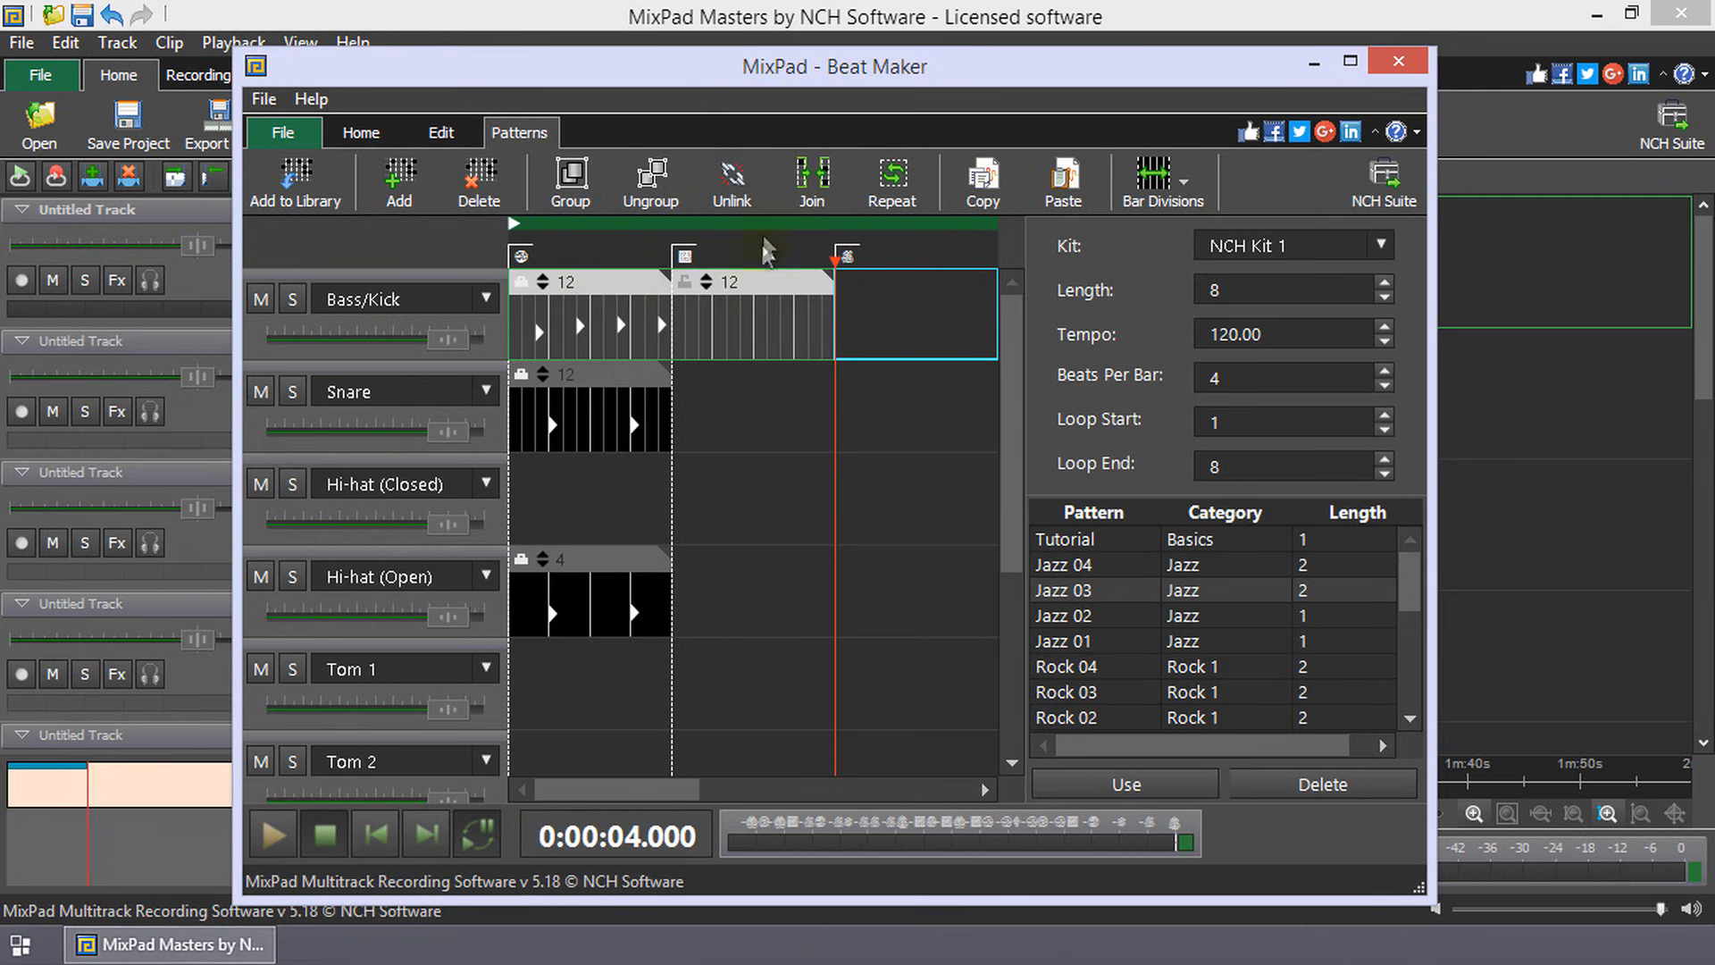
click(811, 180)
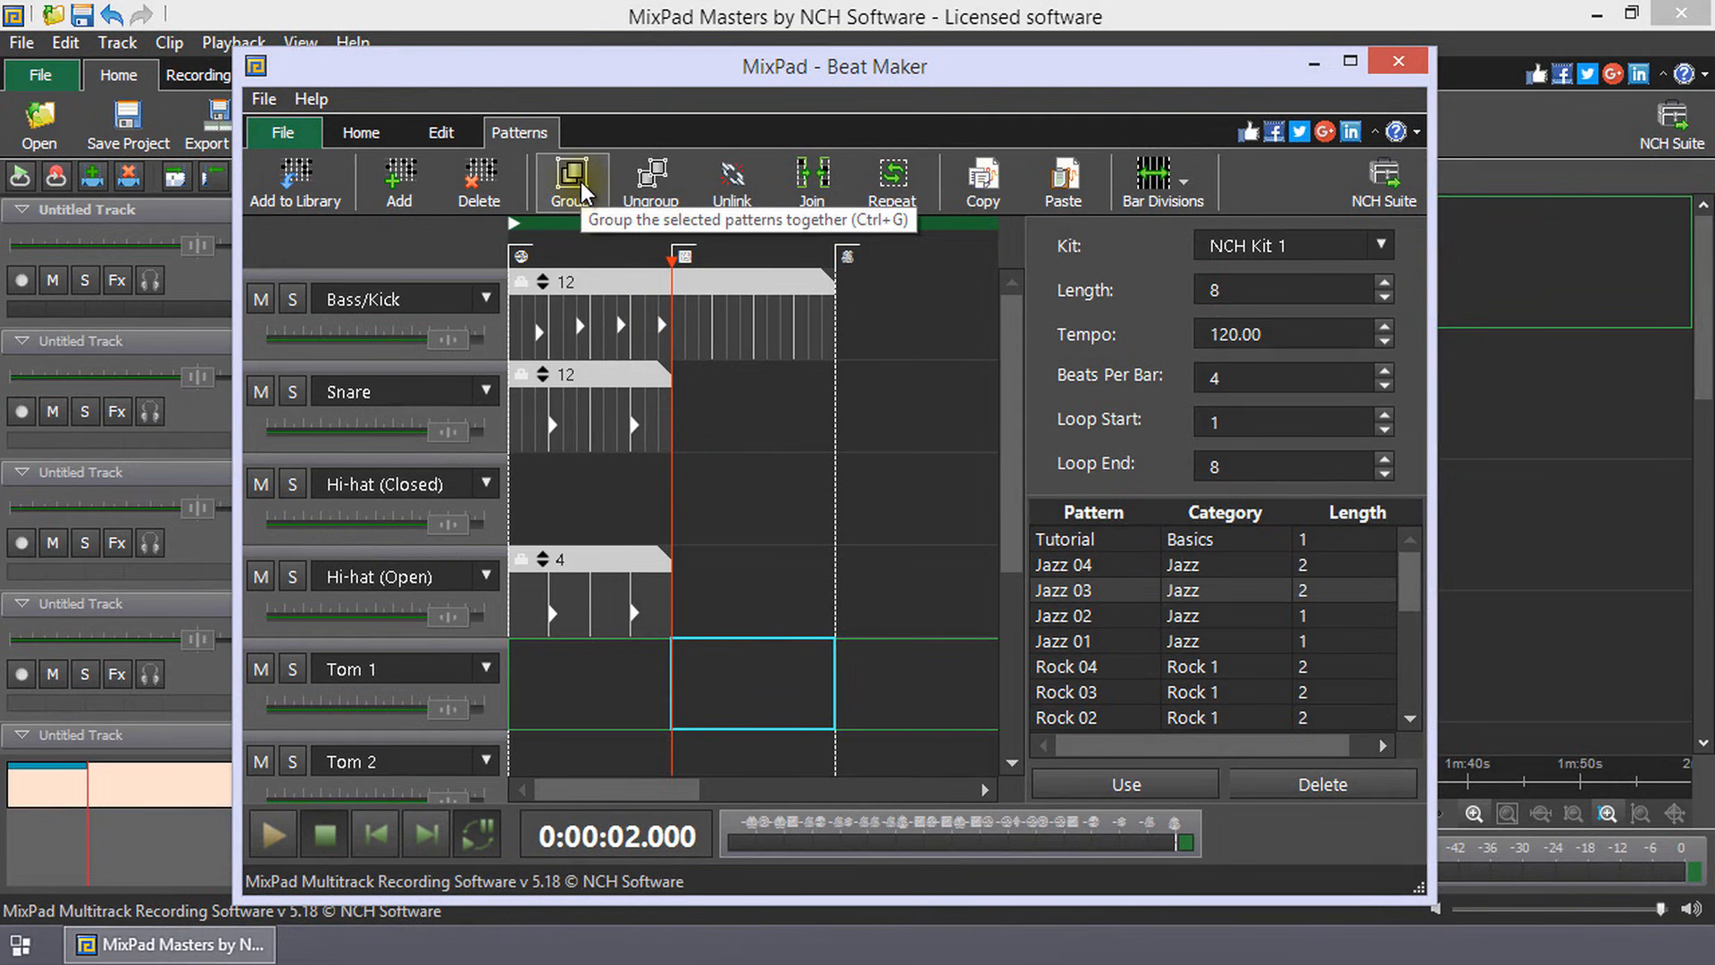
mouse_move(791, 493)
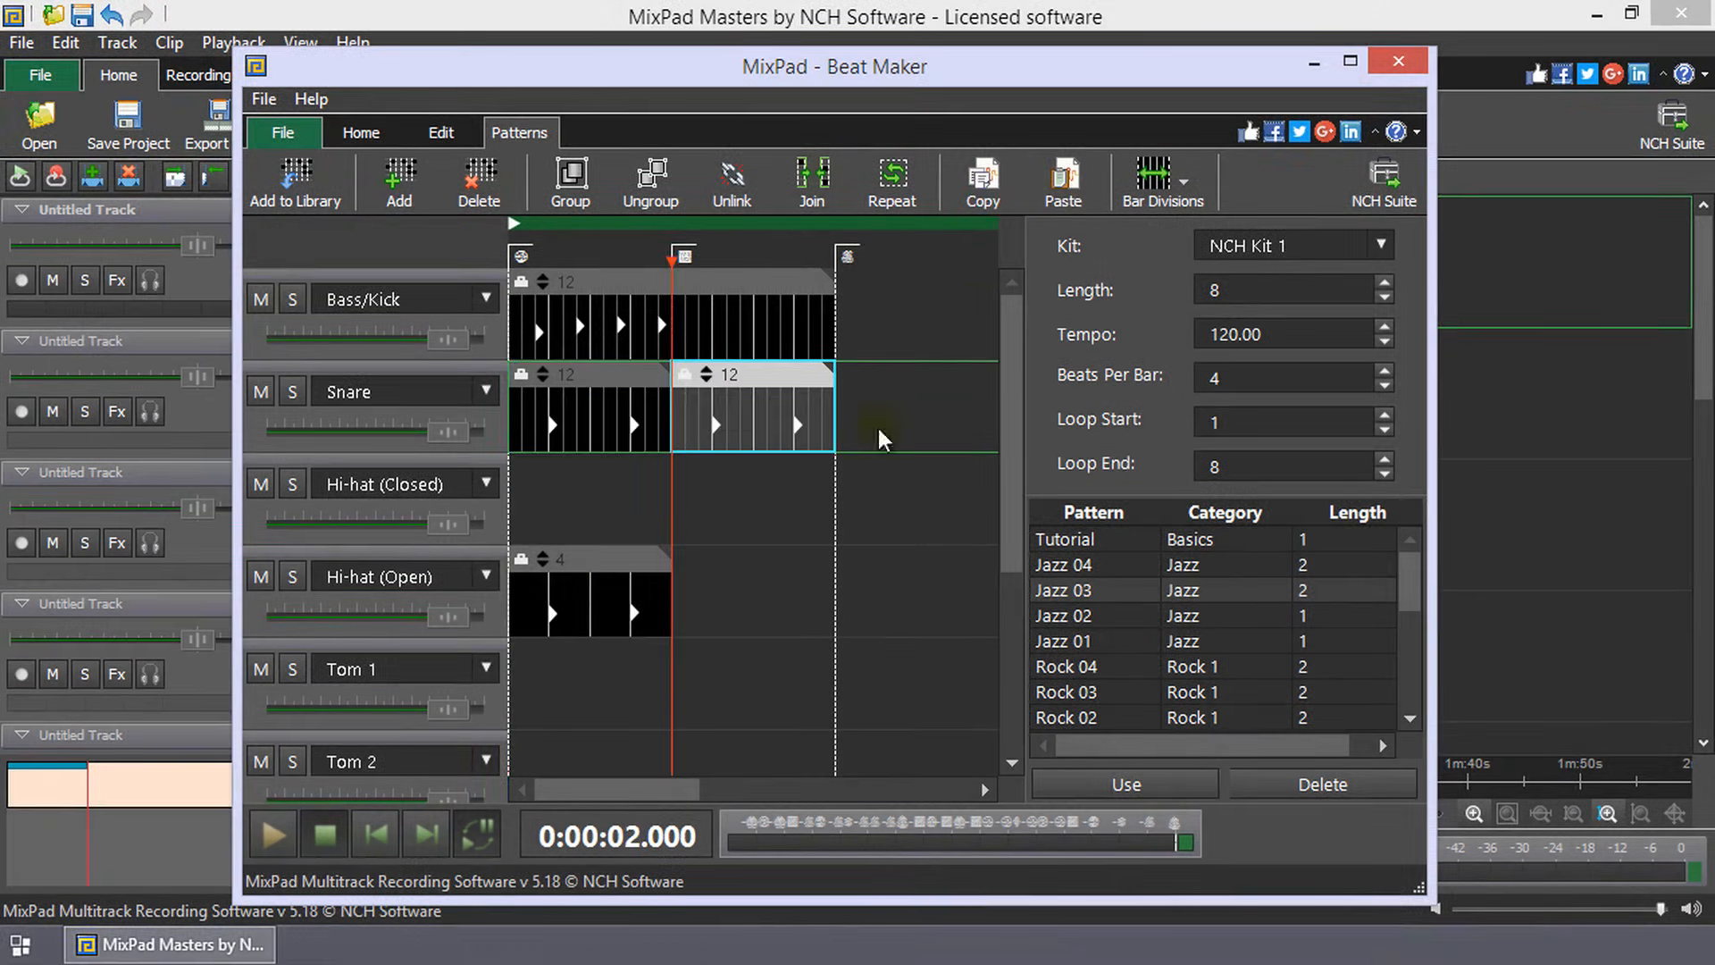
mouse_move(617, 438)
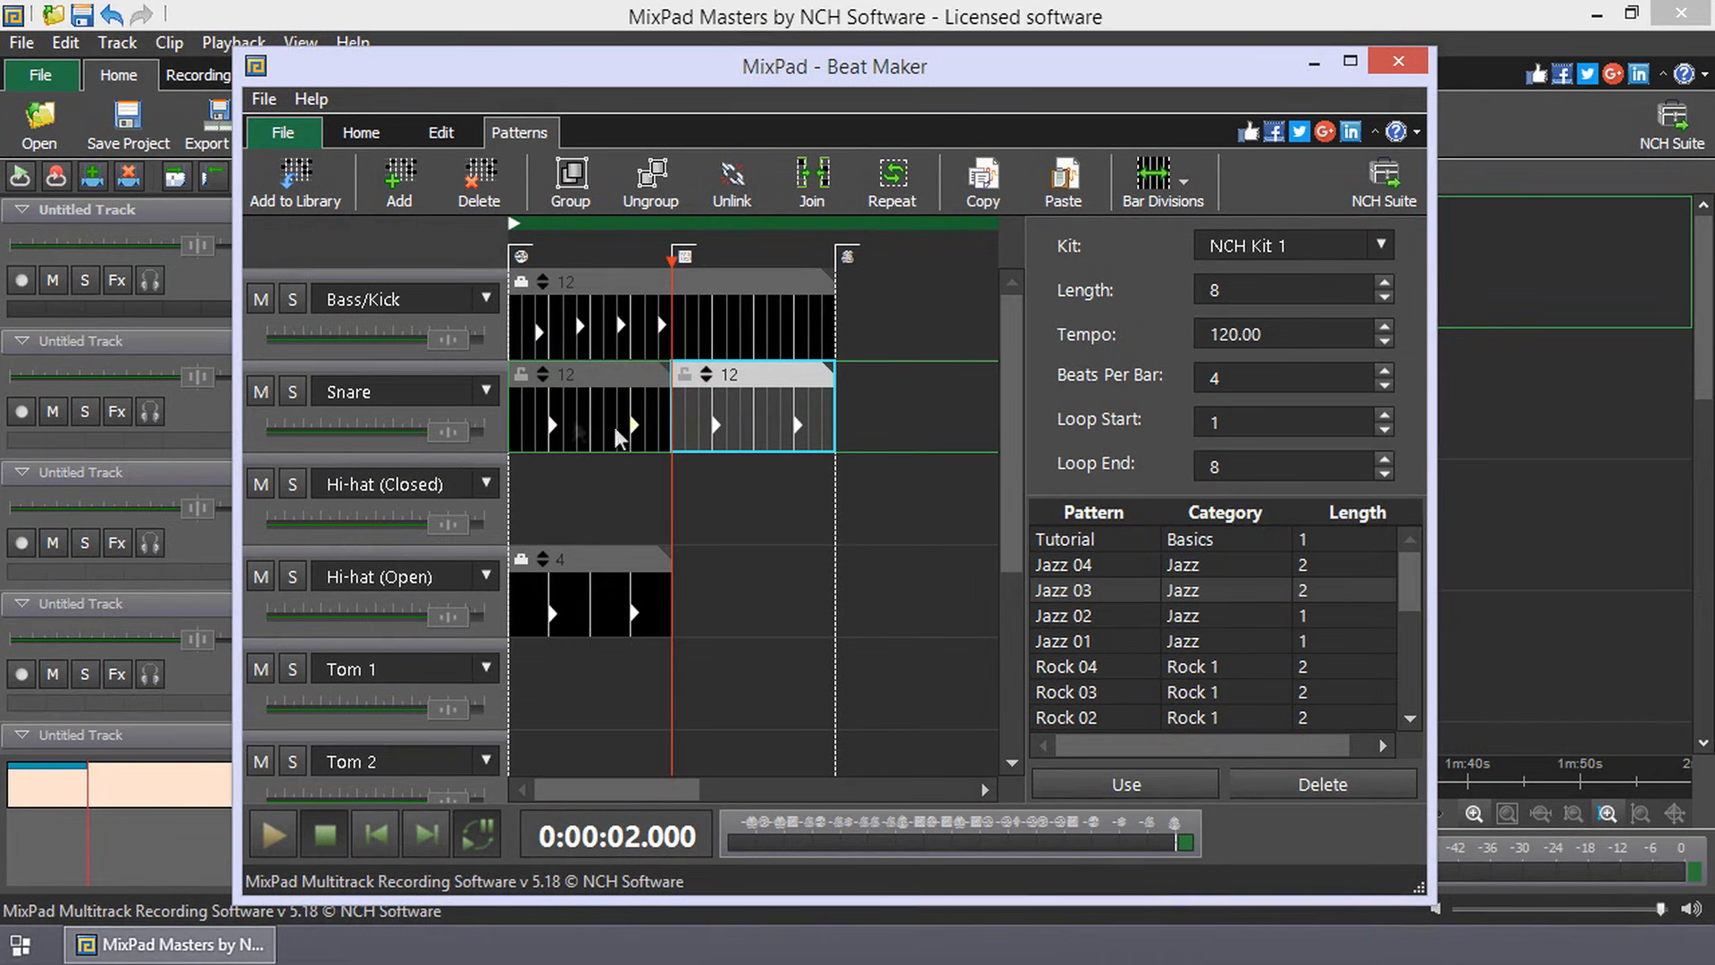
click(718, 426)
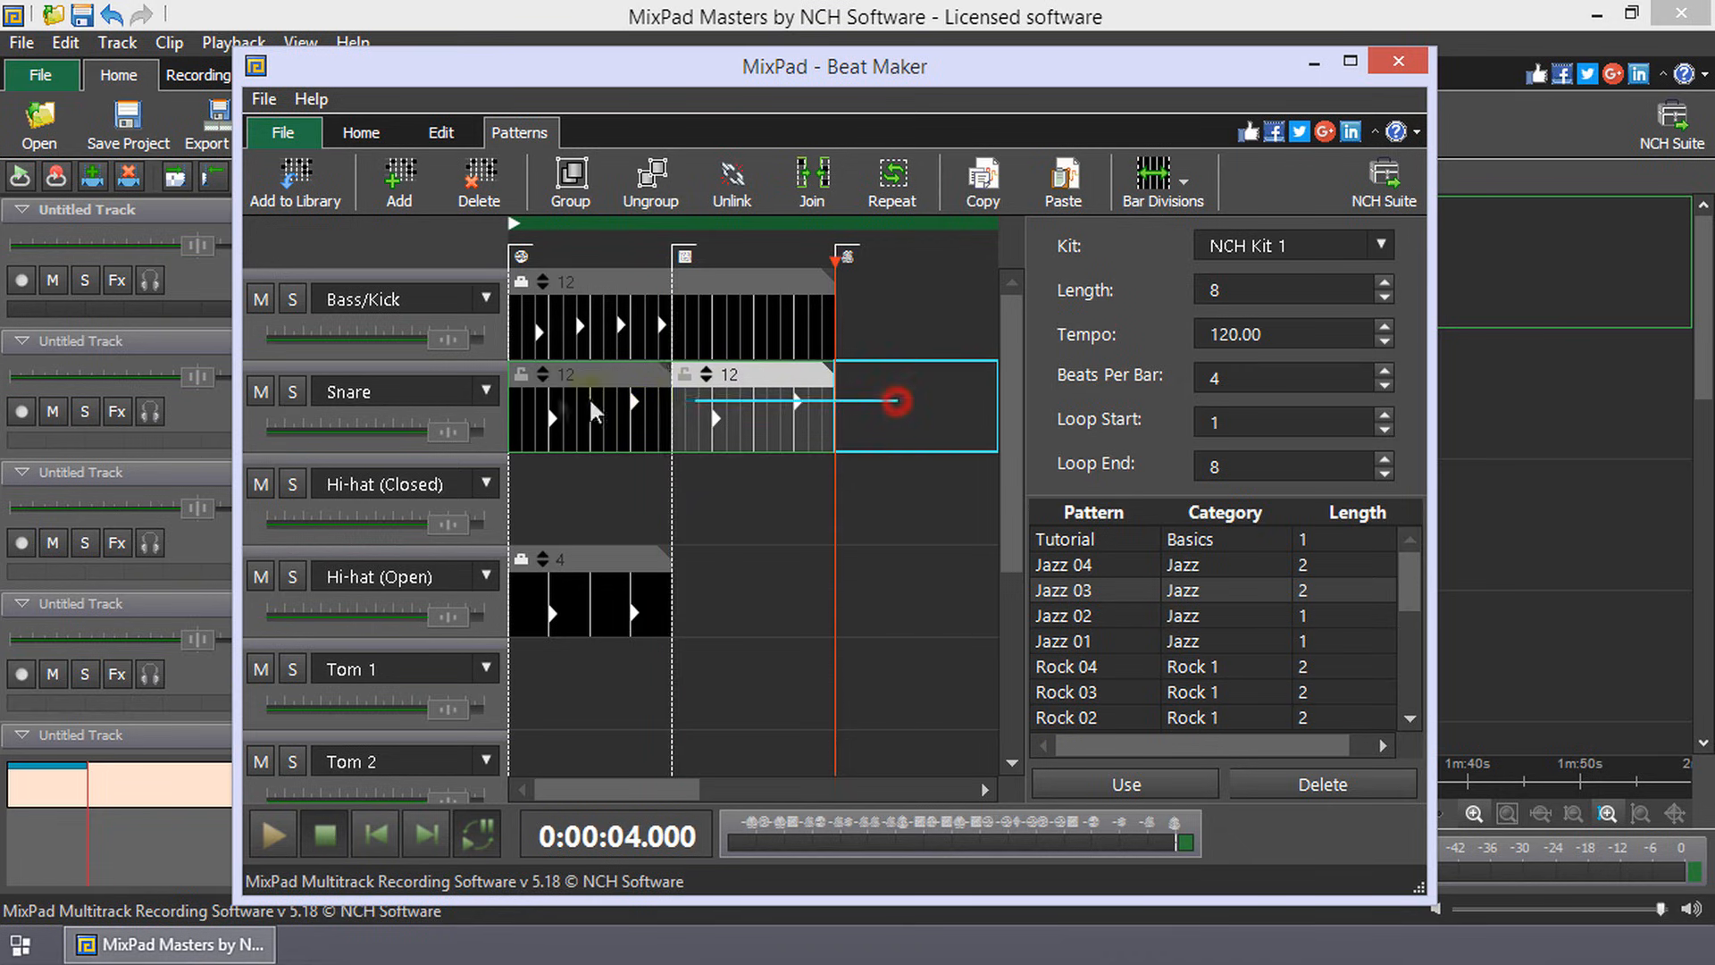
click(730, 183)
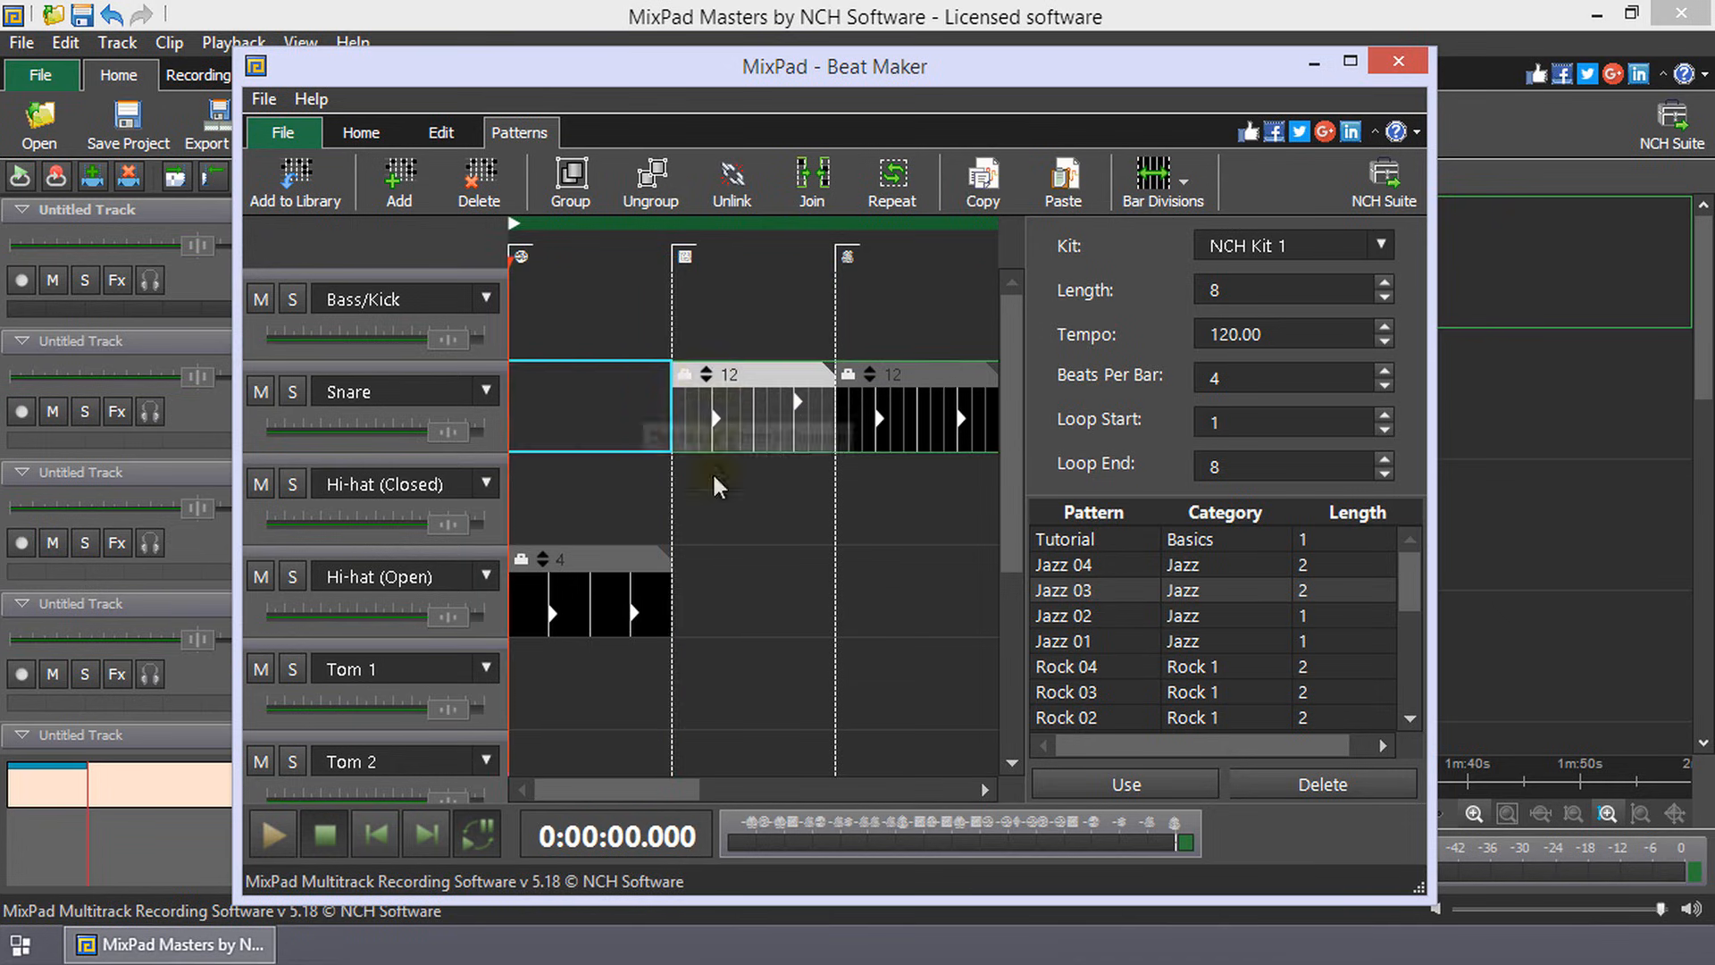
Delete the snare pattern block in bar 2, leaving only the bar-3 block
click(478, 180)
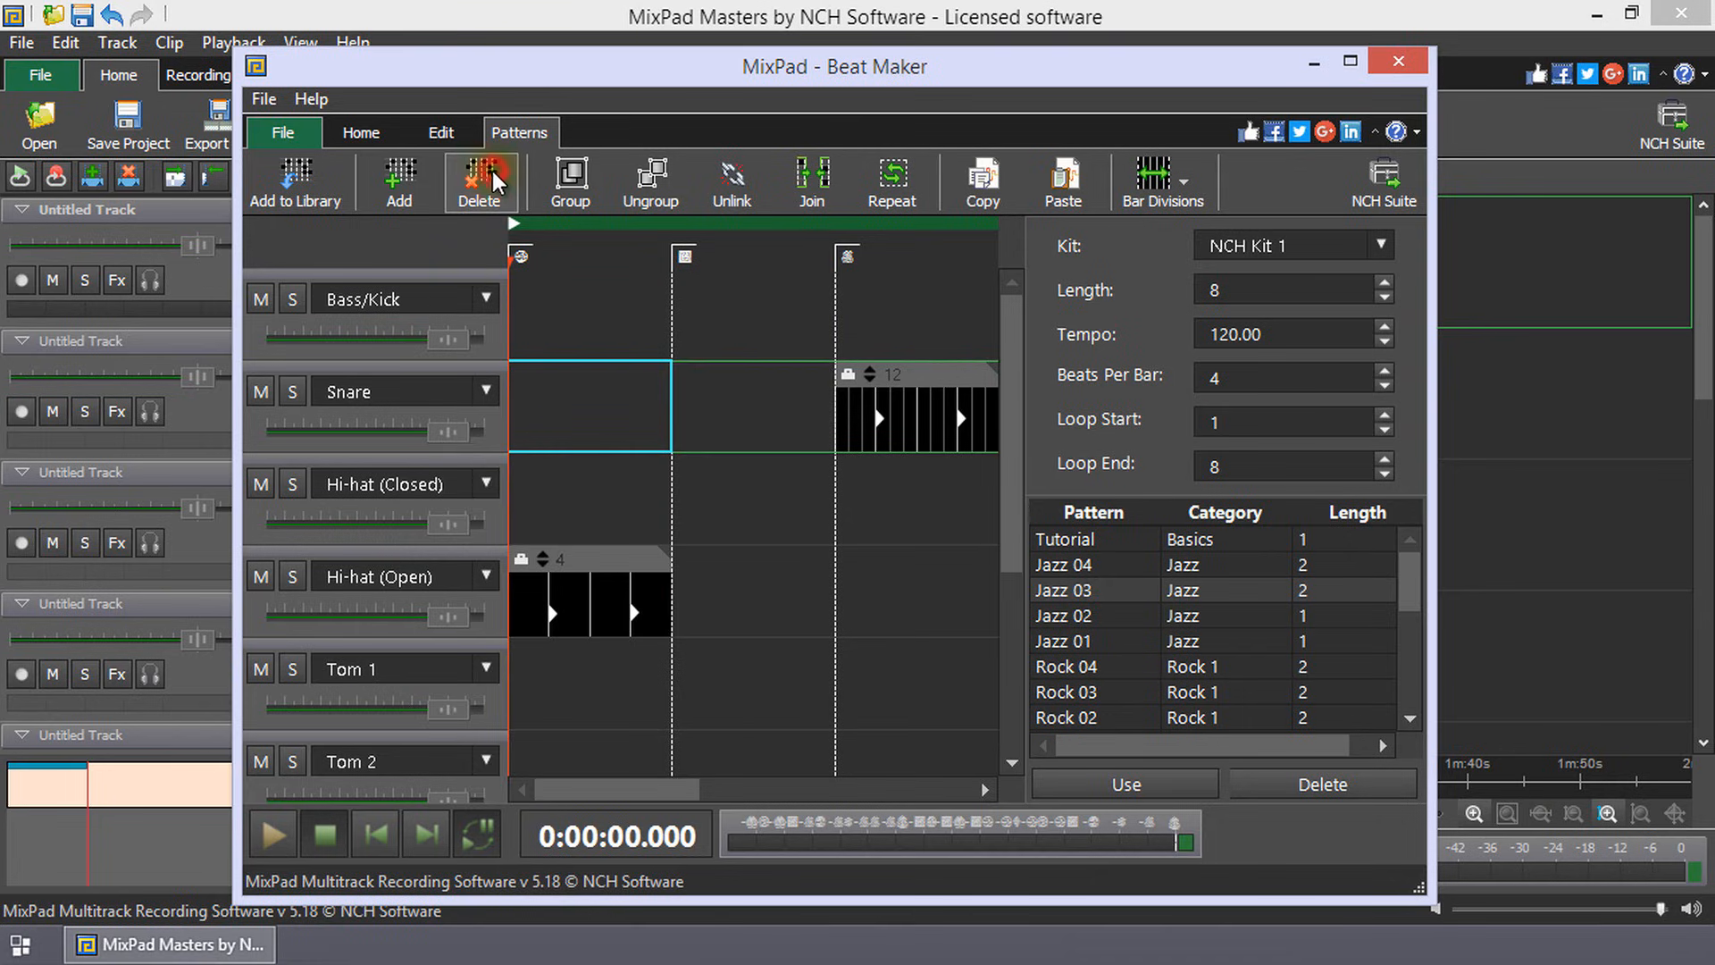
mouse_move(884, 570)
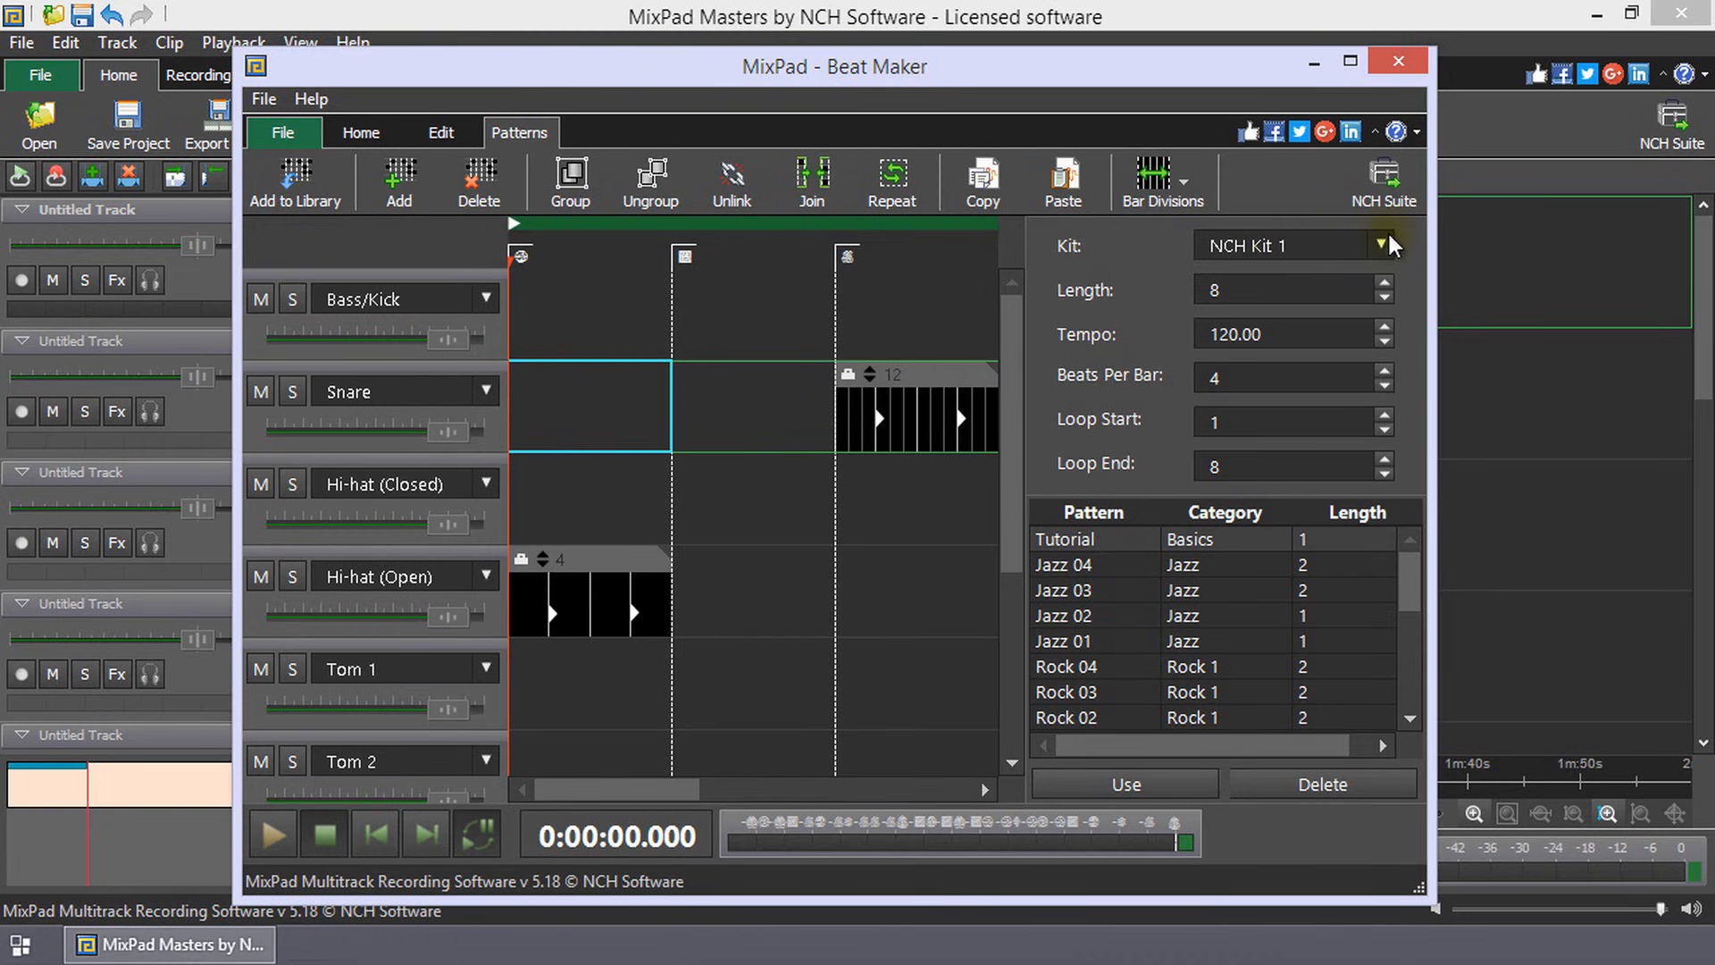
Keep NCH Kit 1 as the drum kit and bring up the kit editor from the Edit commands
click(1381, 245)
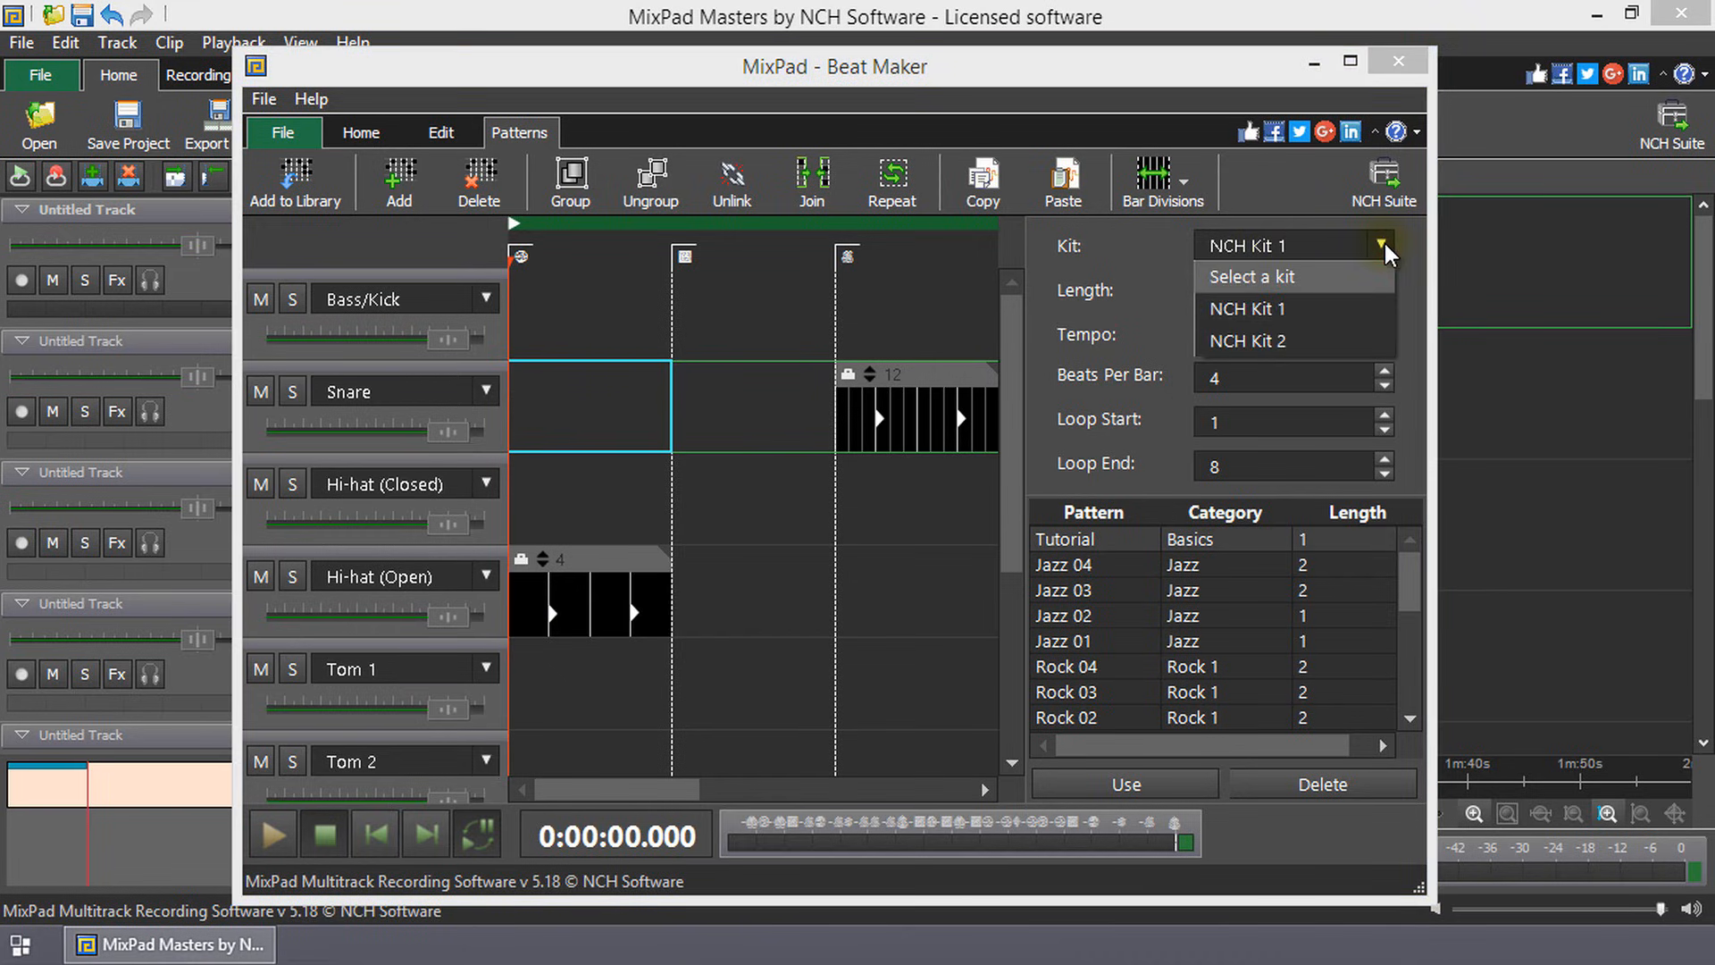
click(1247, 309)
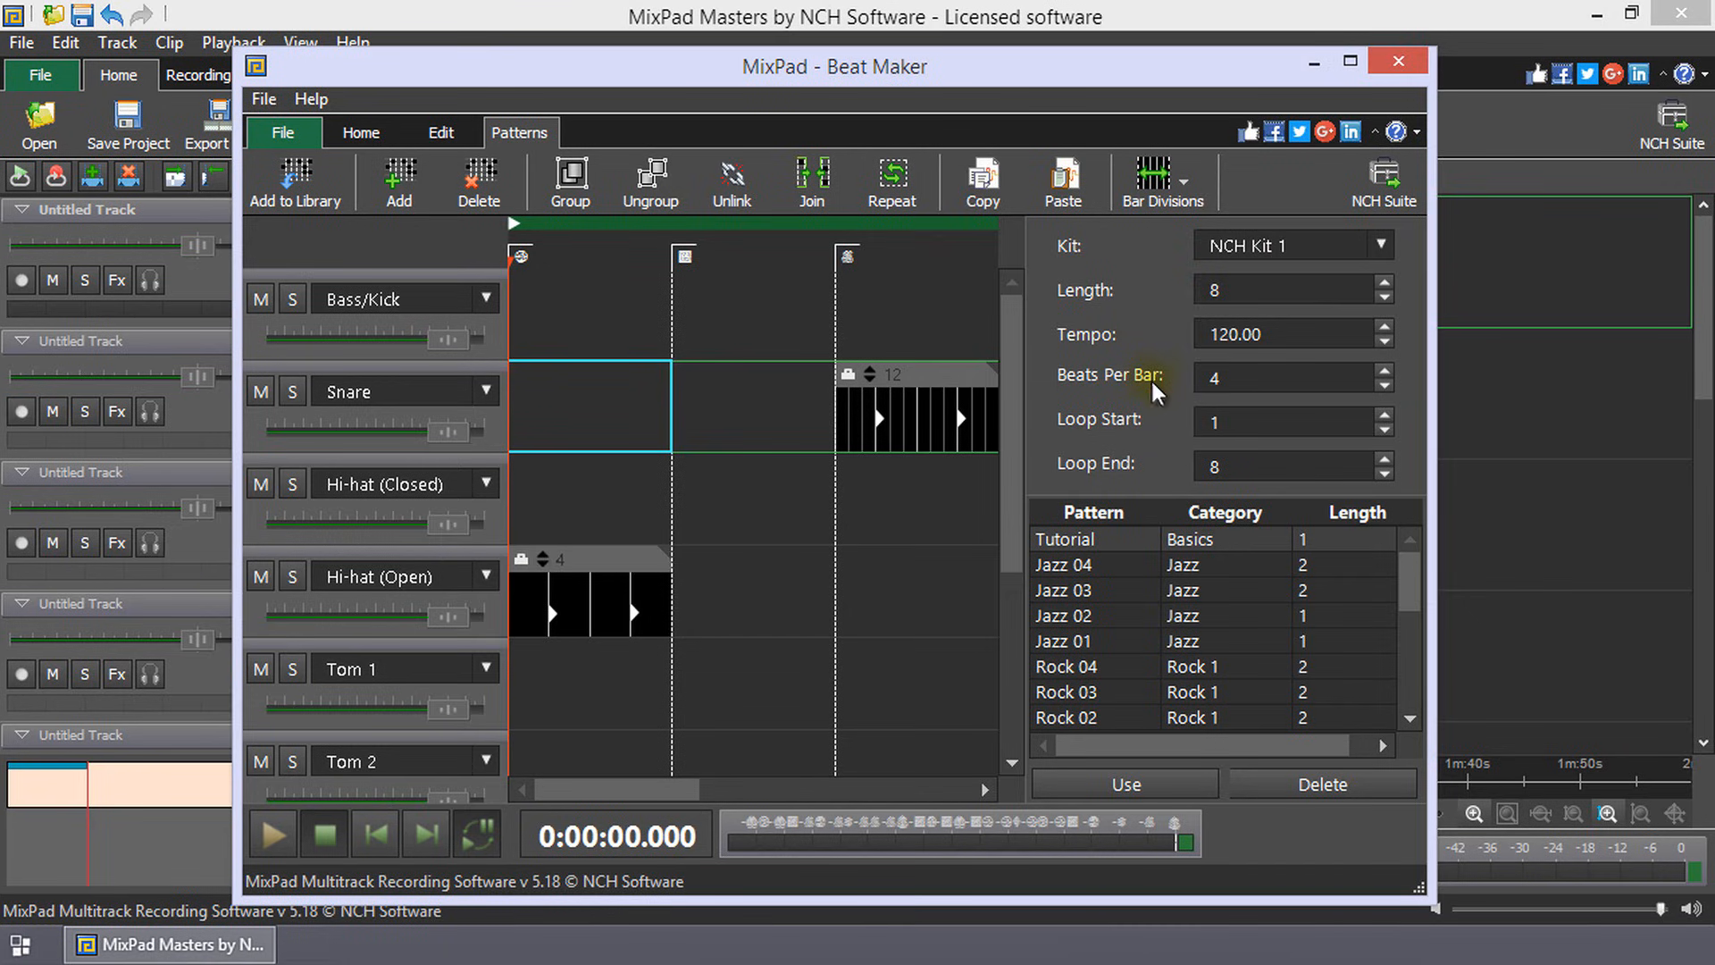
mouse_move(1155, 466)
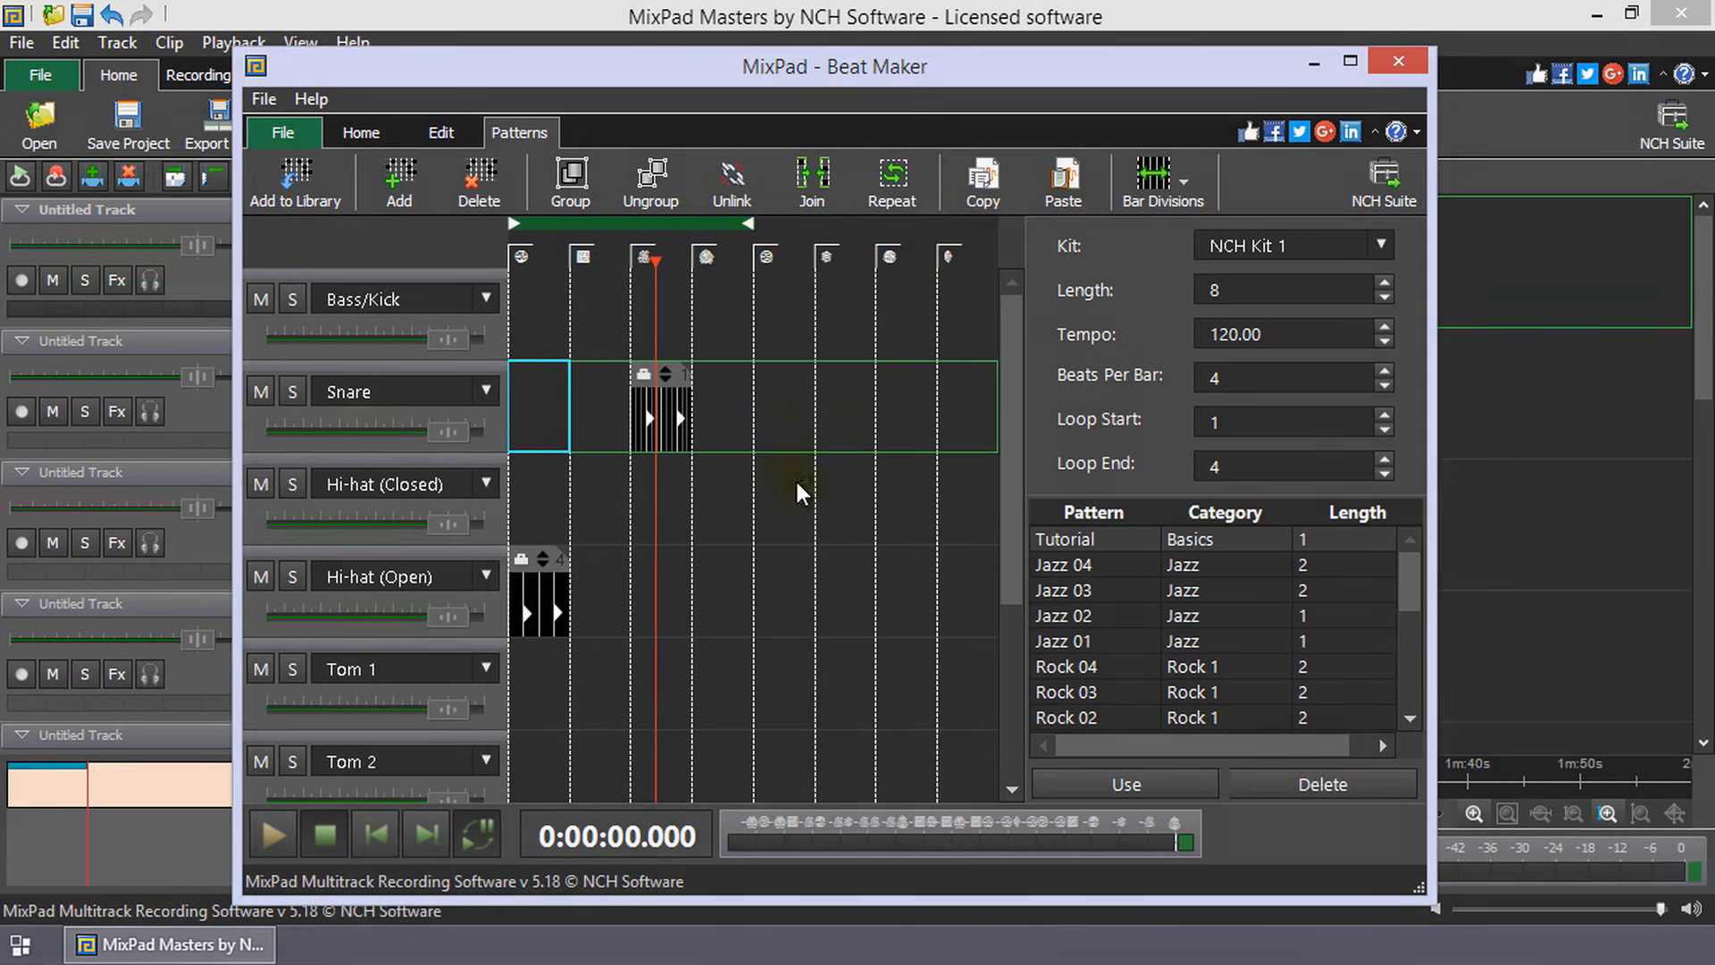
mouse_move(824, 588)
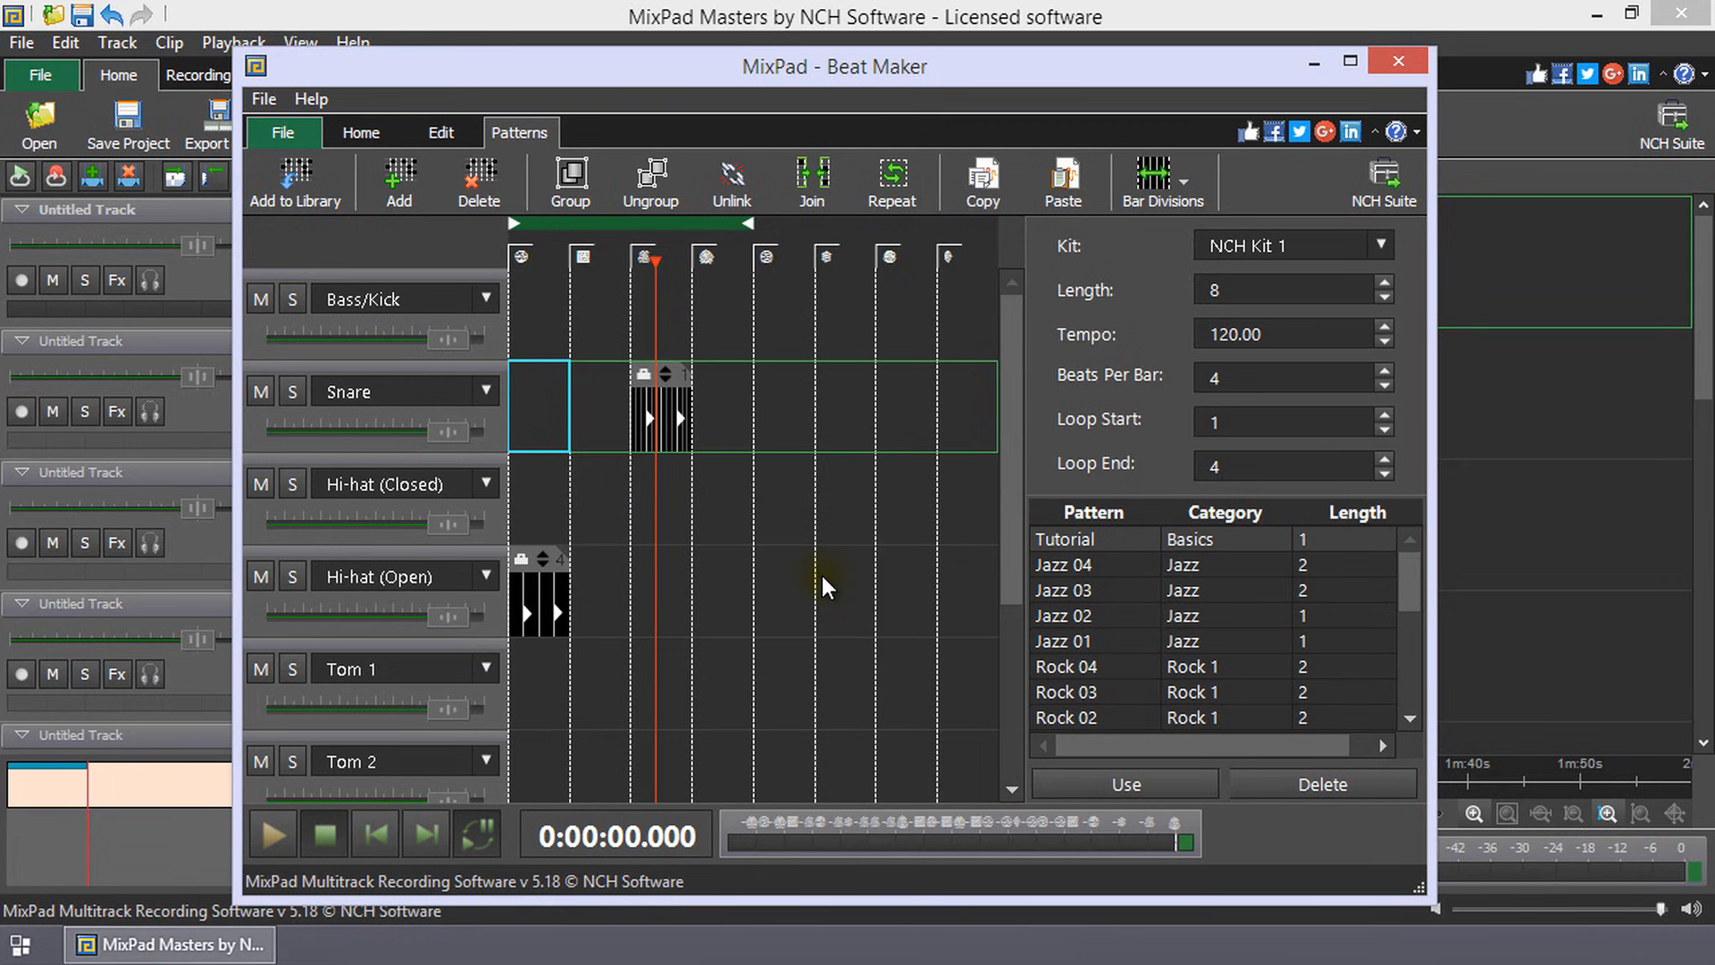
click(360, 133)
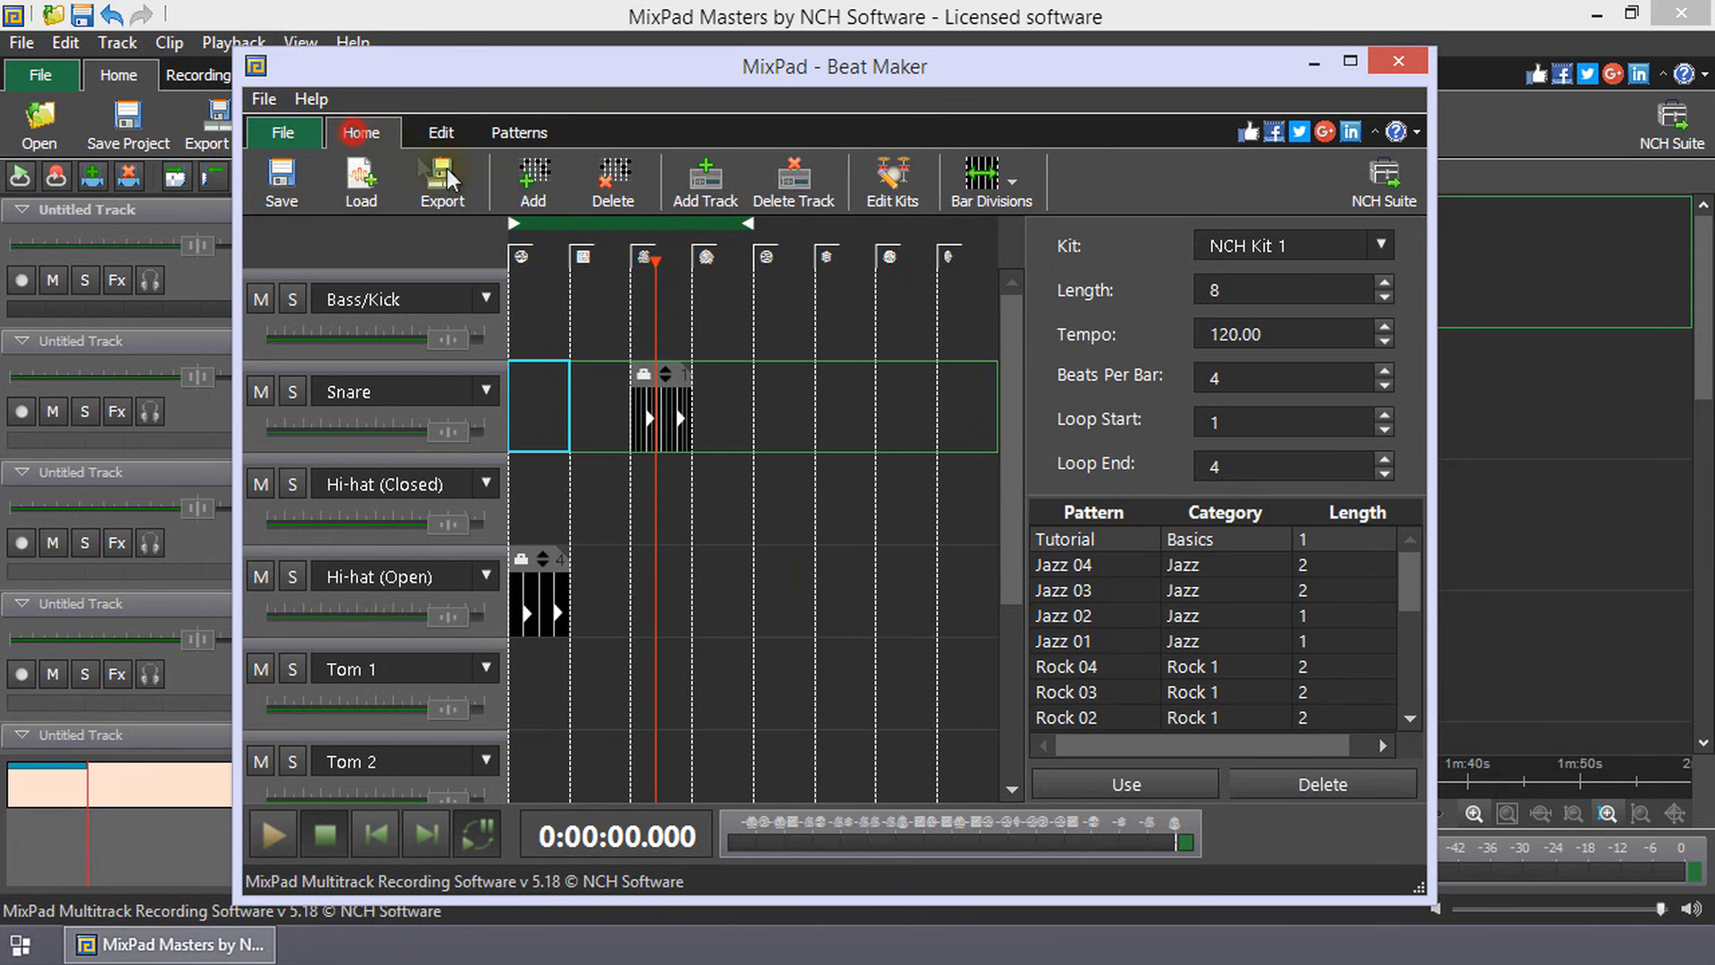
click(442, 132)
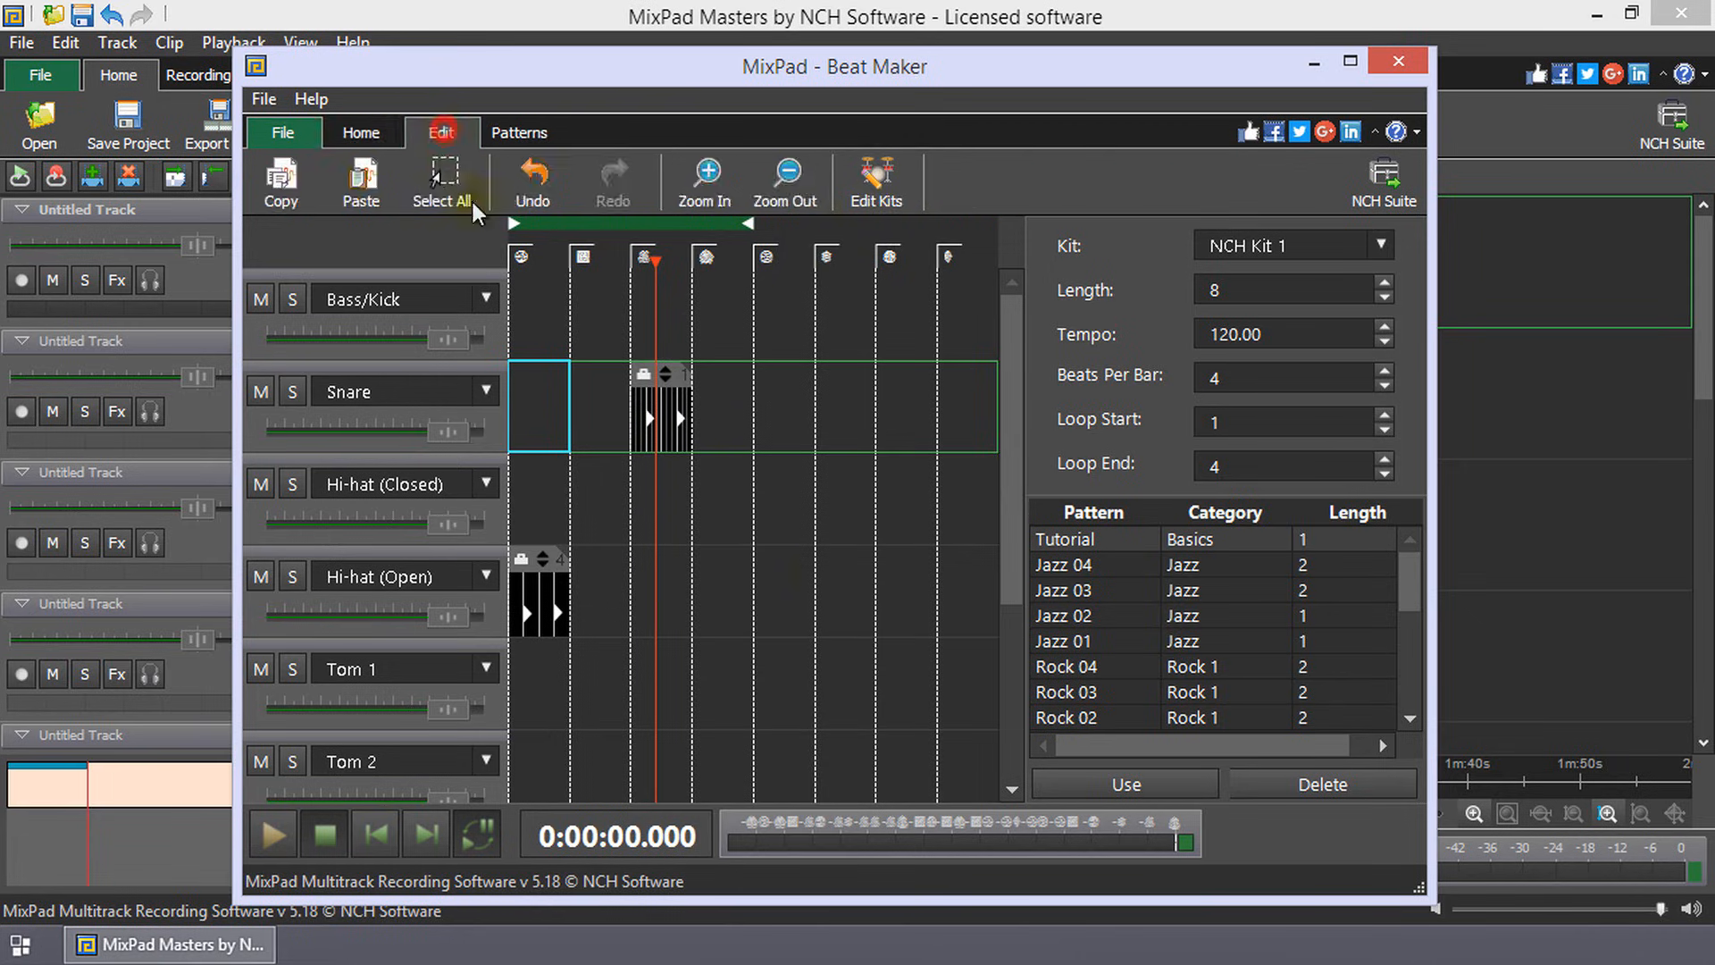
click(873, 181)
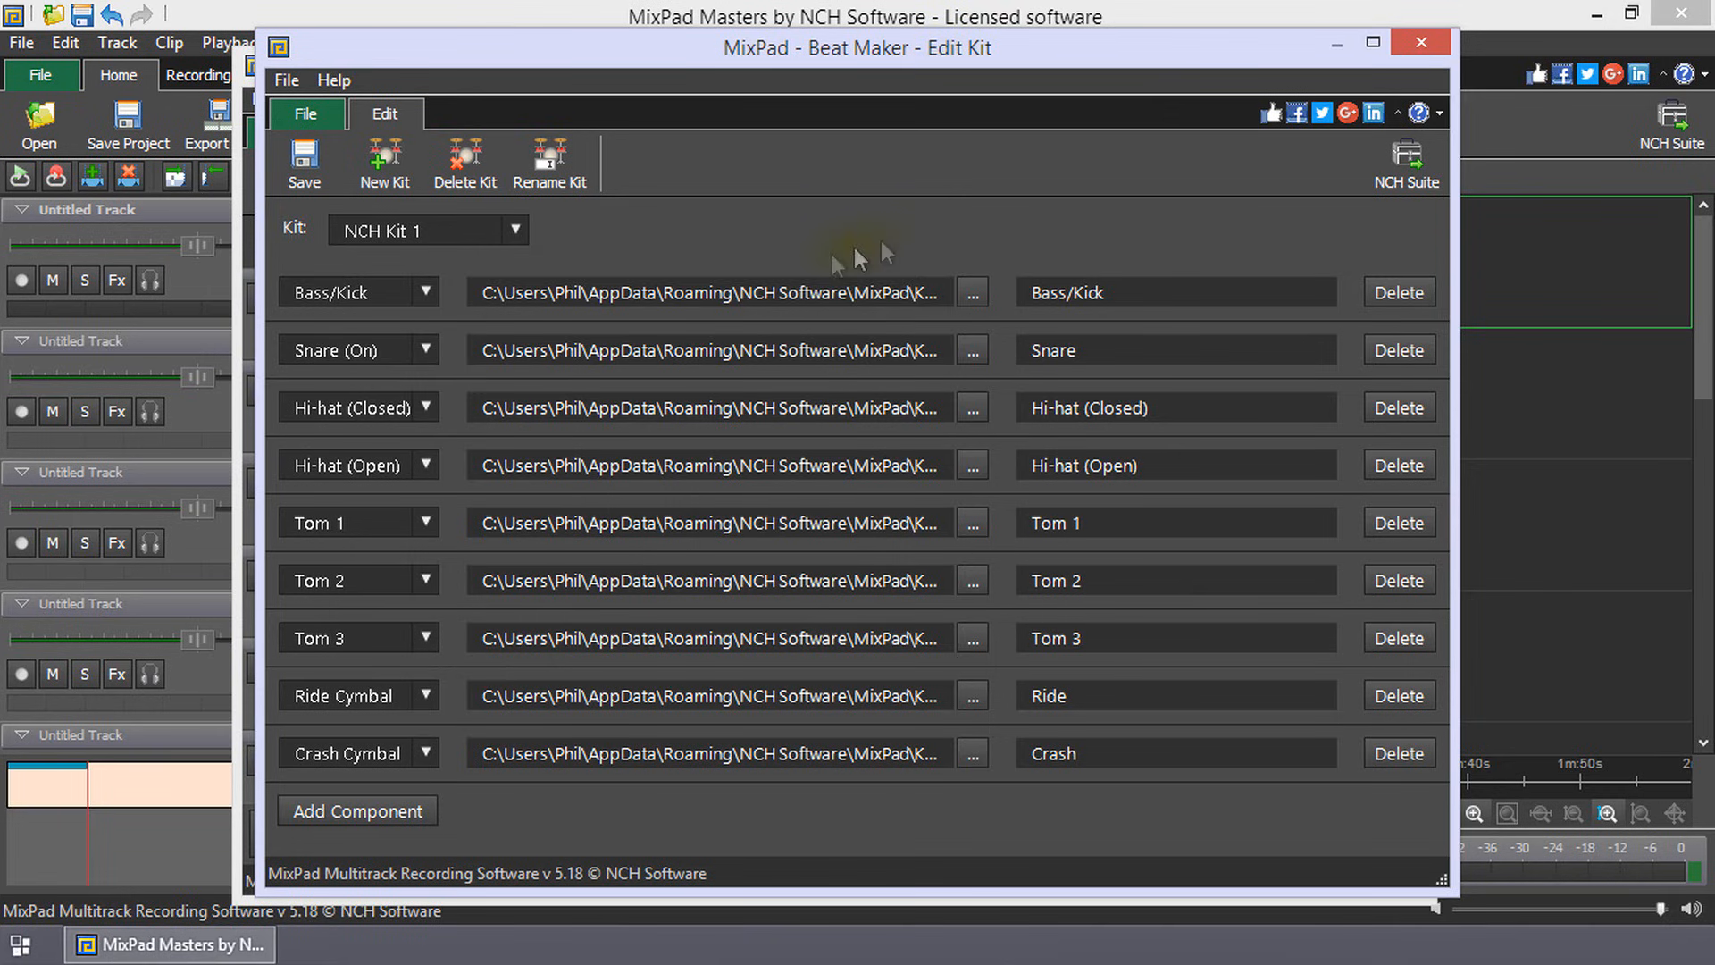
Dismiss the kit name prompt and add an empty component slot to NCH Kit 2
click(384, 164)
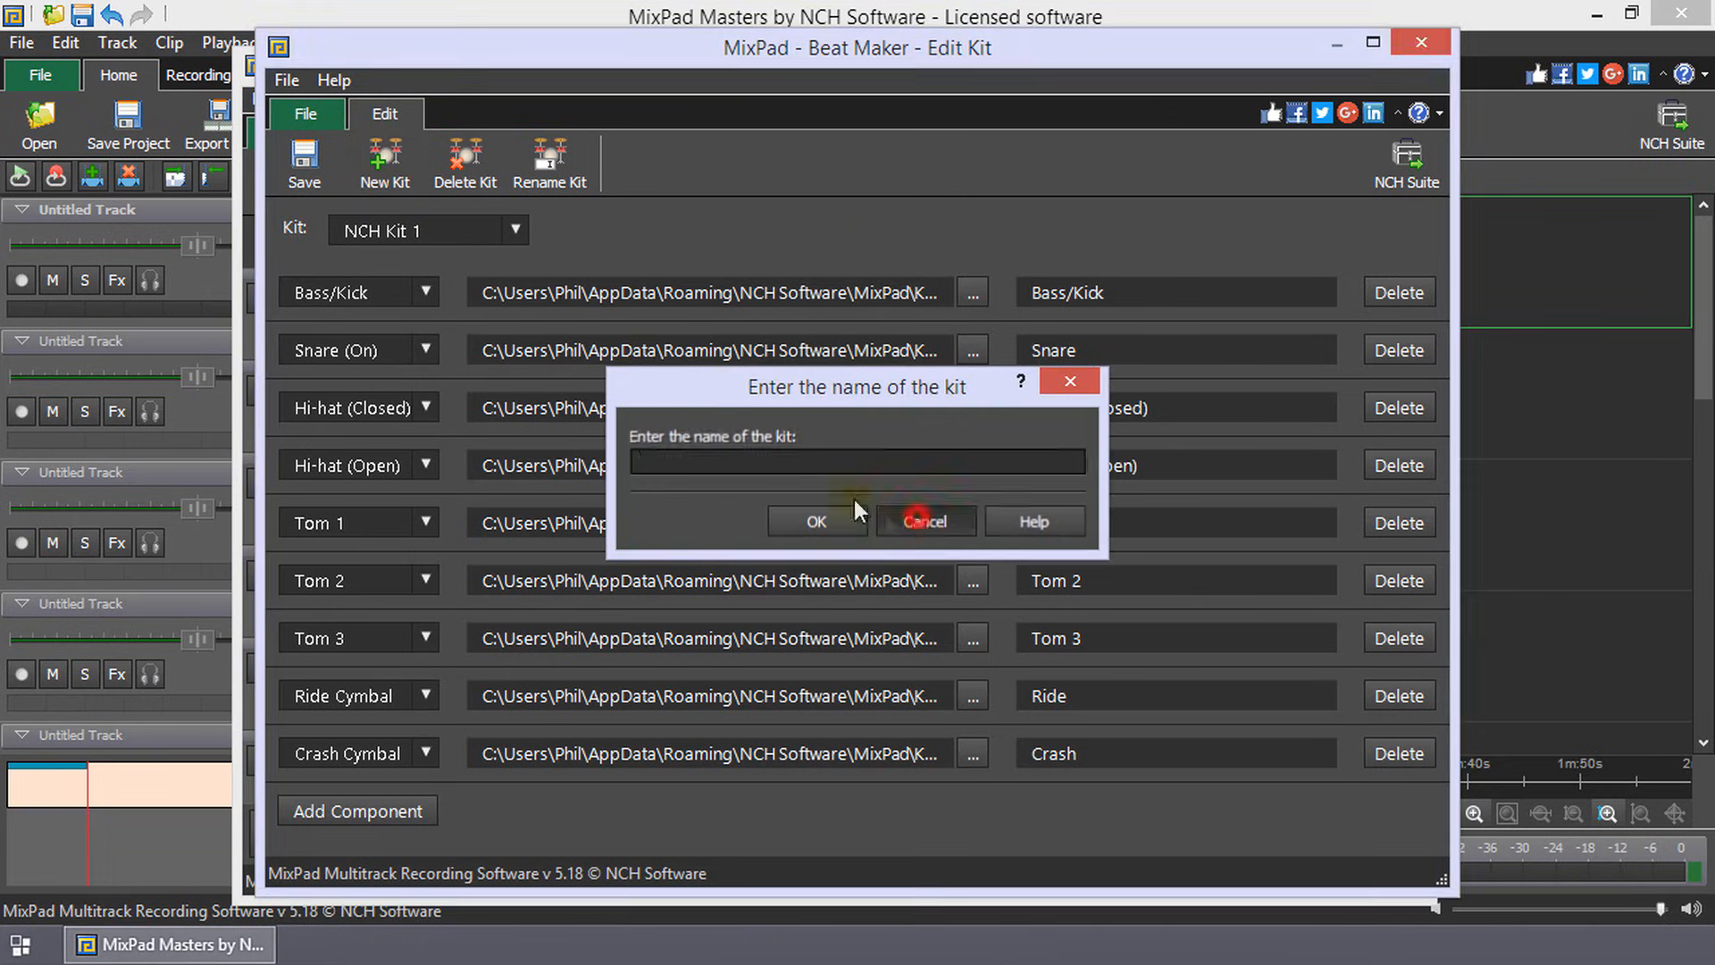
click(815, 520)
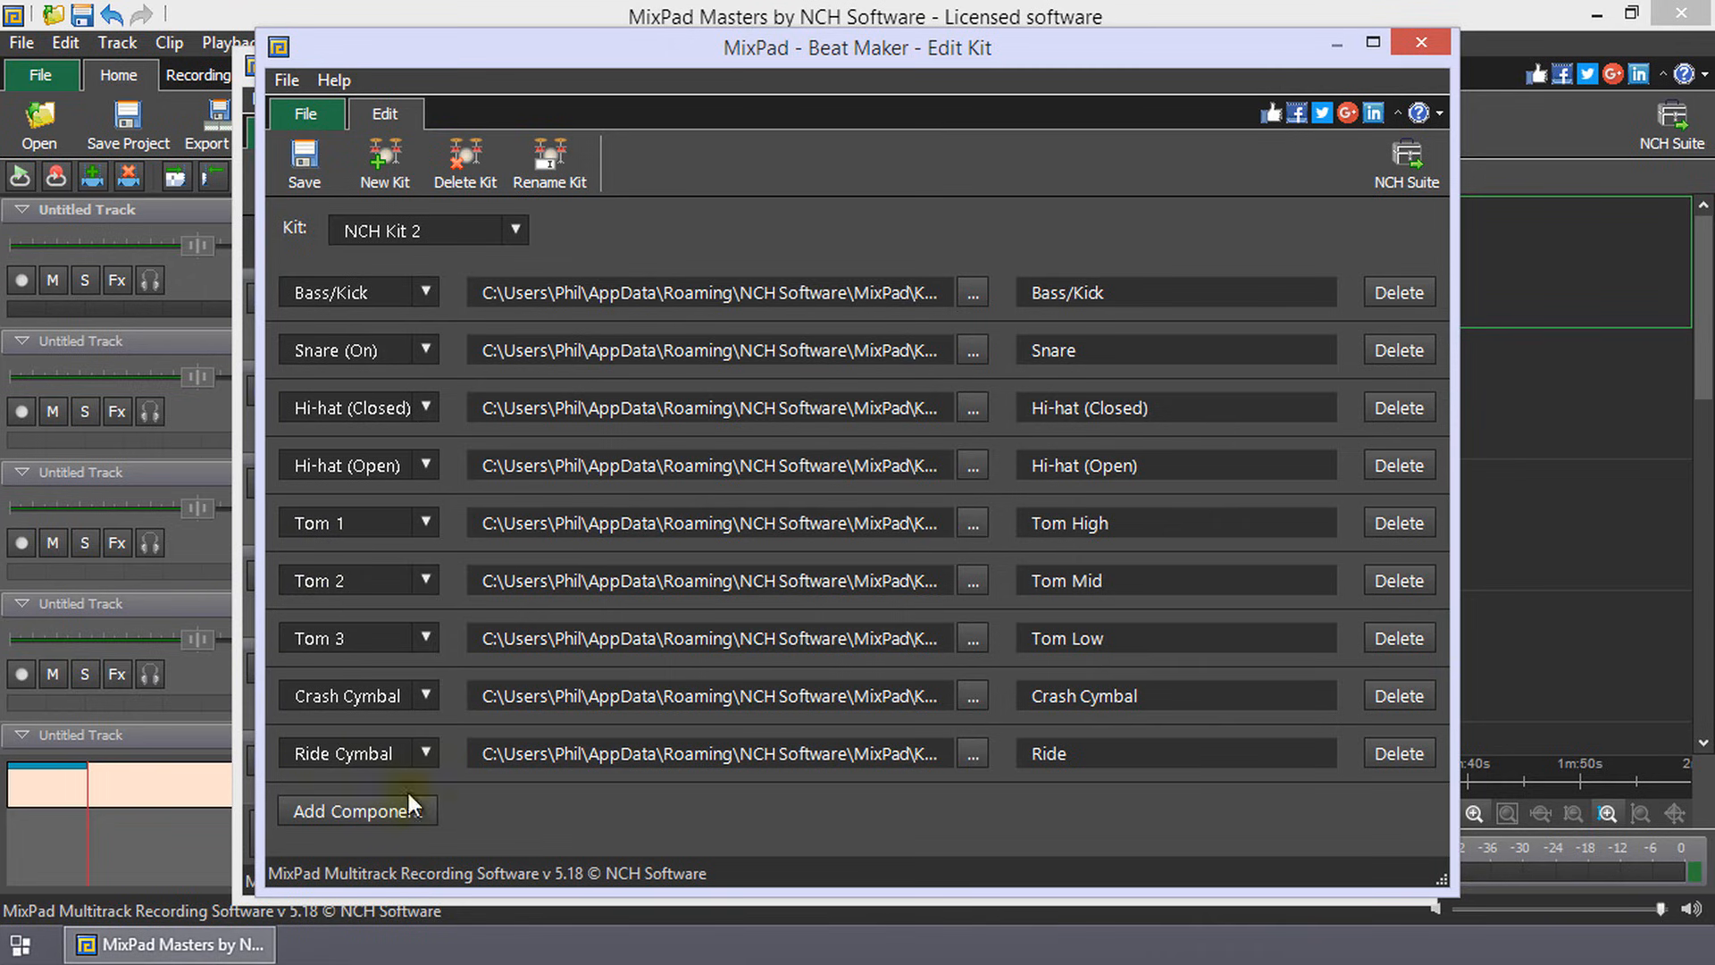
mouse_move(777, 827)
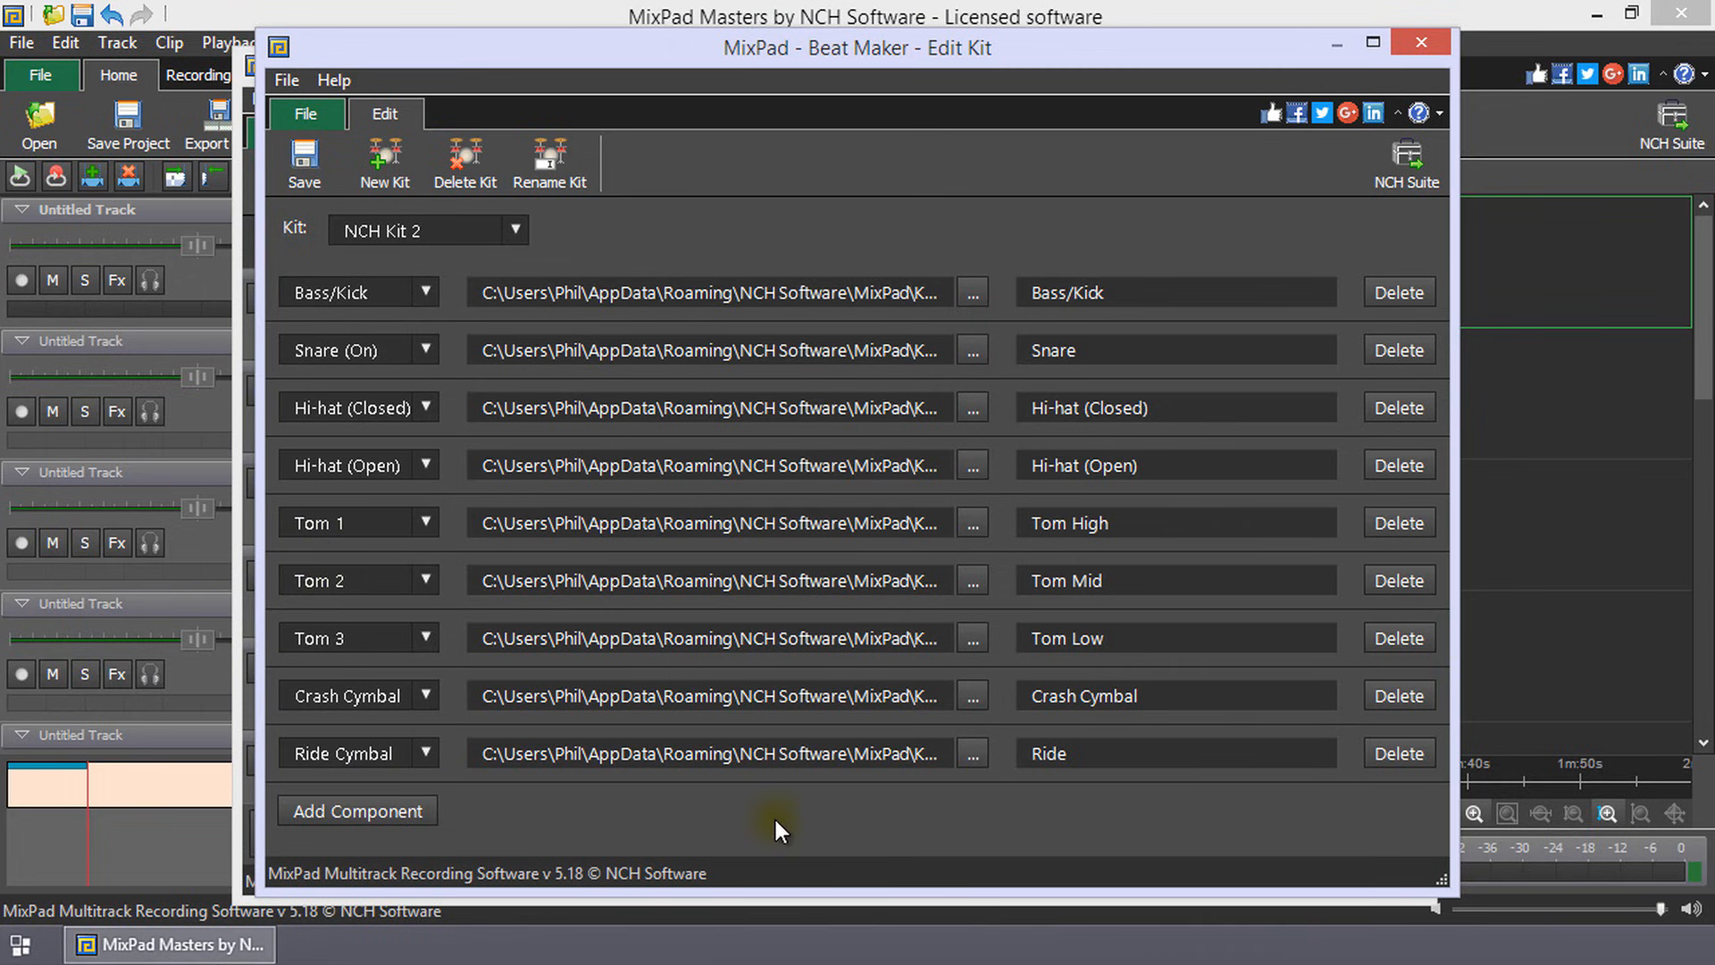
click(357, 811)
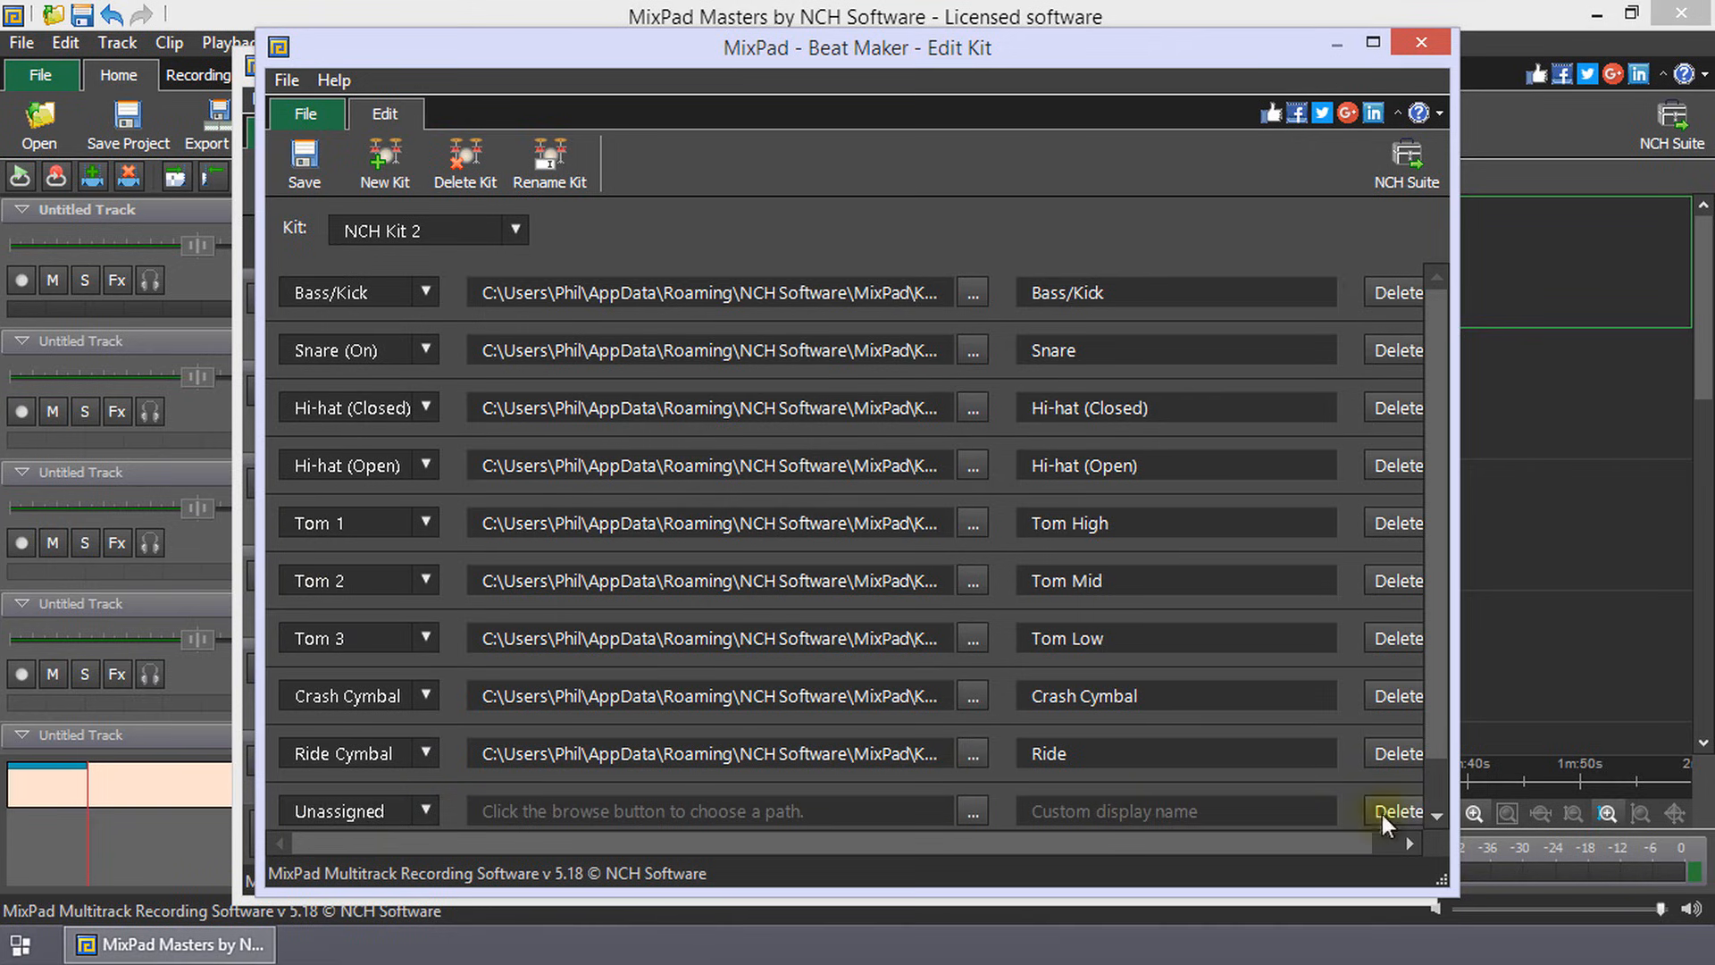
Replace the empty slot with a new component assigned as Custom 1
click(1397, 811)
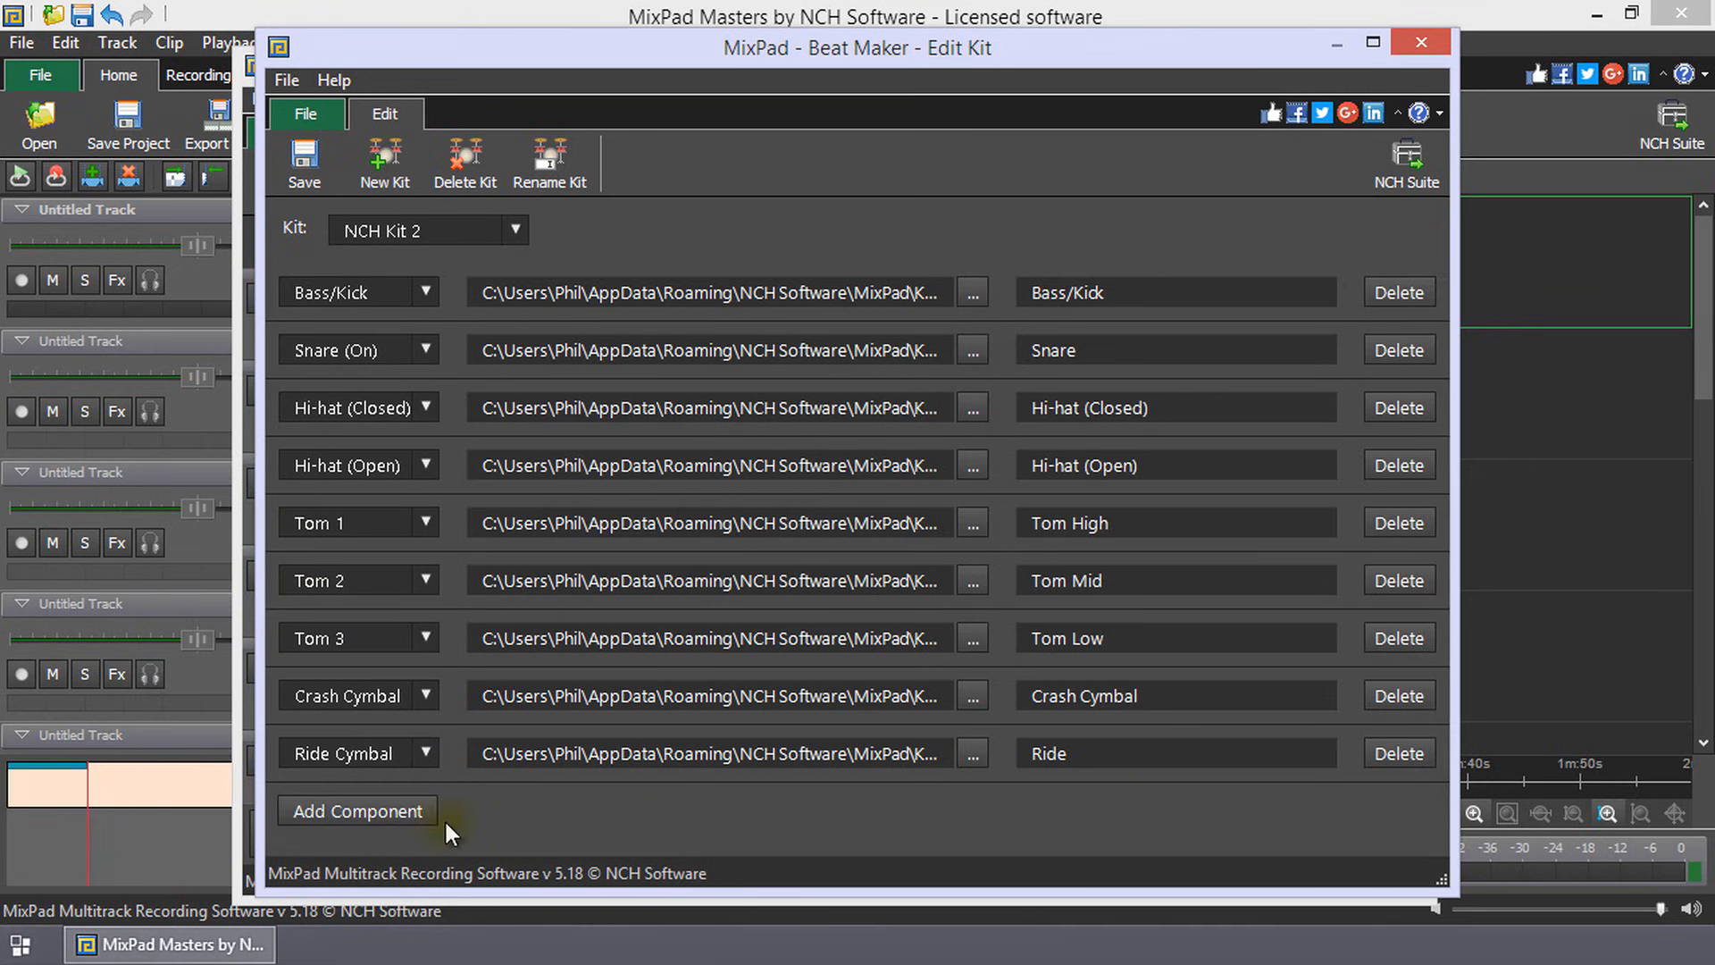
click(358, 811)
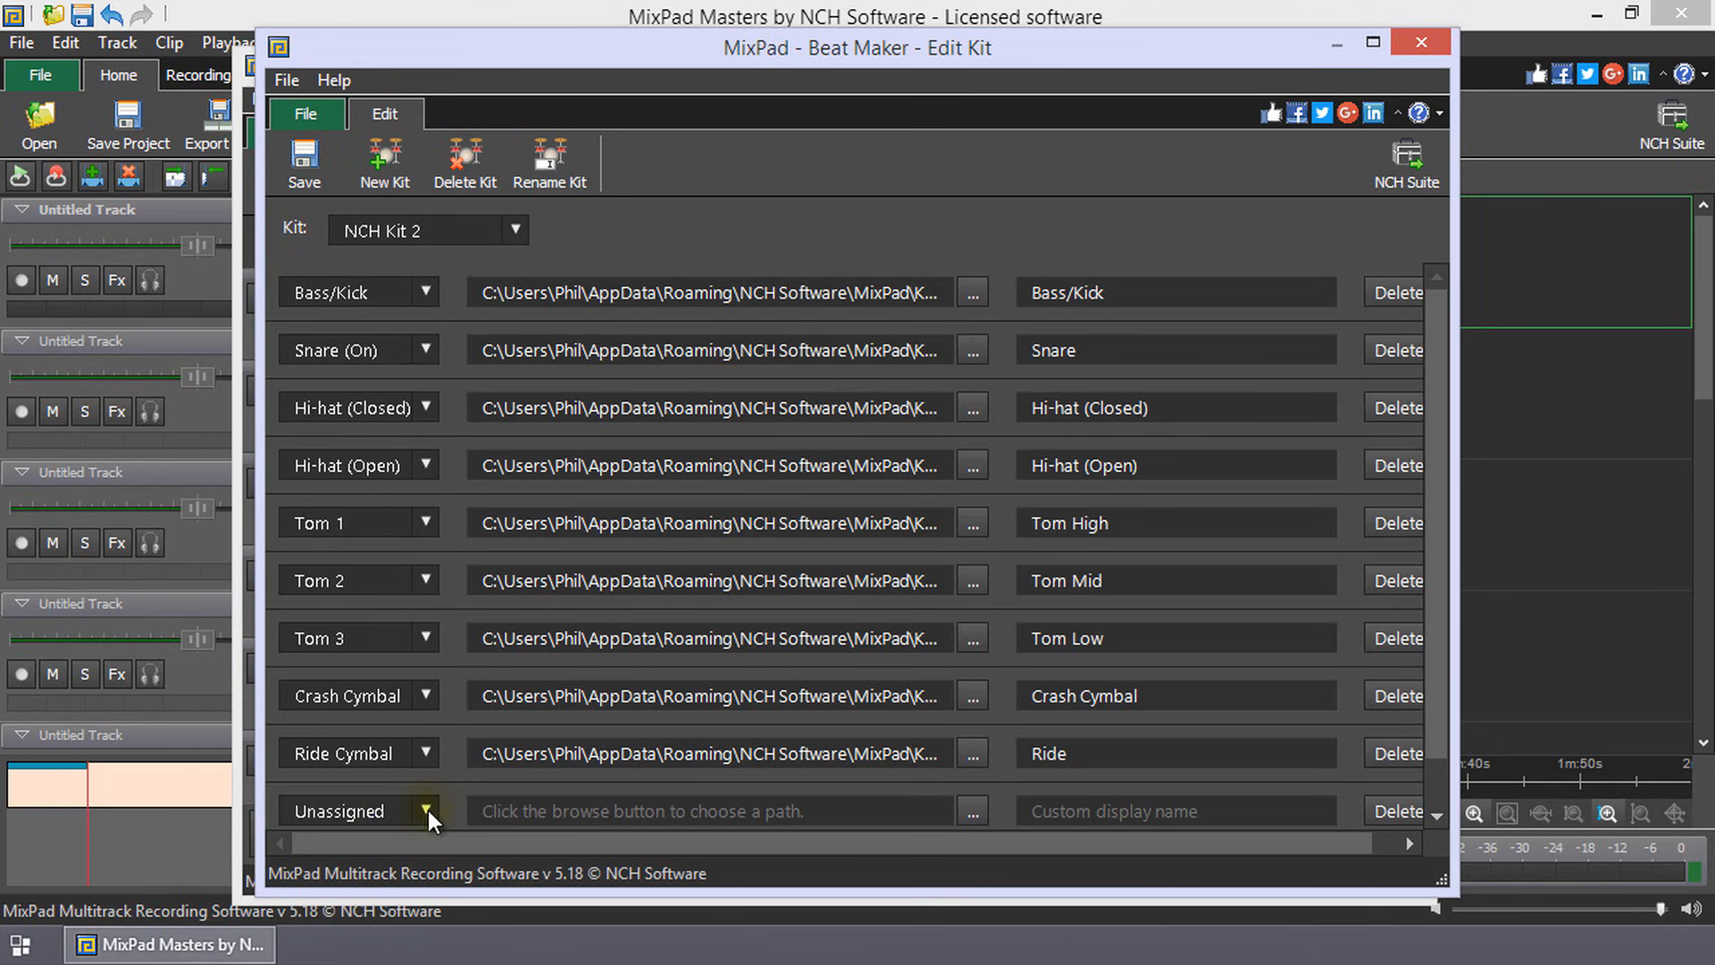
click(427, 816)
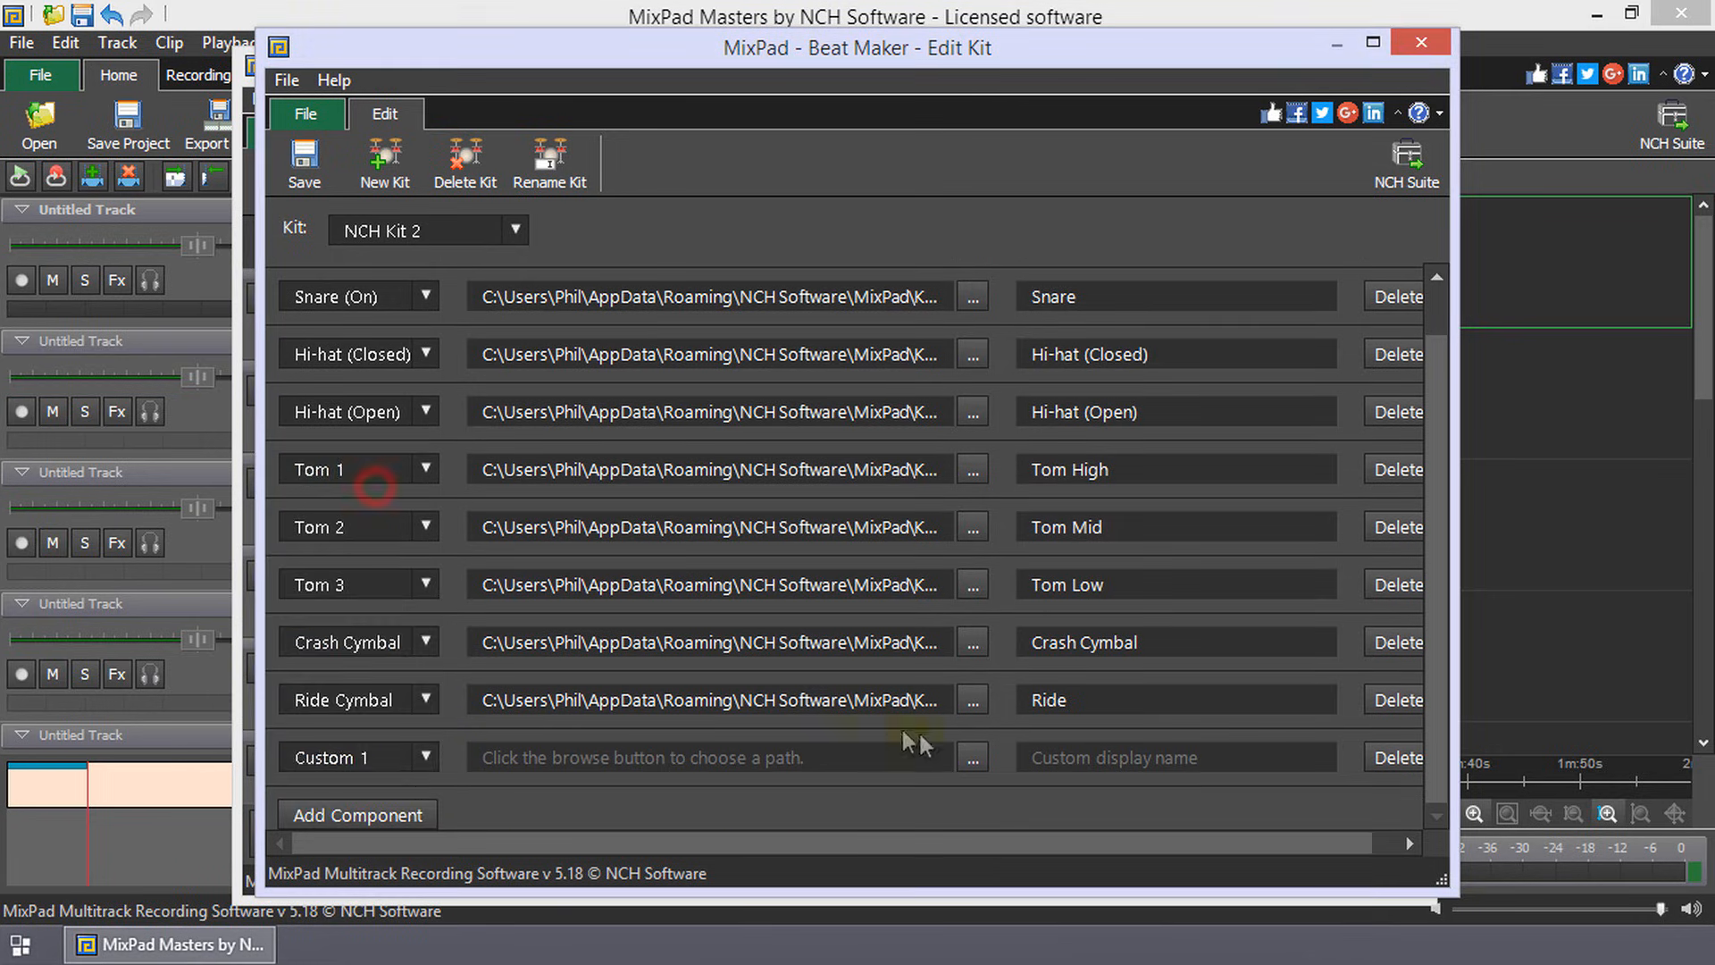
Load track 02.mp3 from Sample Tracks as its sound and name it Tutorial
click(972, 757)
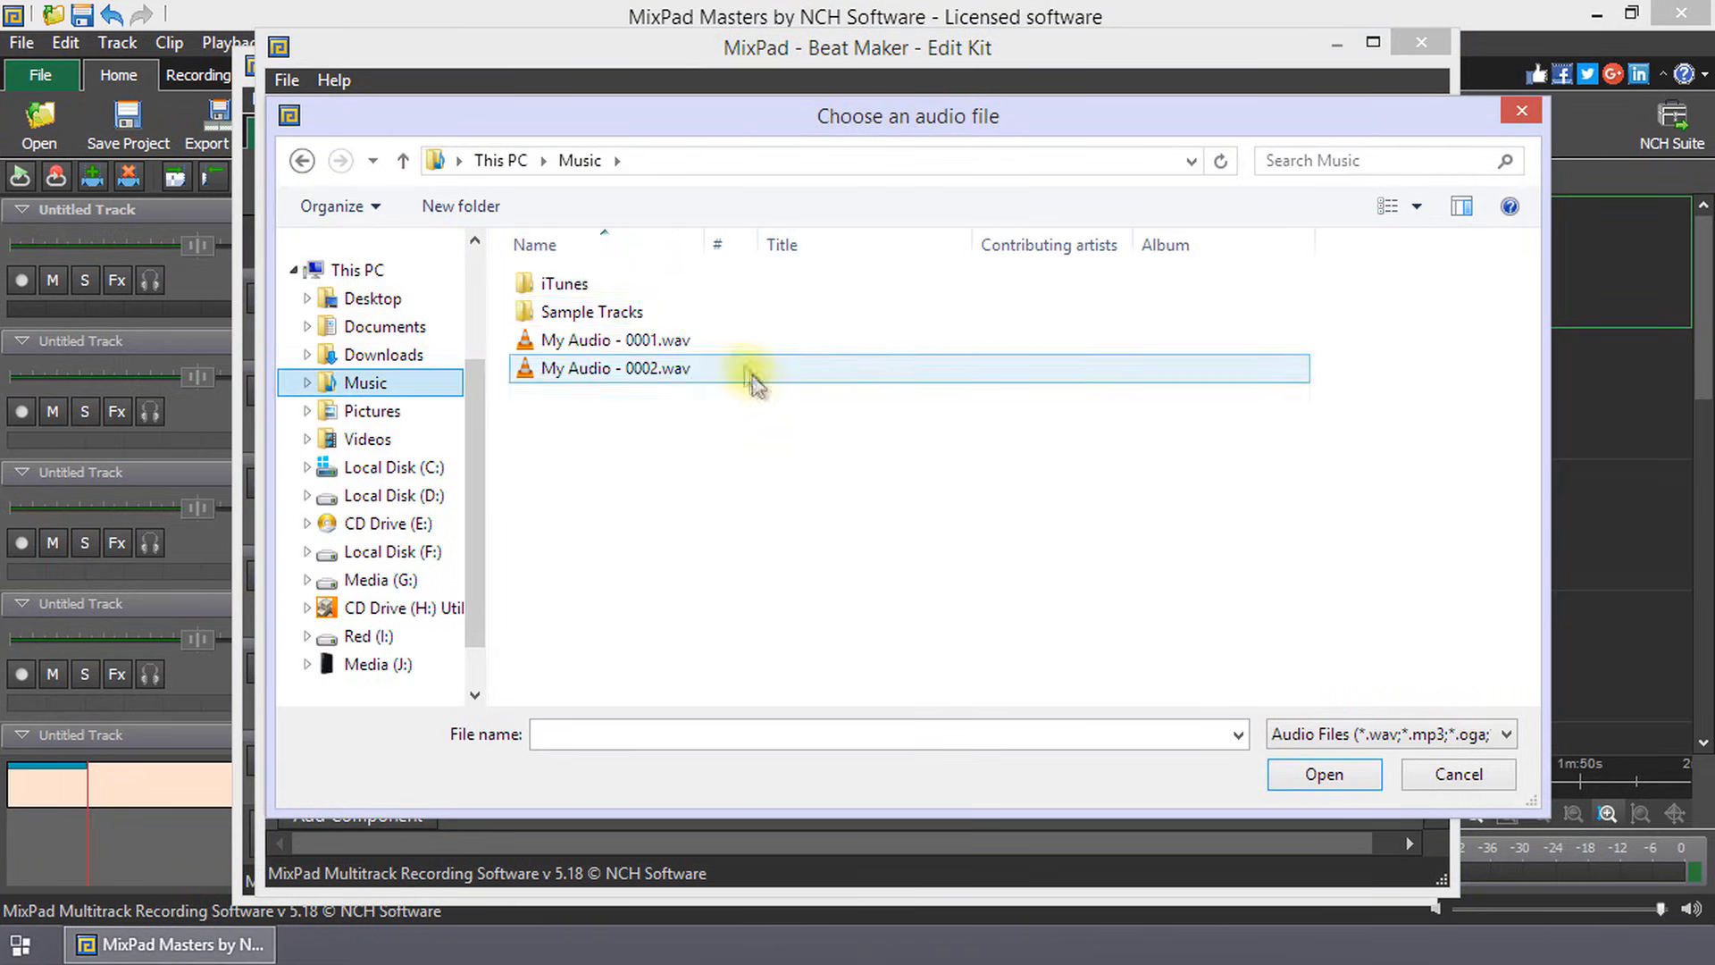
double_click(594, 311)
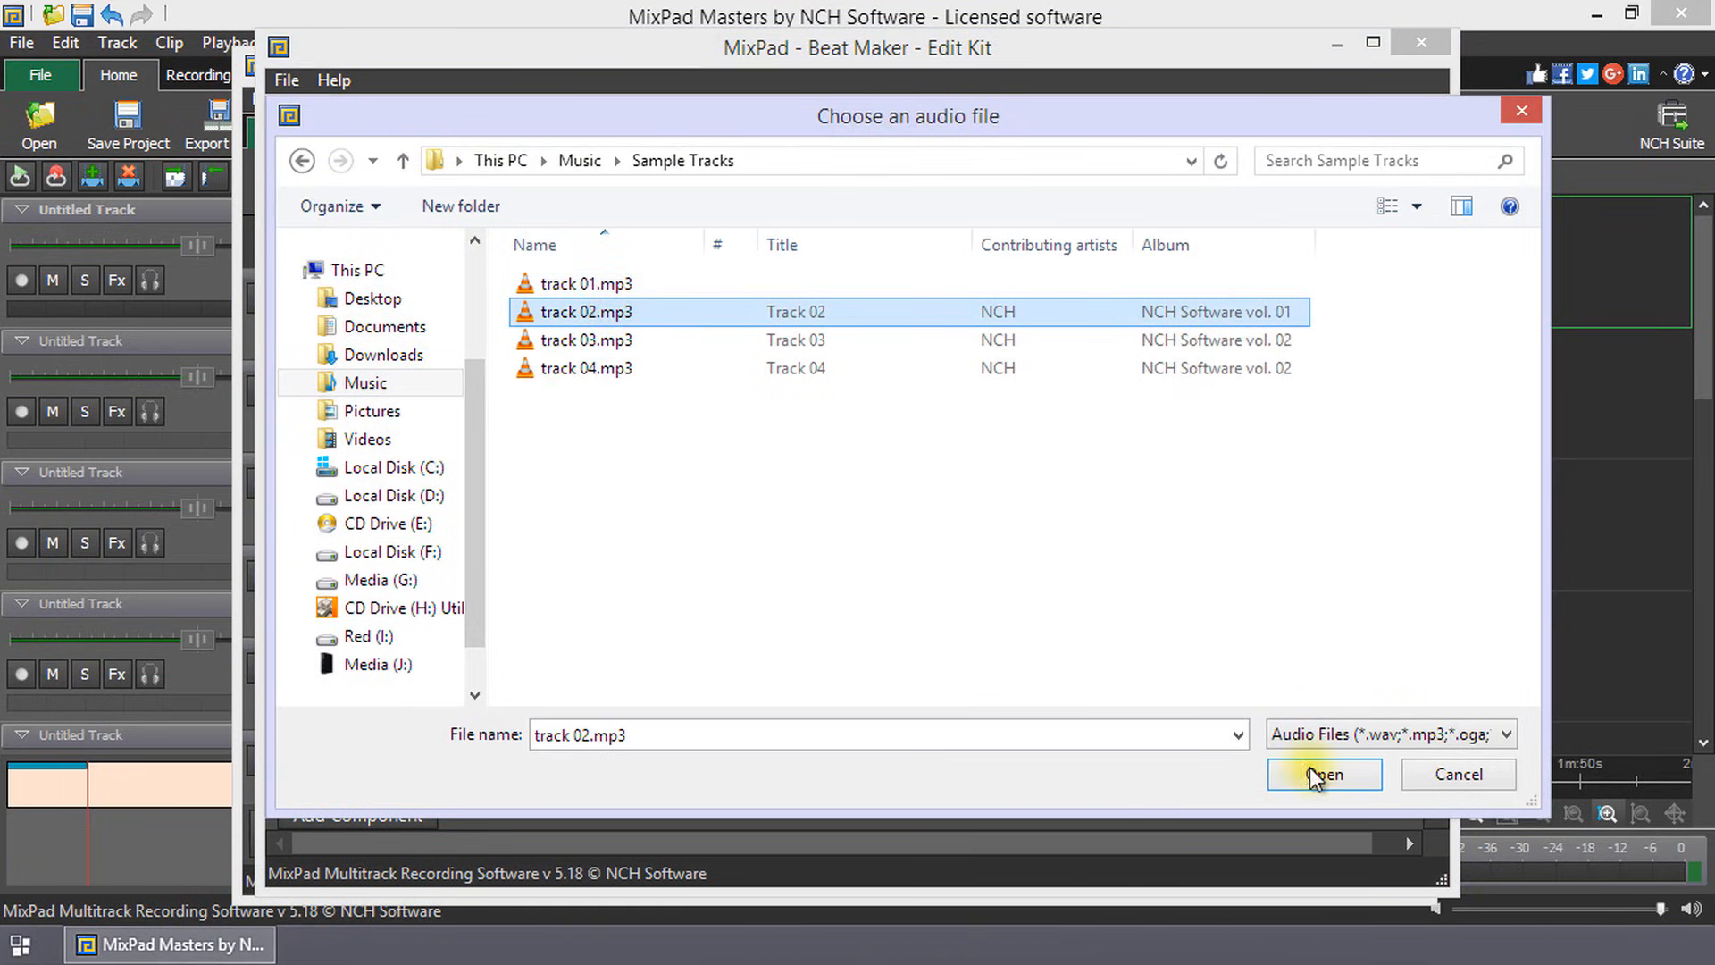
click(1322, 773)
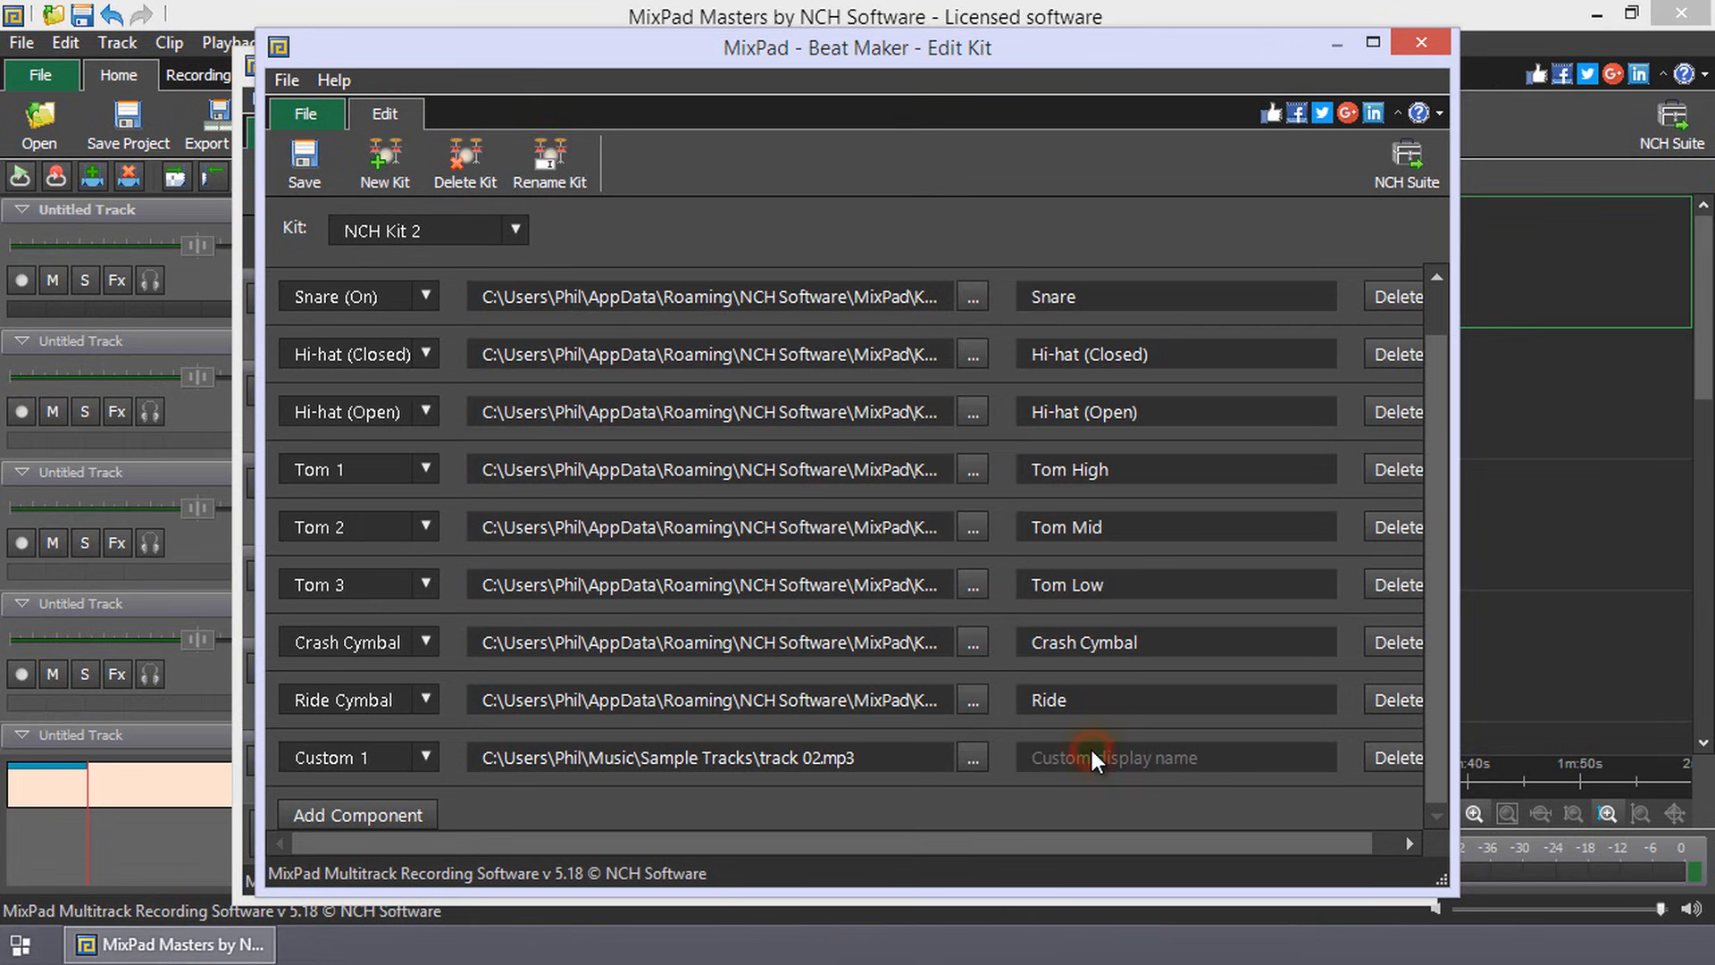
text(Tutorial)
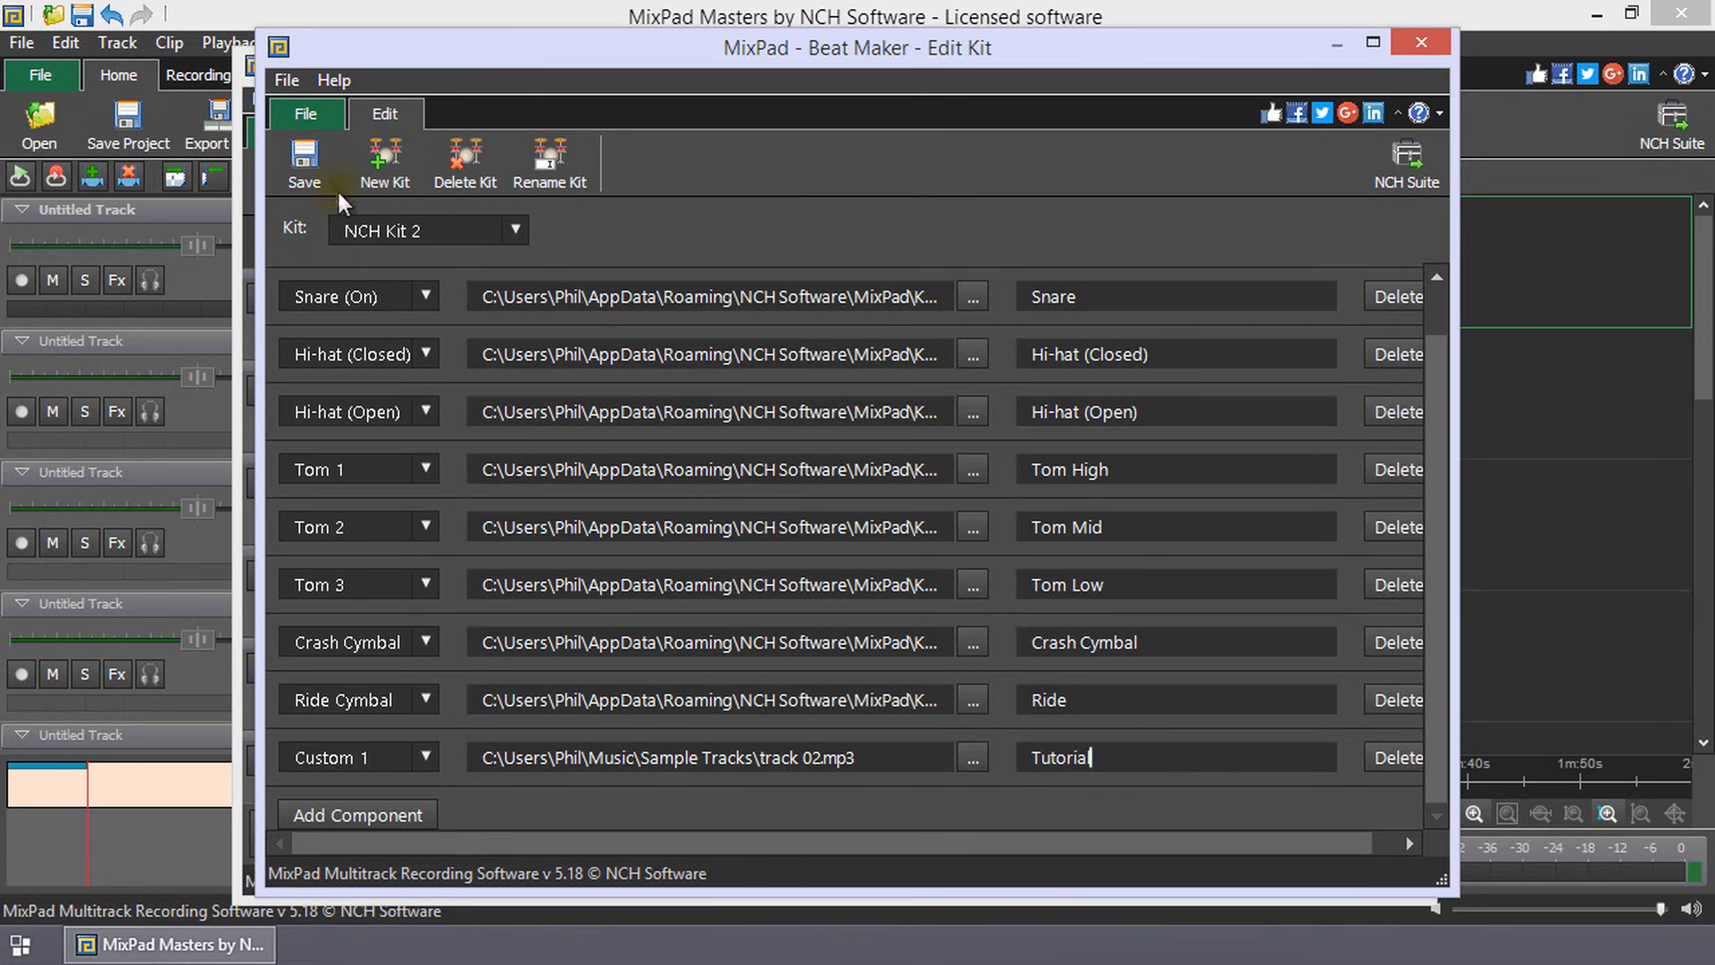
mouse_move(304, 164)
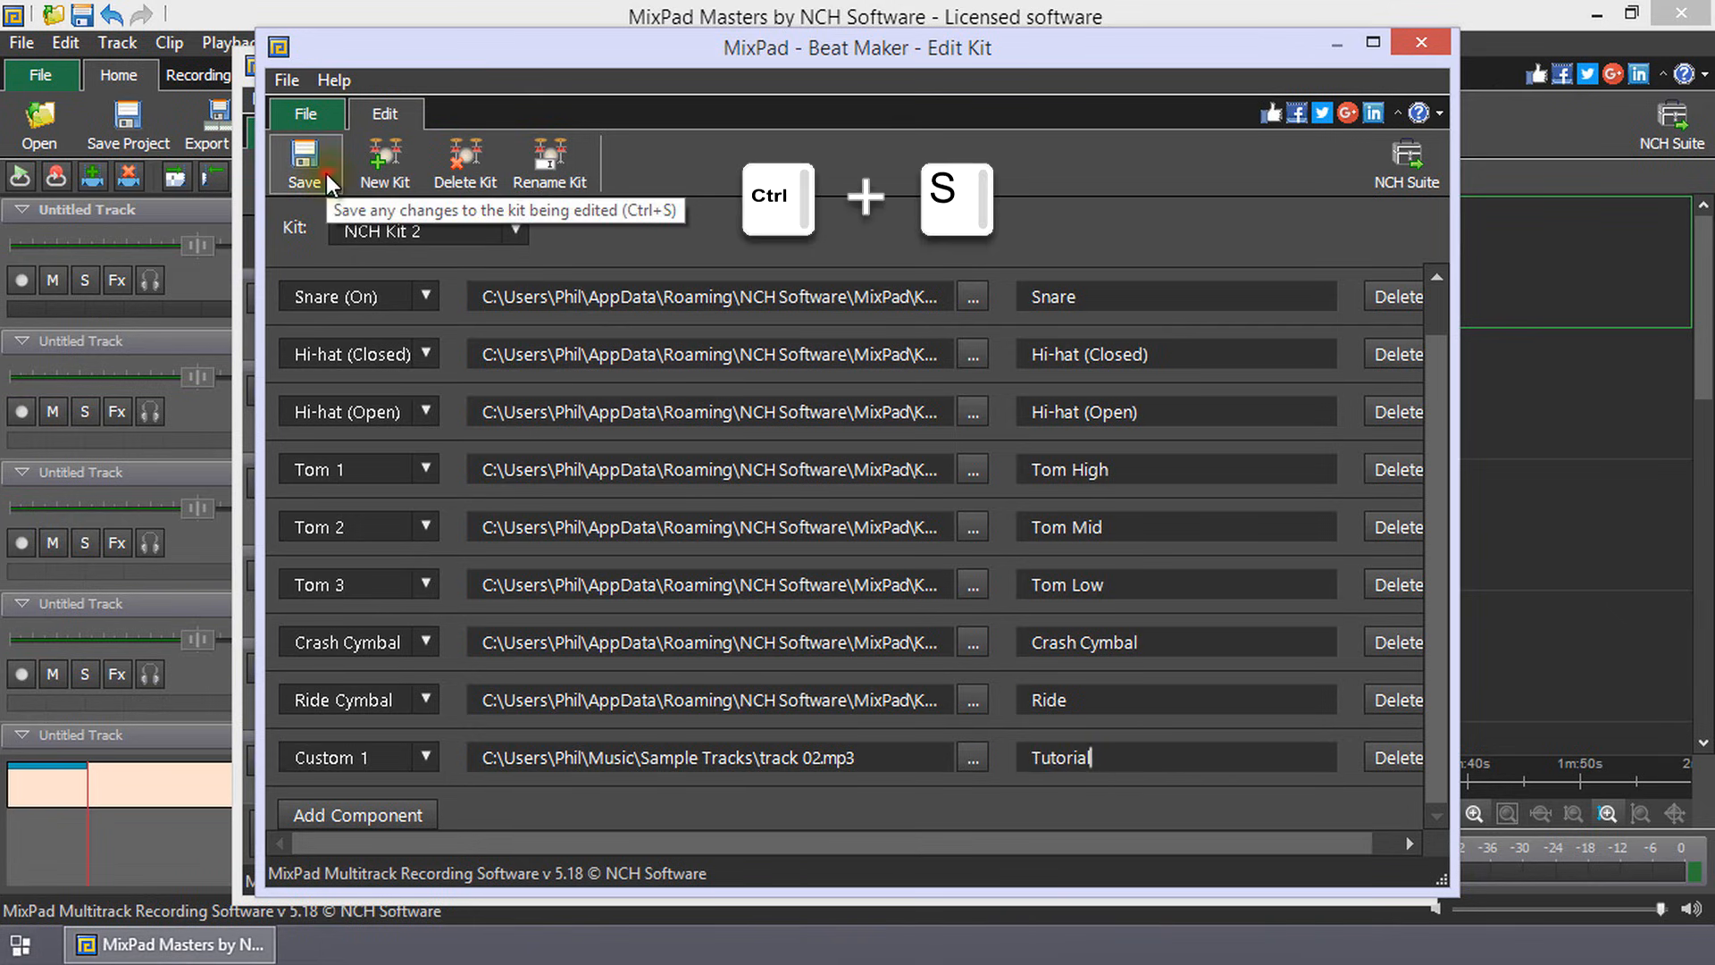